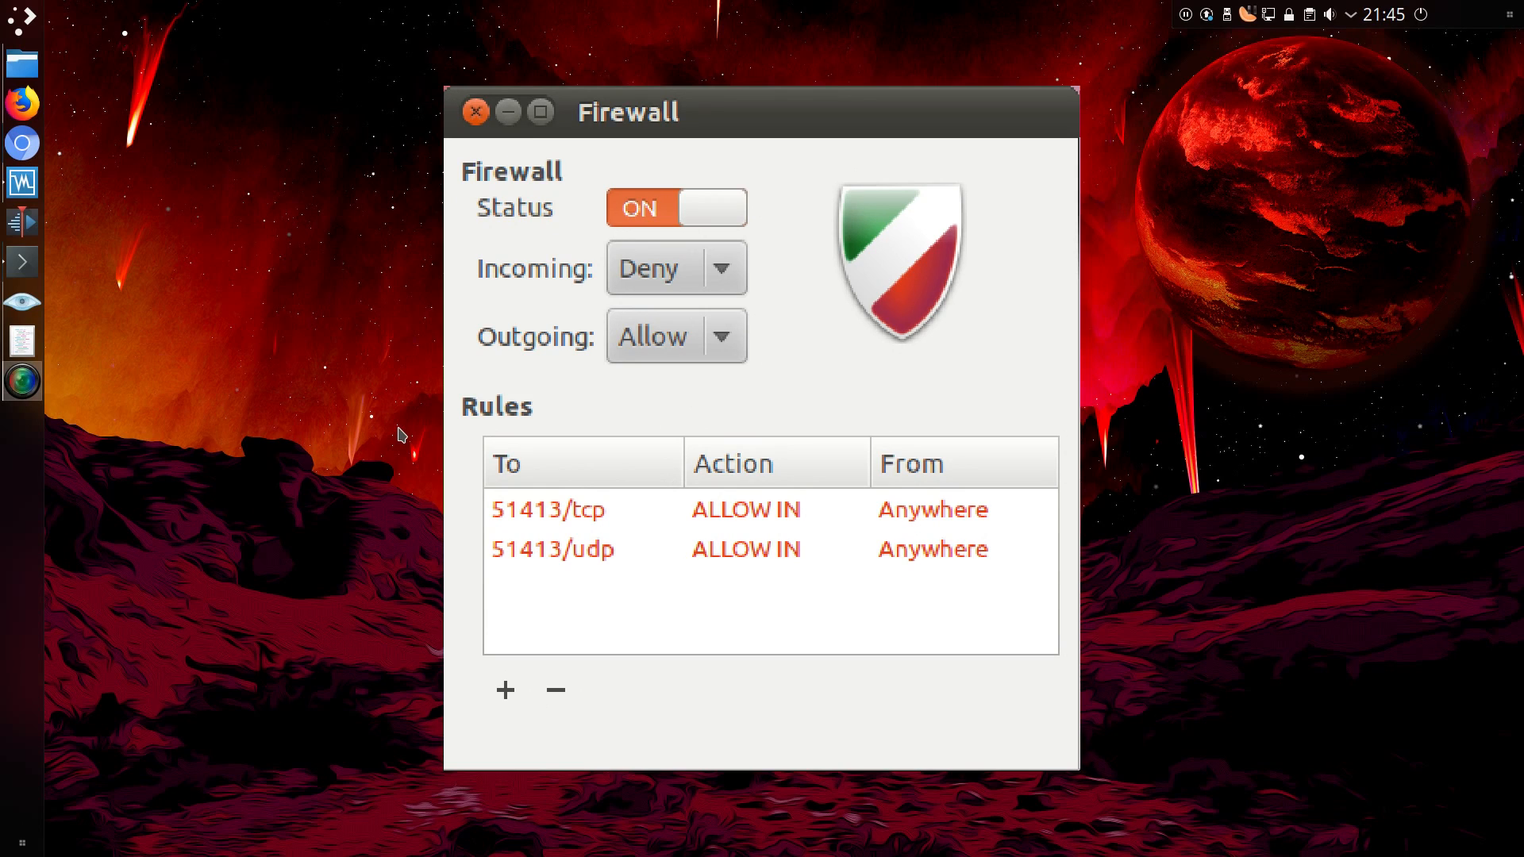
Switch from the Gufw window to the Konsole SSH session on the server.
{"action": "left_click", "coordinate": [476, 111]}
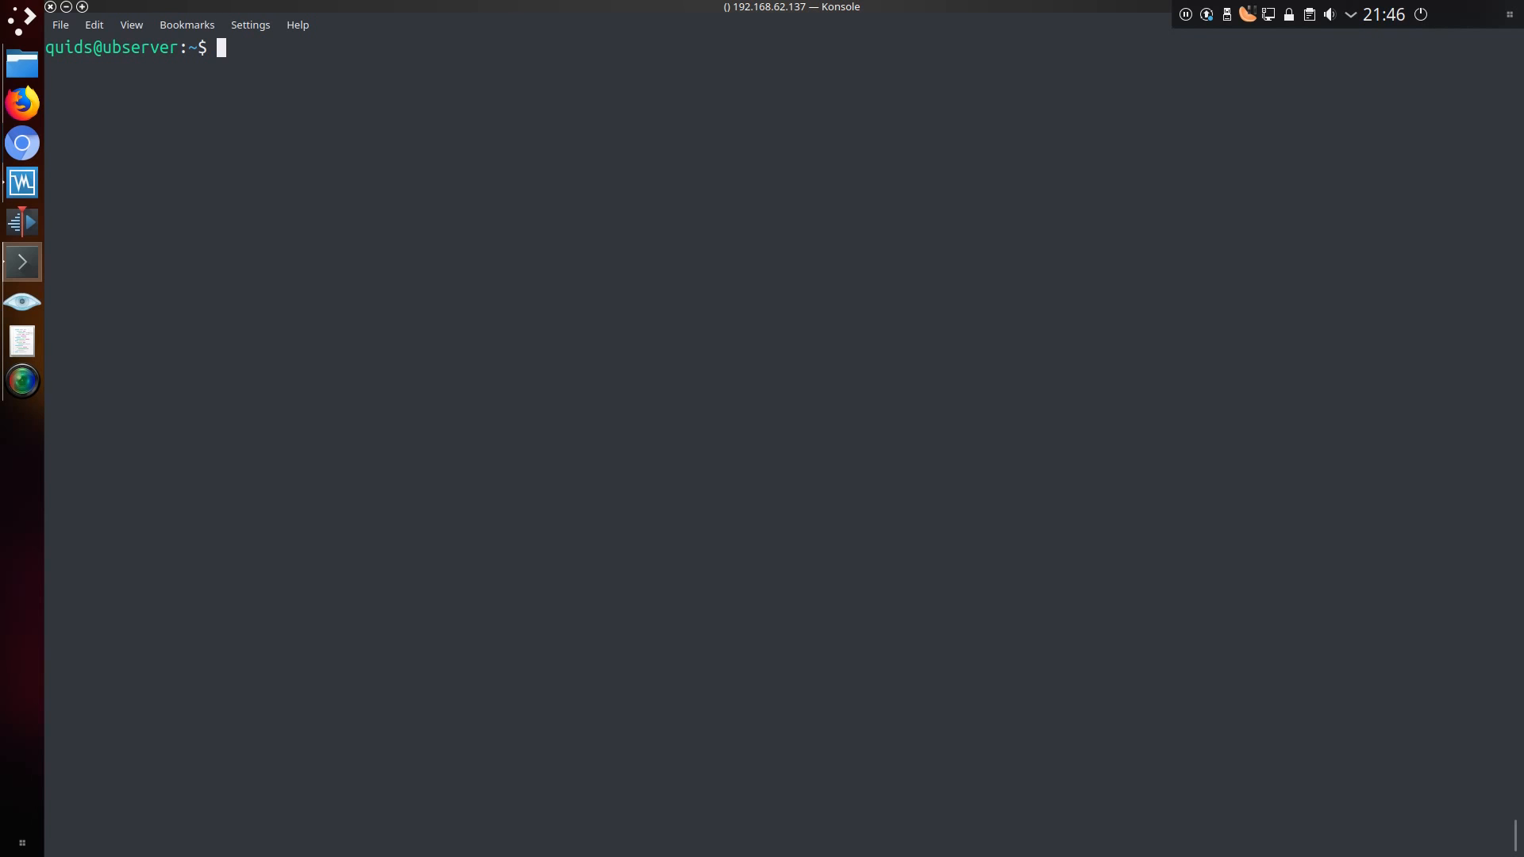
Become root with sudo su after ufw fails unprivileged, and confirm with whoami.
{"action": "type", "text": "ufw"}
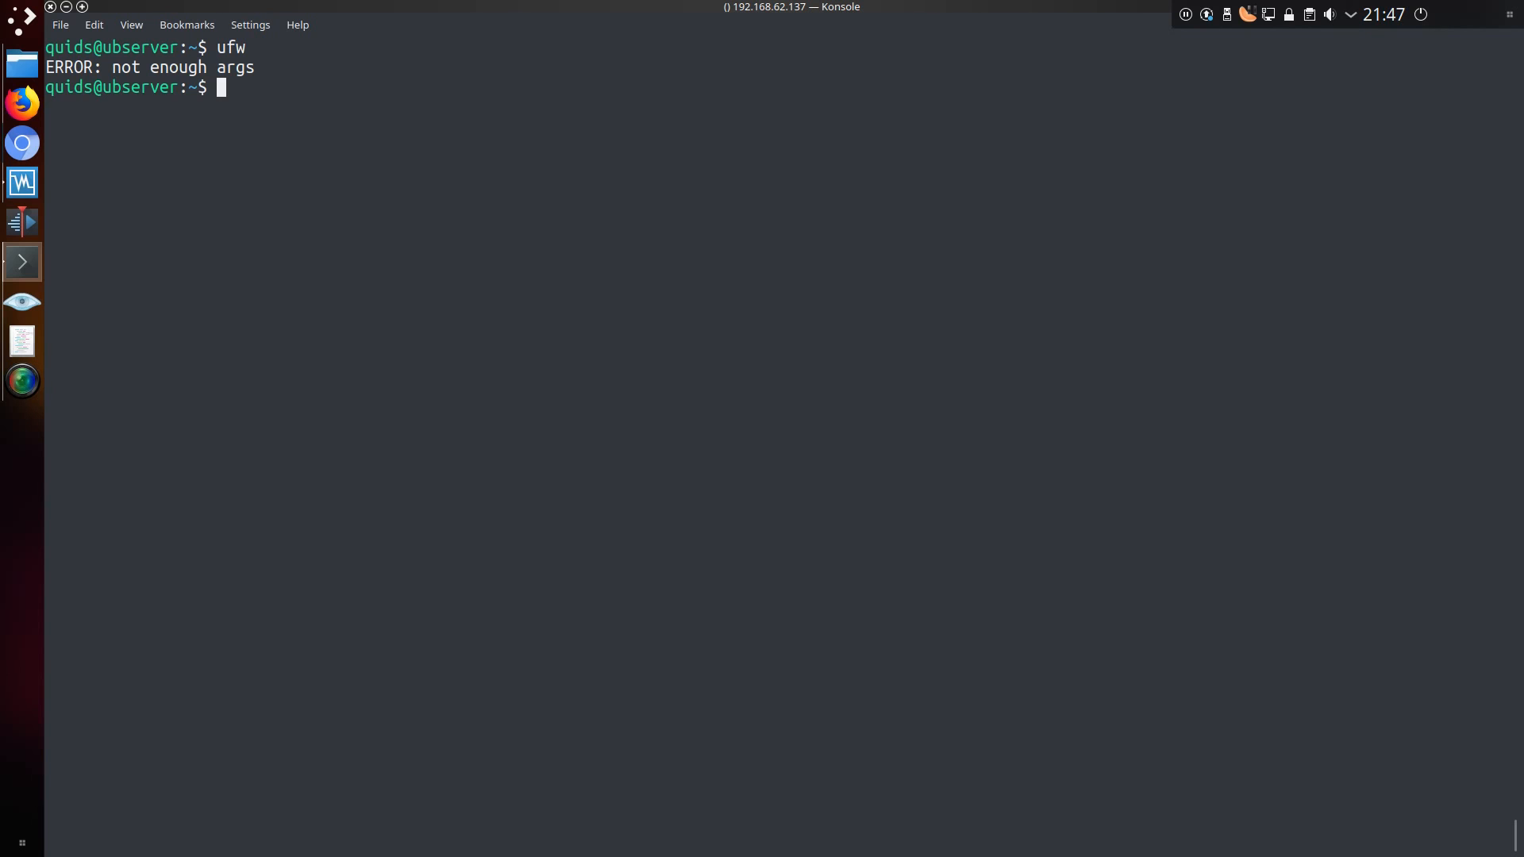
{"action": "type", "text": "sudo su"}
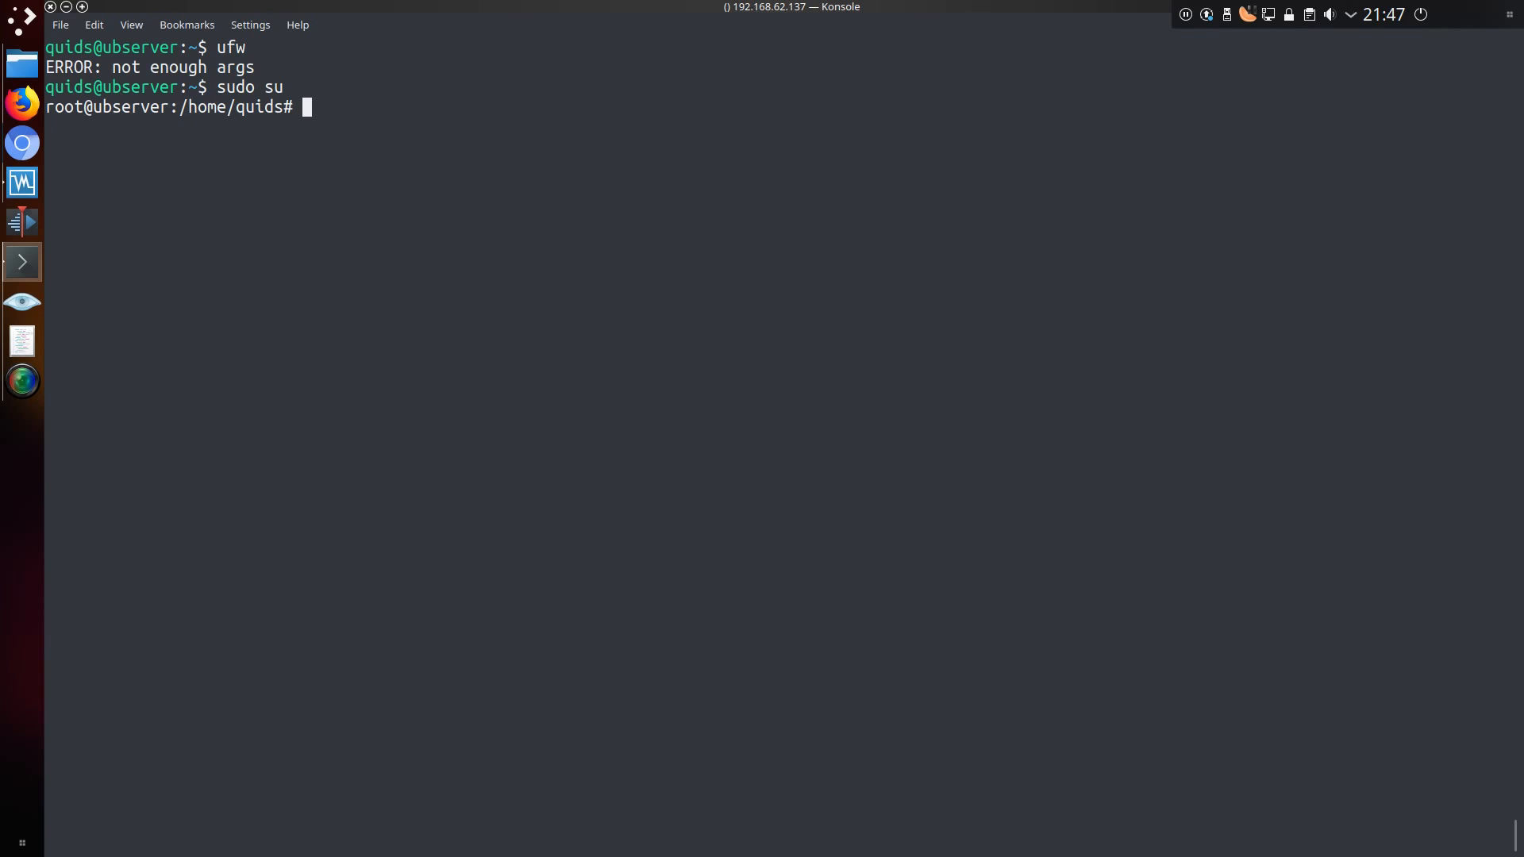
{"action": "type", "text": "whoami"}
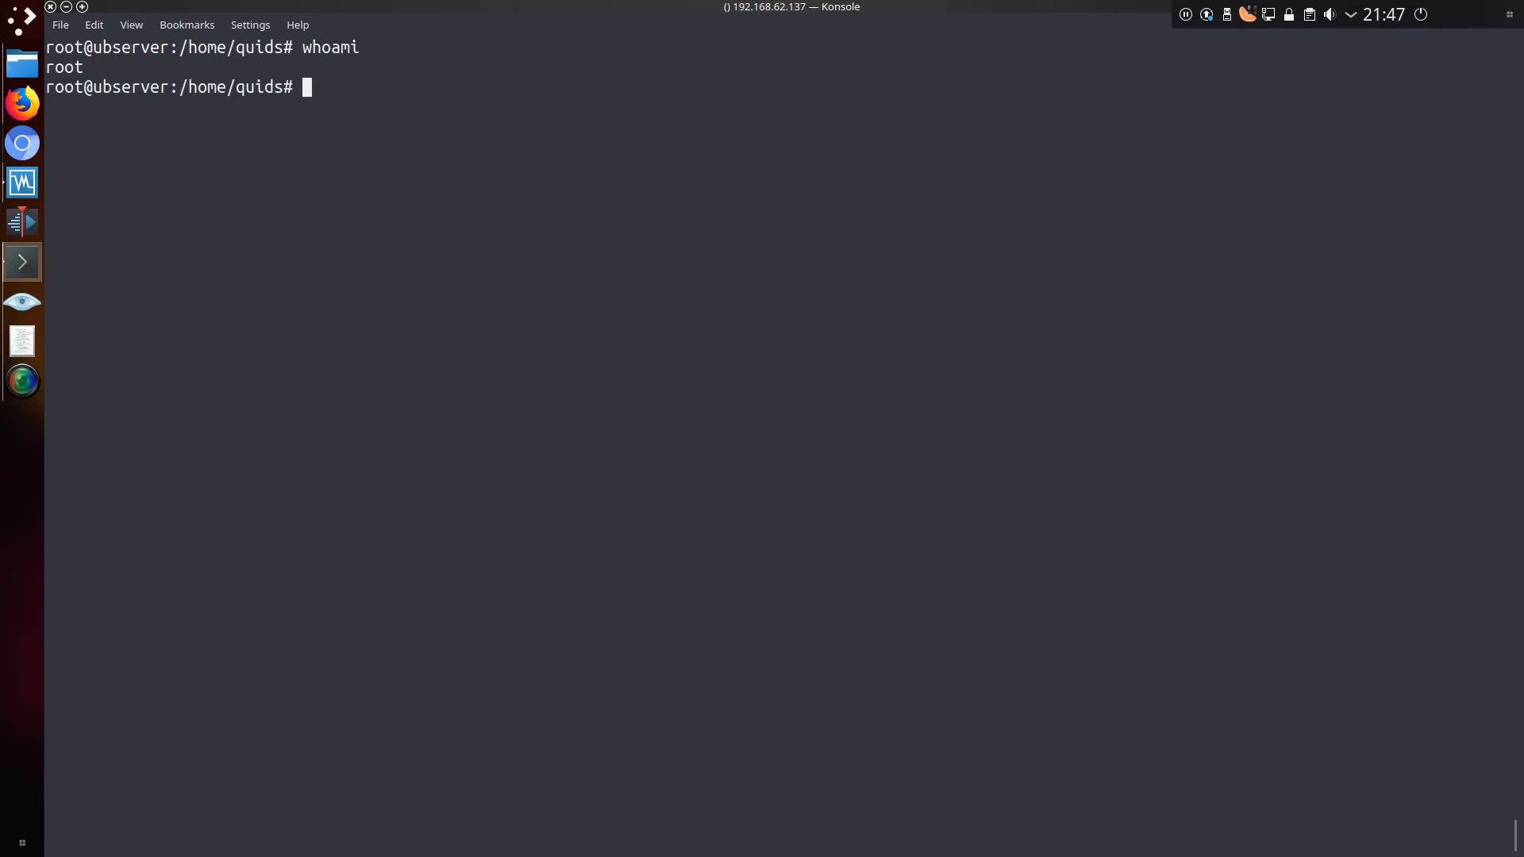
Show /etc/default/ufw and set the default incoming policy to deny.
{"action": "type", "text": "cat /etc/default/ufw"}
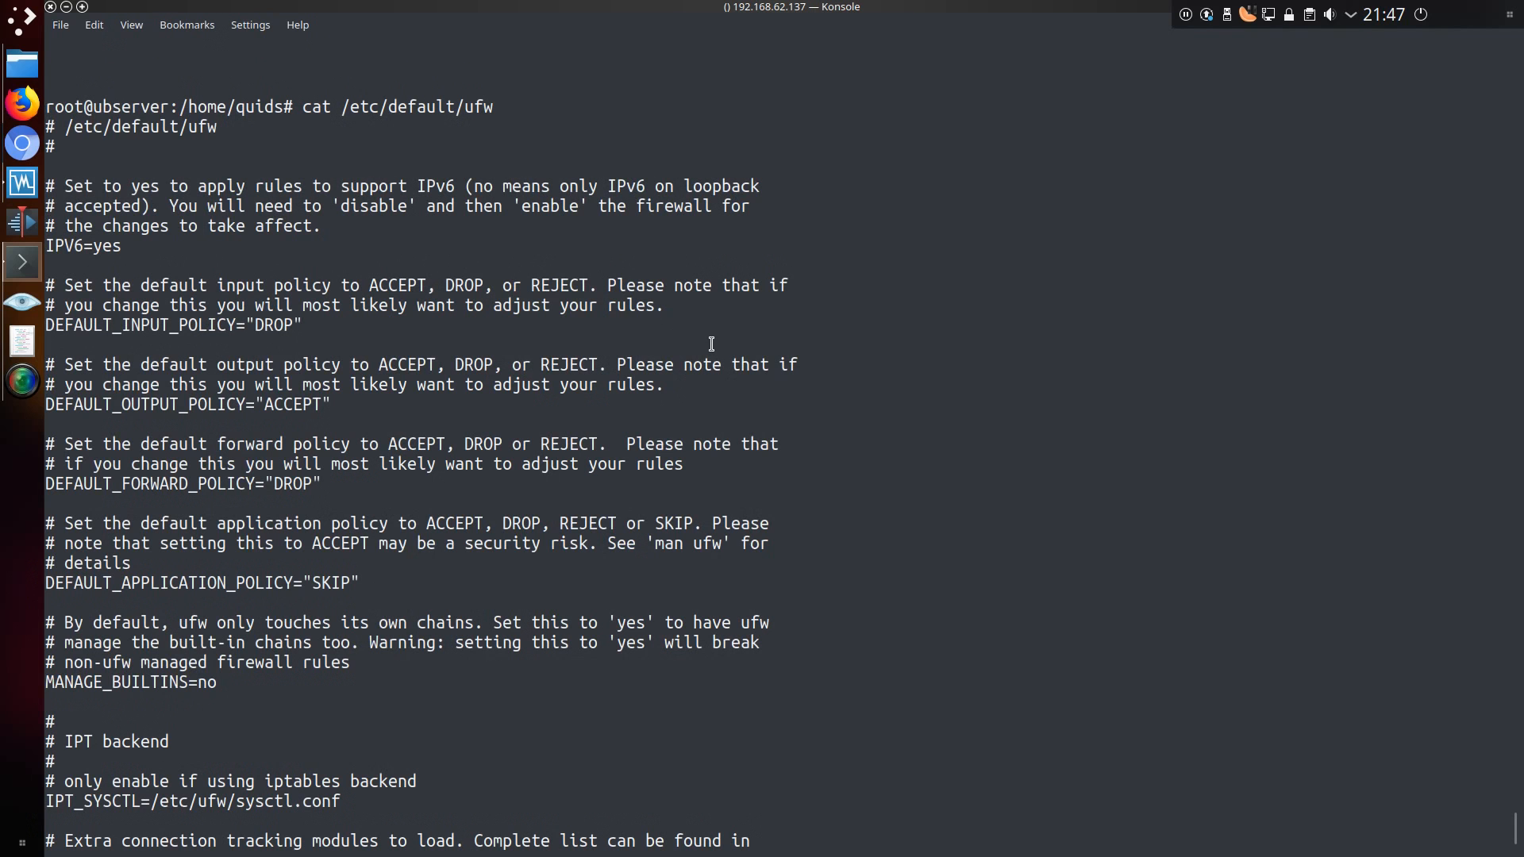
{"action": "mouse_move", "coordinate": [70, 245]}
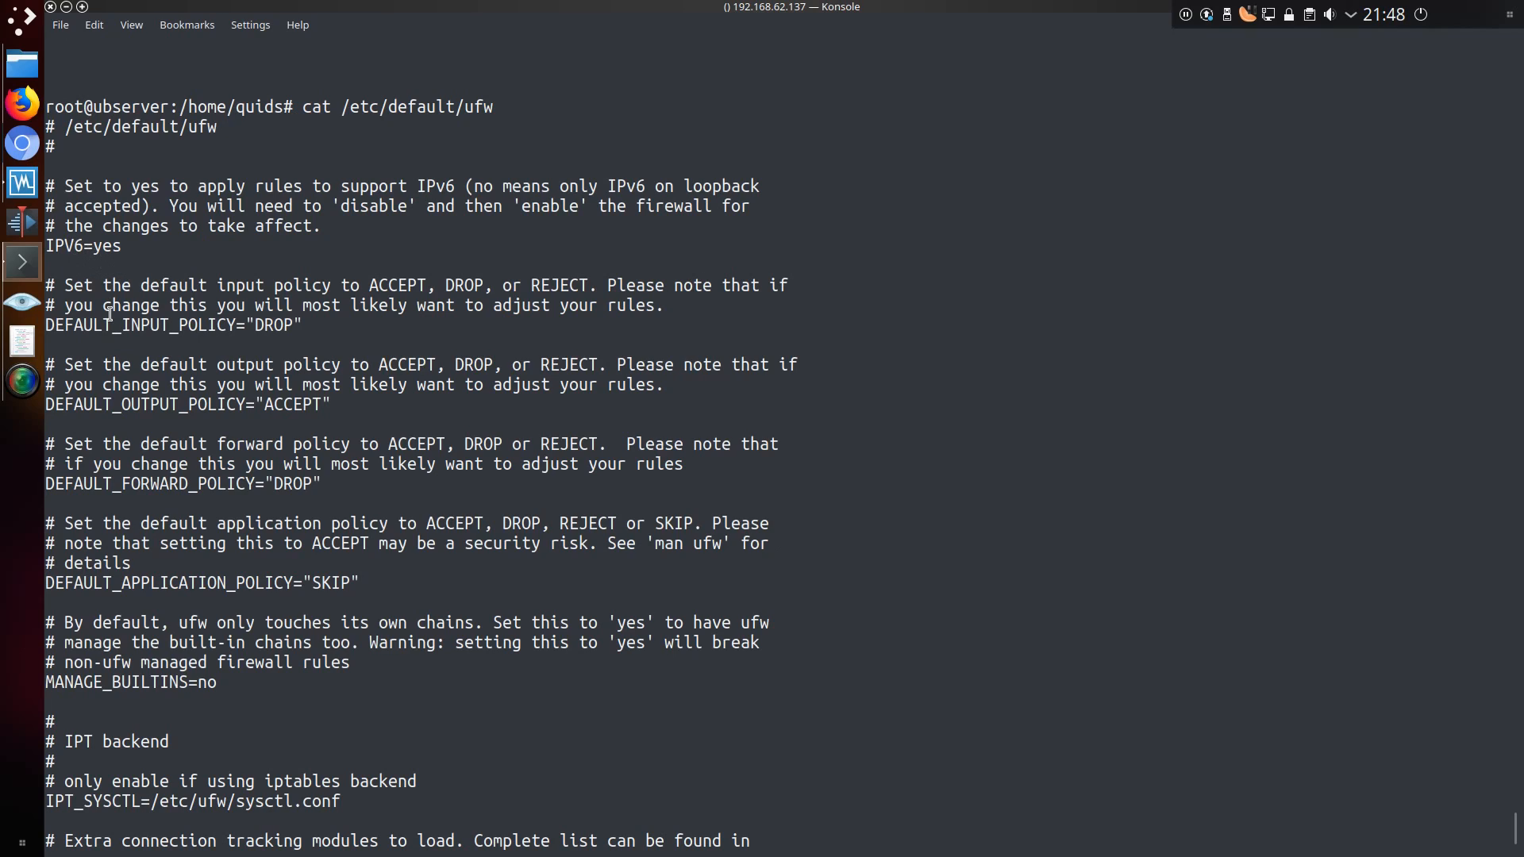
{"action": "mouse_move", "coordinate": [122, 368]}
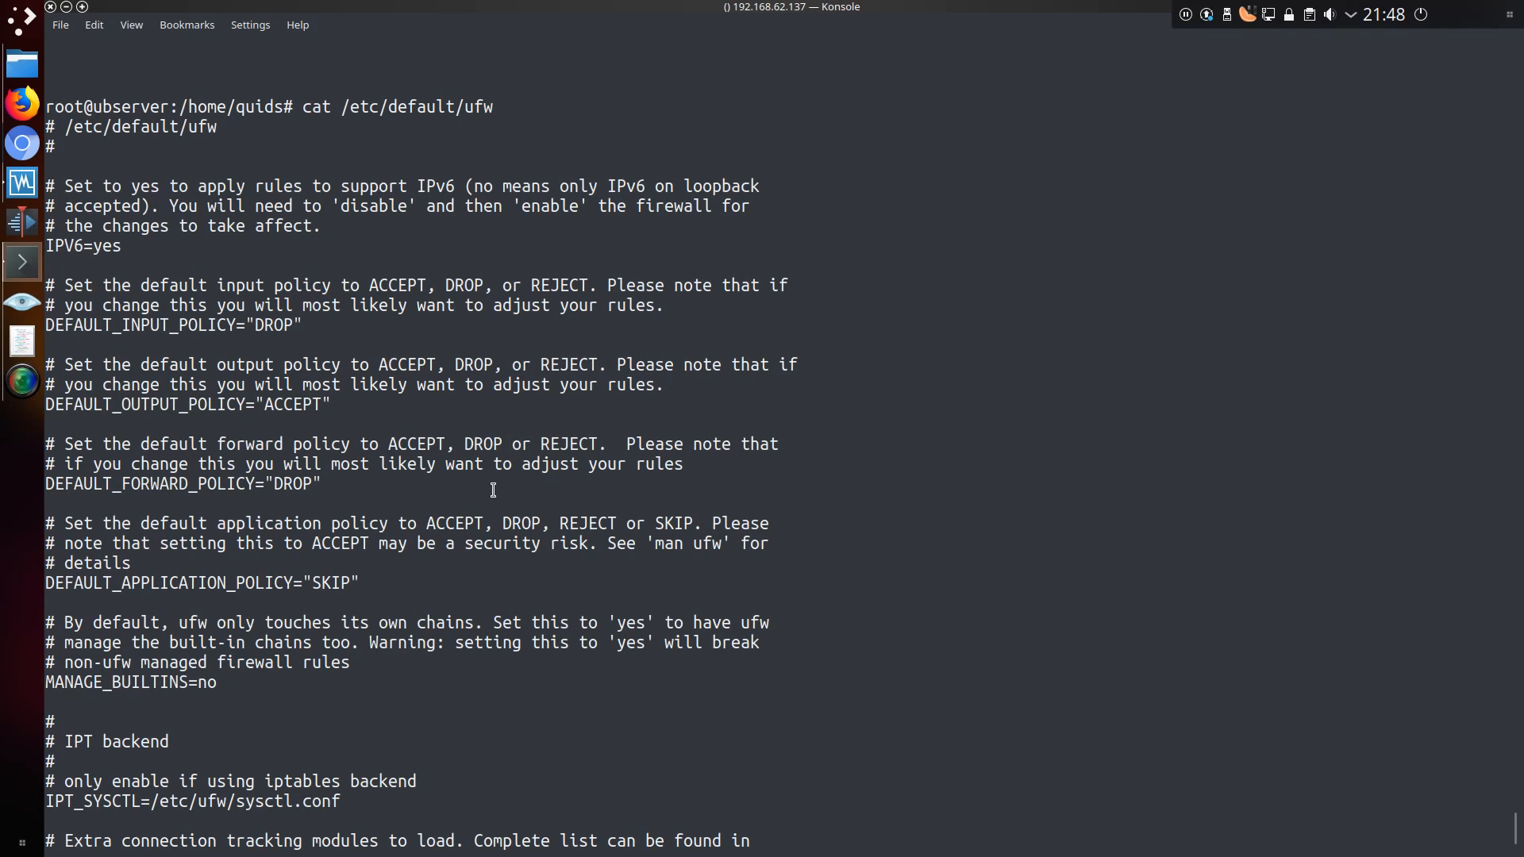
{"action": "type", "text": "ufw default deny incoming"}
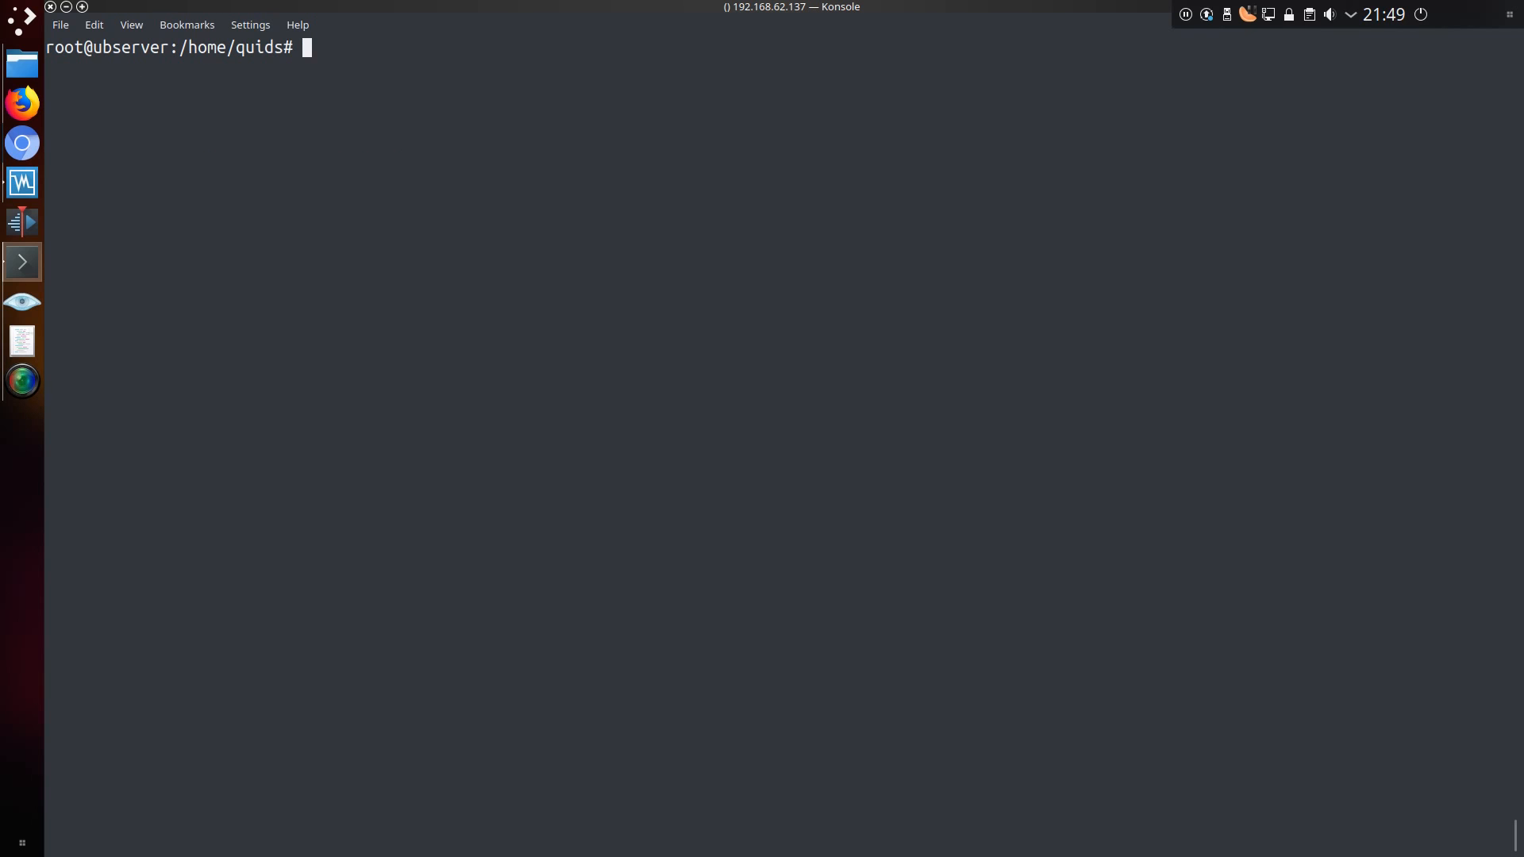
Allow http, port 80 and 80/tcp (already existing), then begin the 53/udp rule.
{"action": "type", "text": "ufw allow http"}
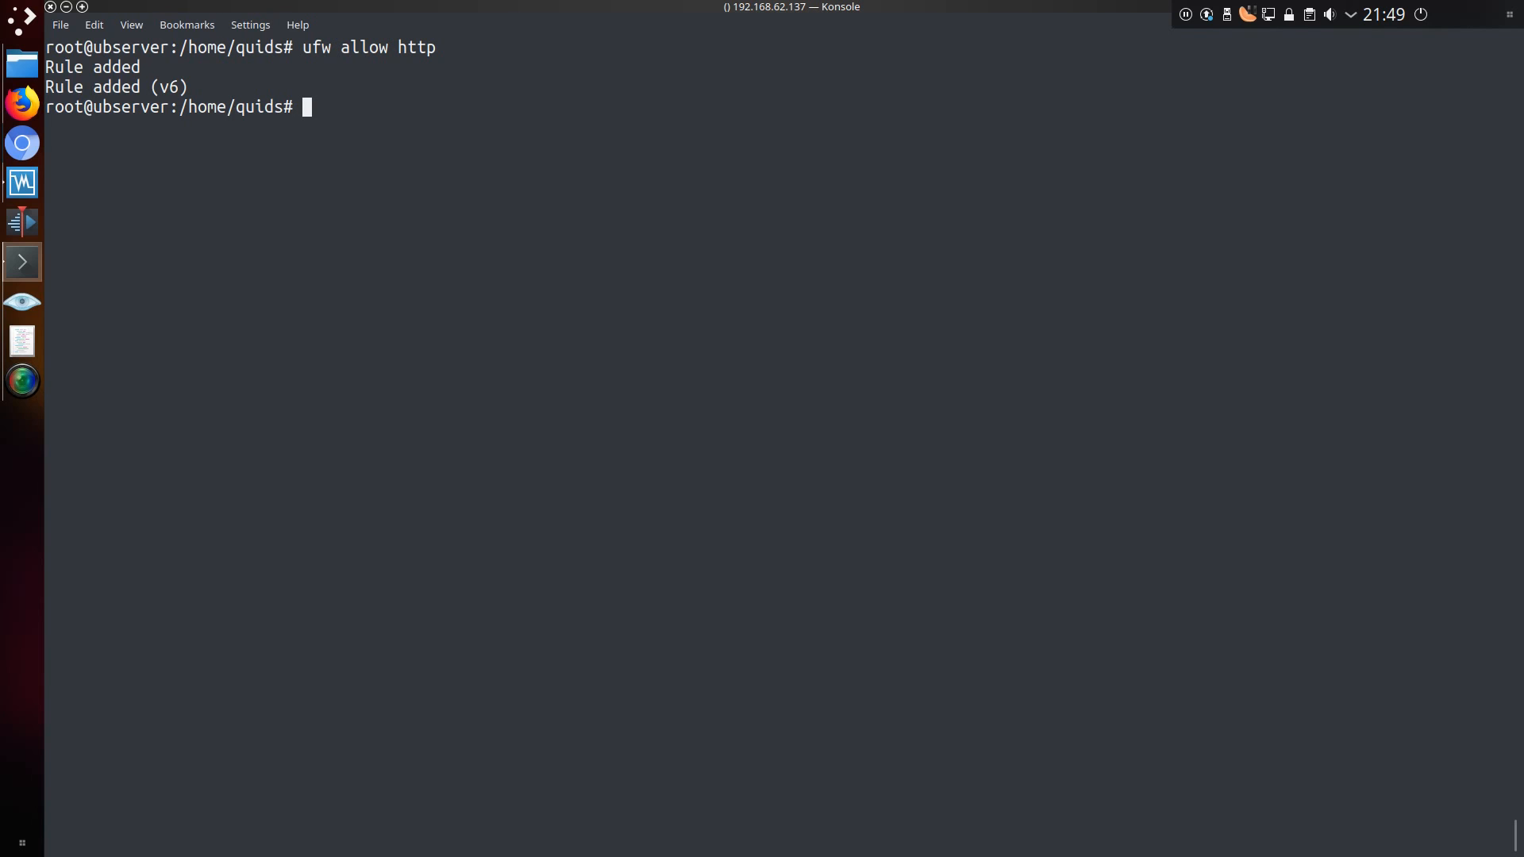
{"action": "type", "text": "ufw allow 80"}
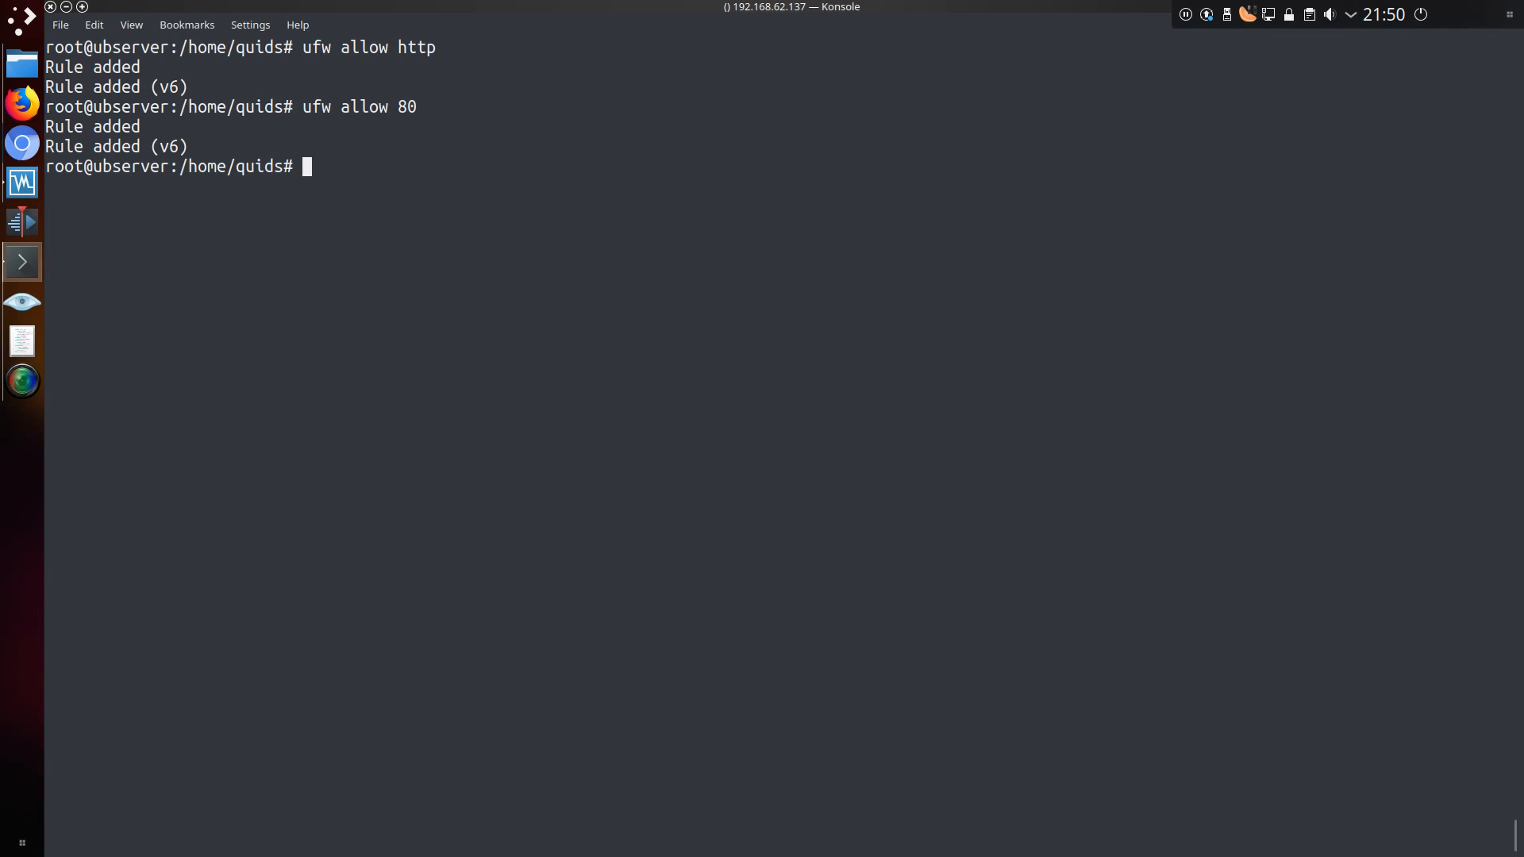
{"action": "type", "text": "ufw allow 80/tcp"}
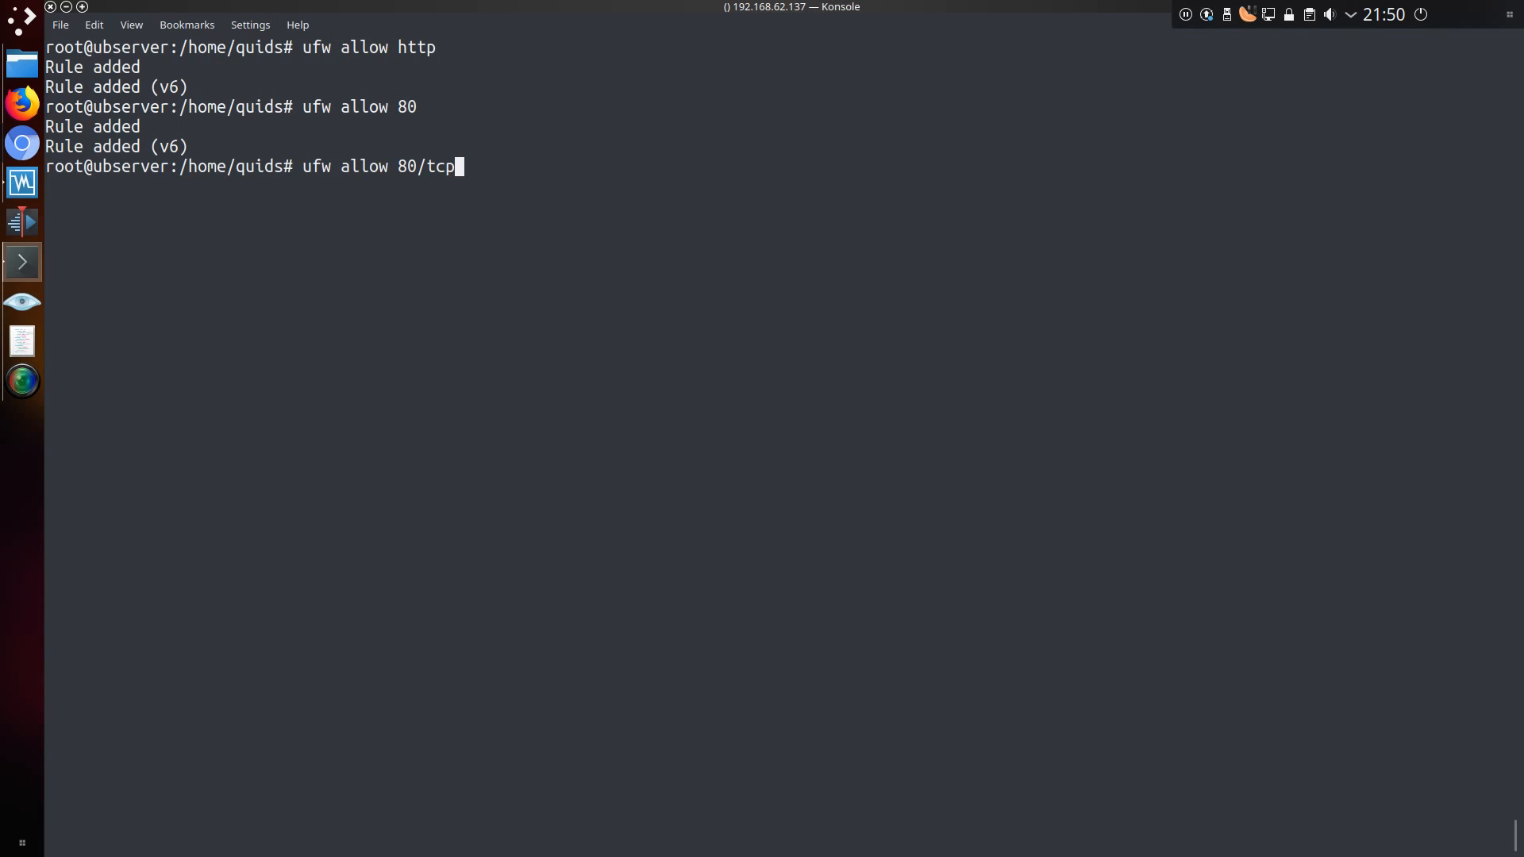
{"action": "key", "text": "Return"}
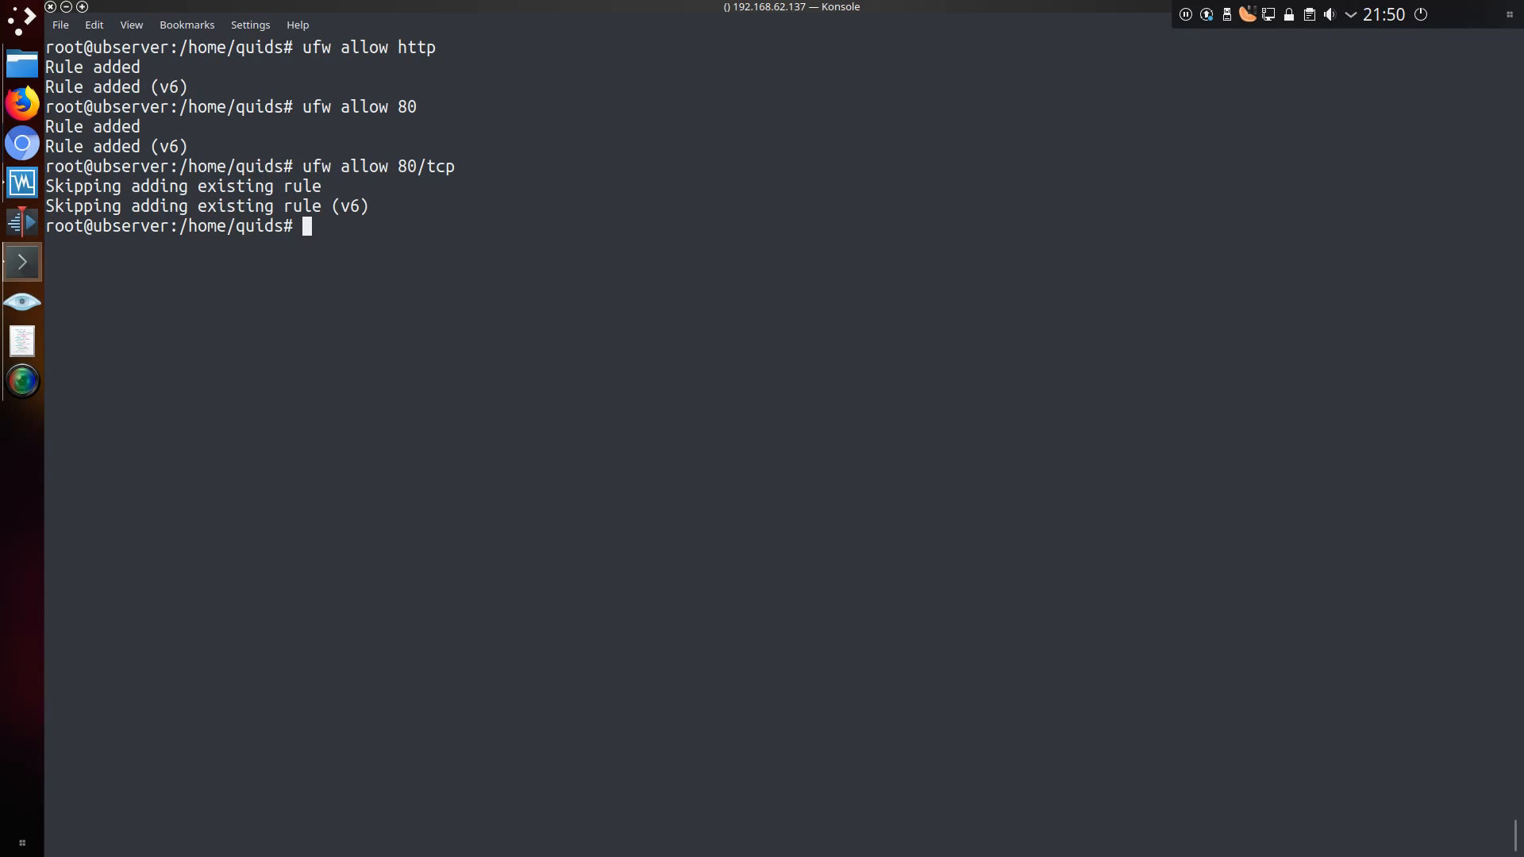
{"action": "type", "text": "ufw allow 53/udp"}
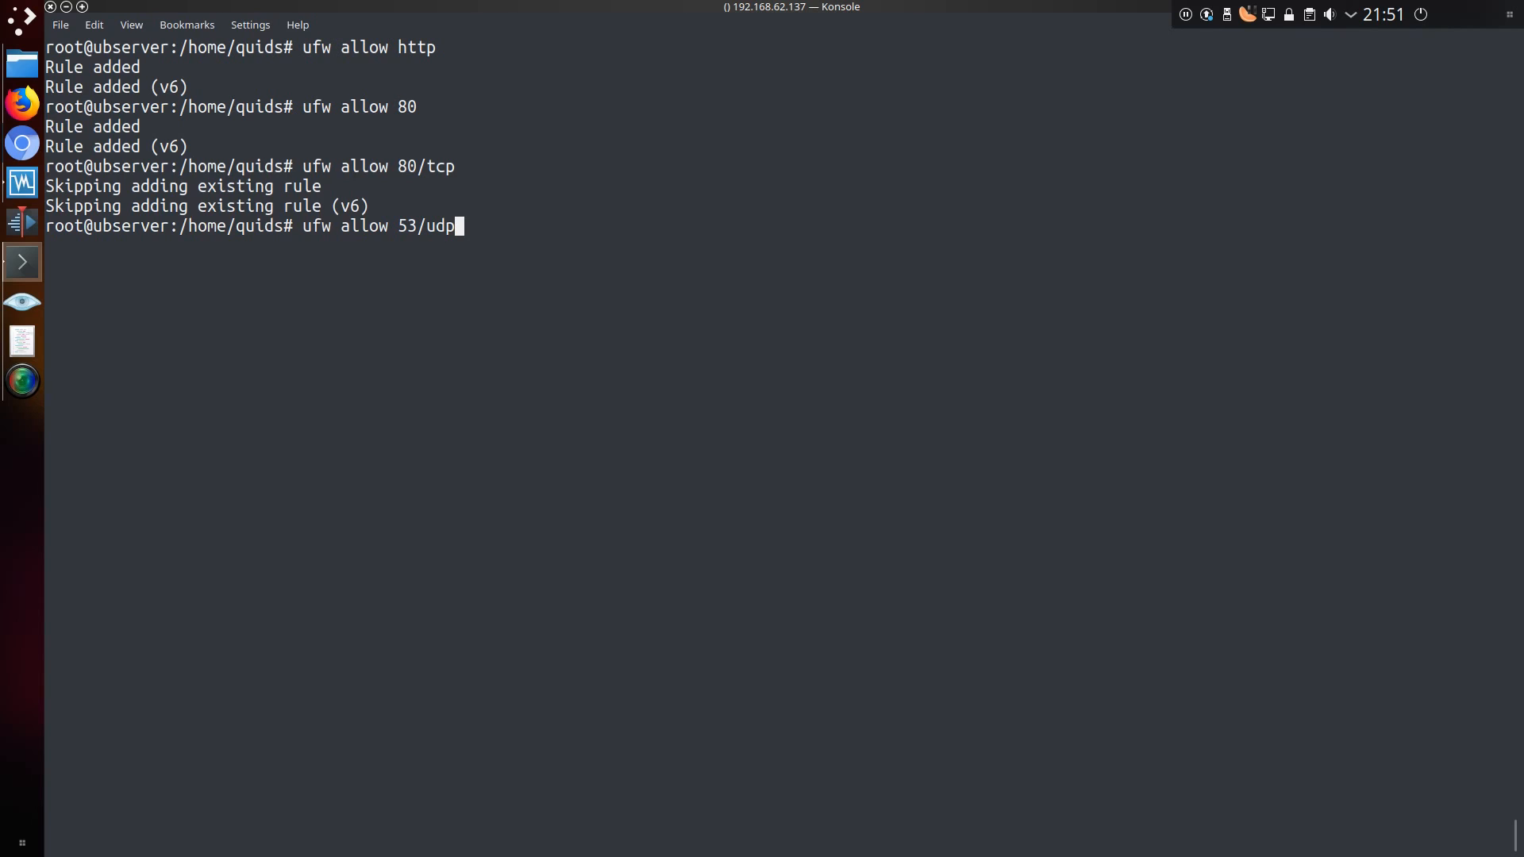
Reject telnet and deny smtp with explanatory comments, then disable the firewall.
{"action": "type", "text": "ufw reject telnet comment \"telnet is not allowed in the current year\""}
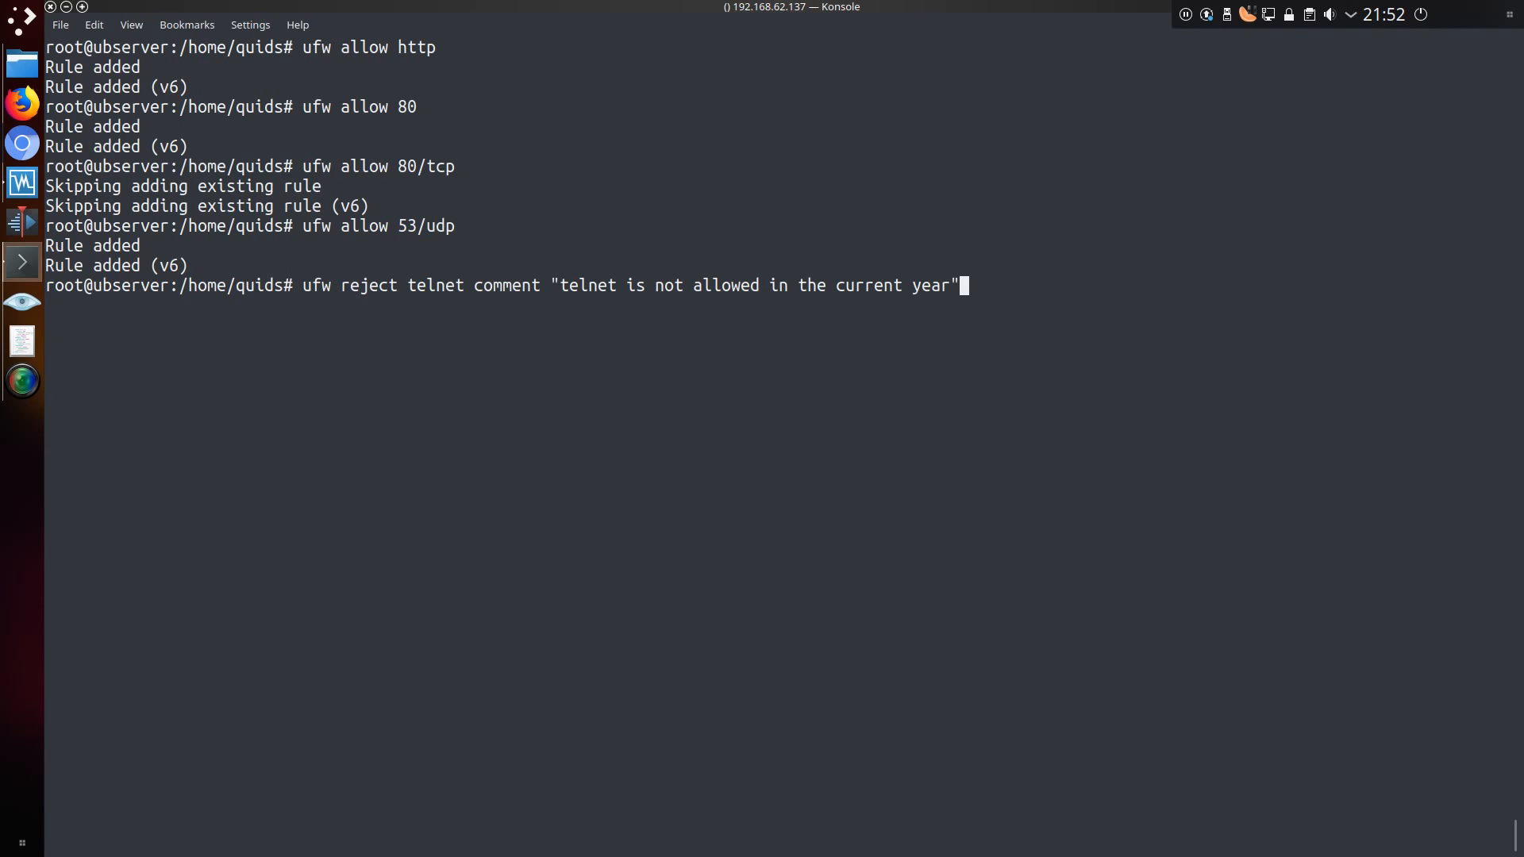
{"action": "type", "text": "ufw deny smtp comment \"I dont do email\""}
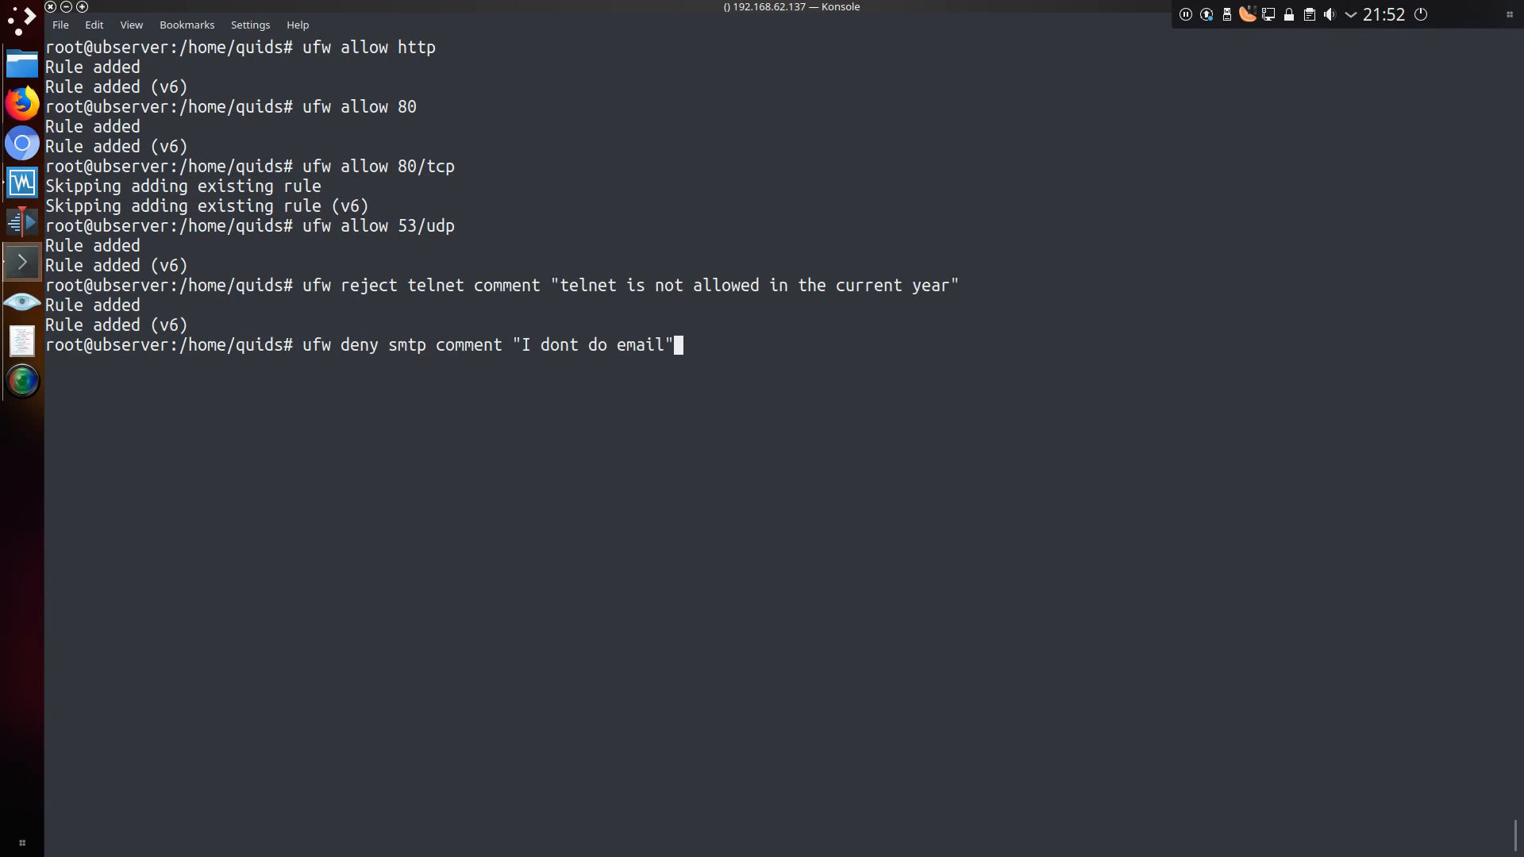
{"action": "type", "text": "ufw disable"}
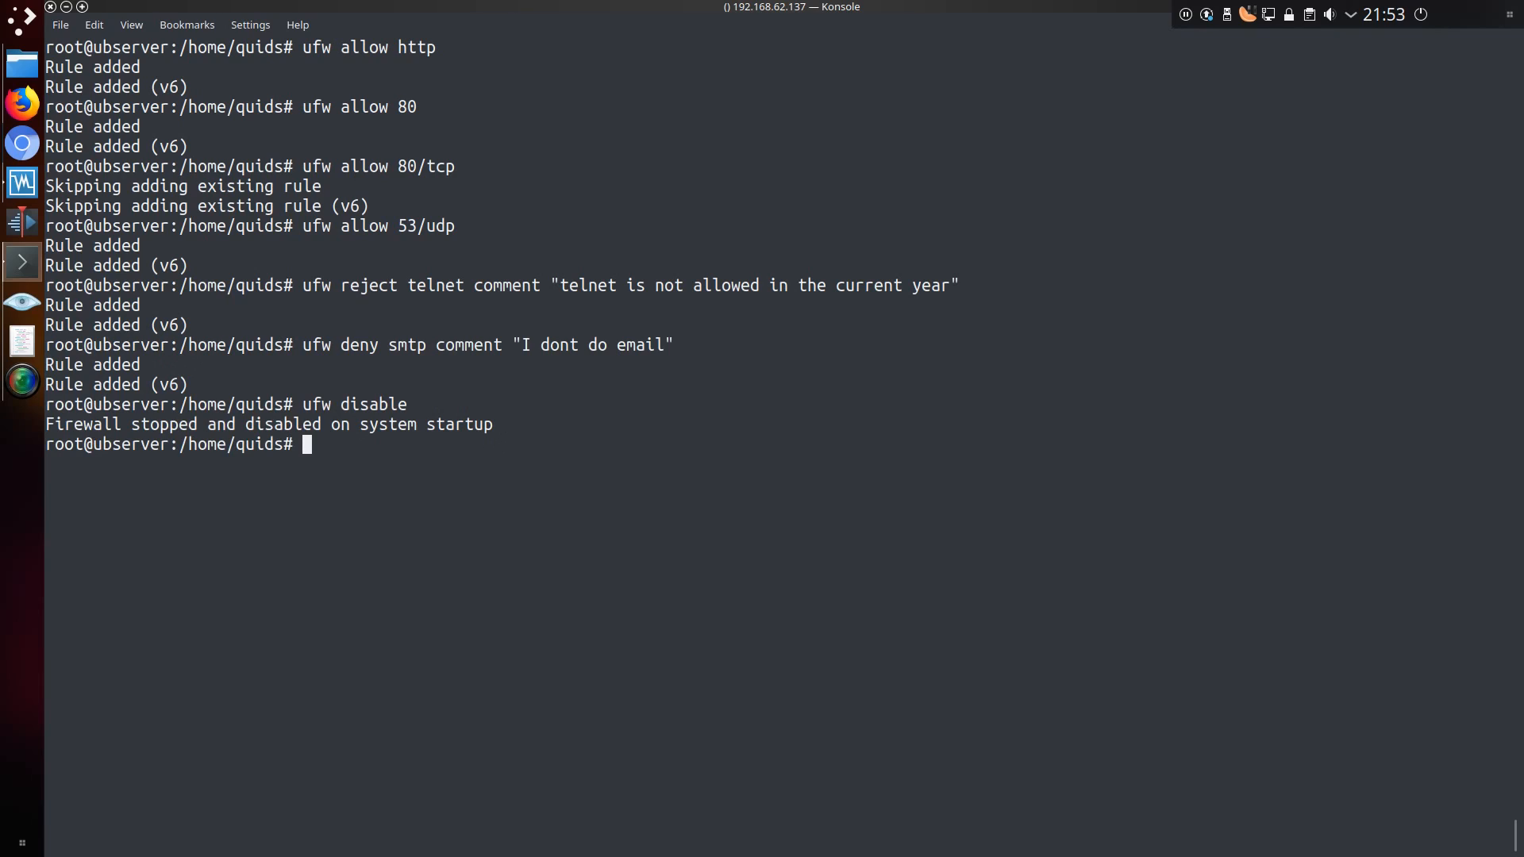
Enable ufw confirming with y, then check ufw status shows it active.
{"action": "type", "text": "ufw enable"}
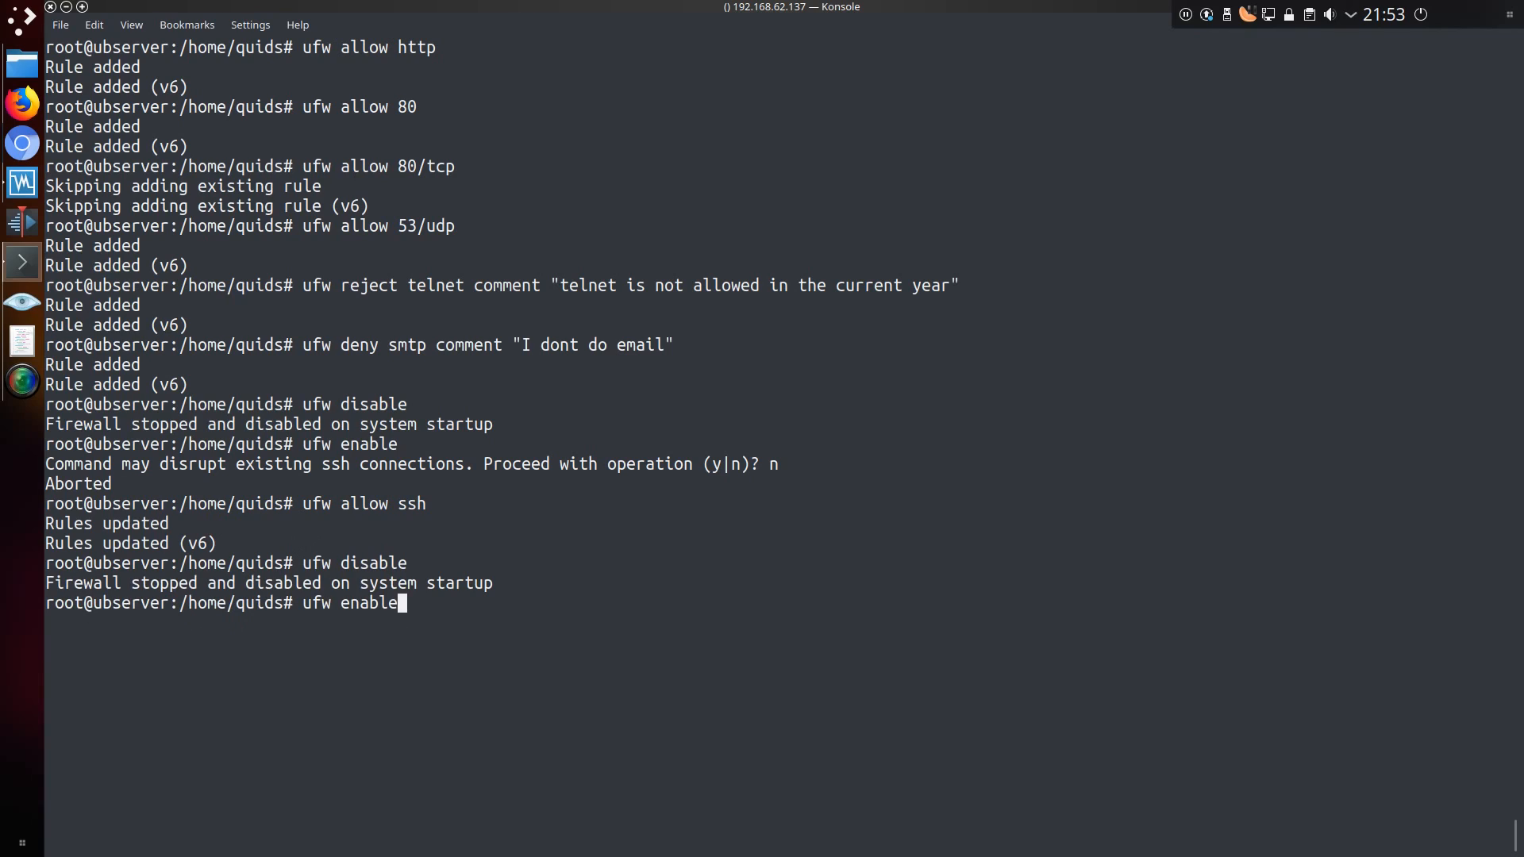
{"action": "type", "text": "y"}
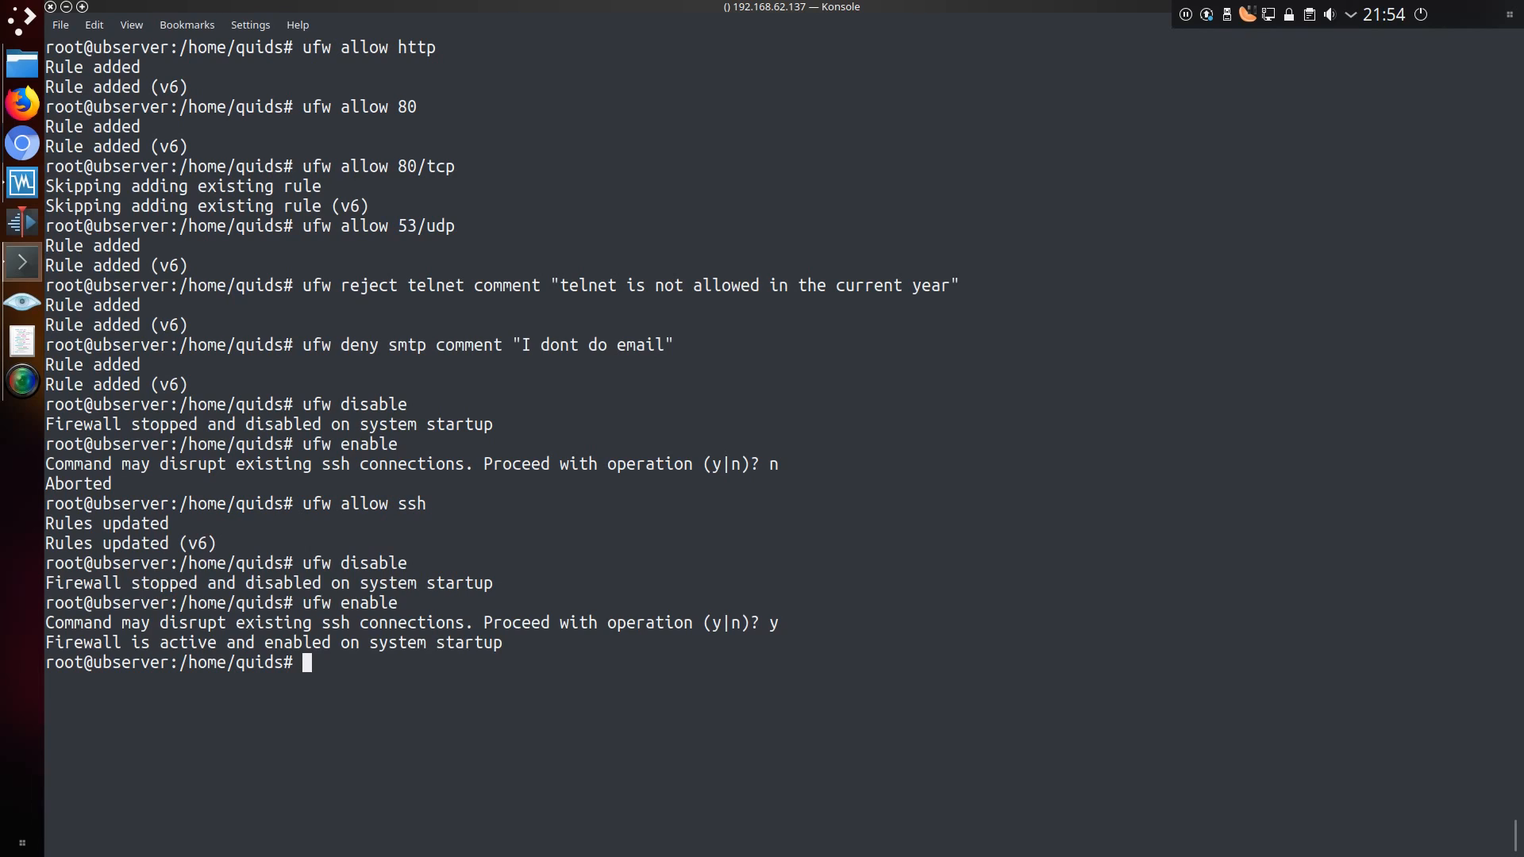
{"action": "type", "text": "ufw status"}
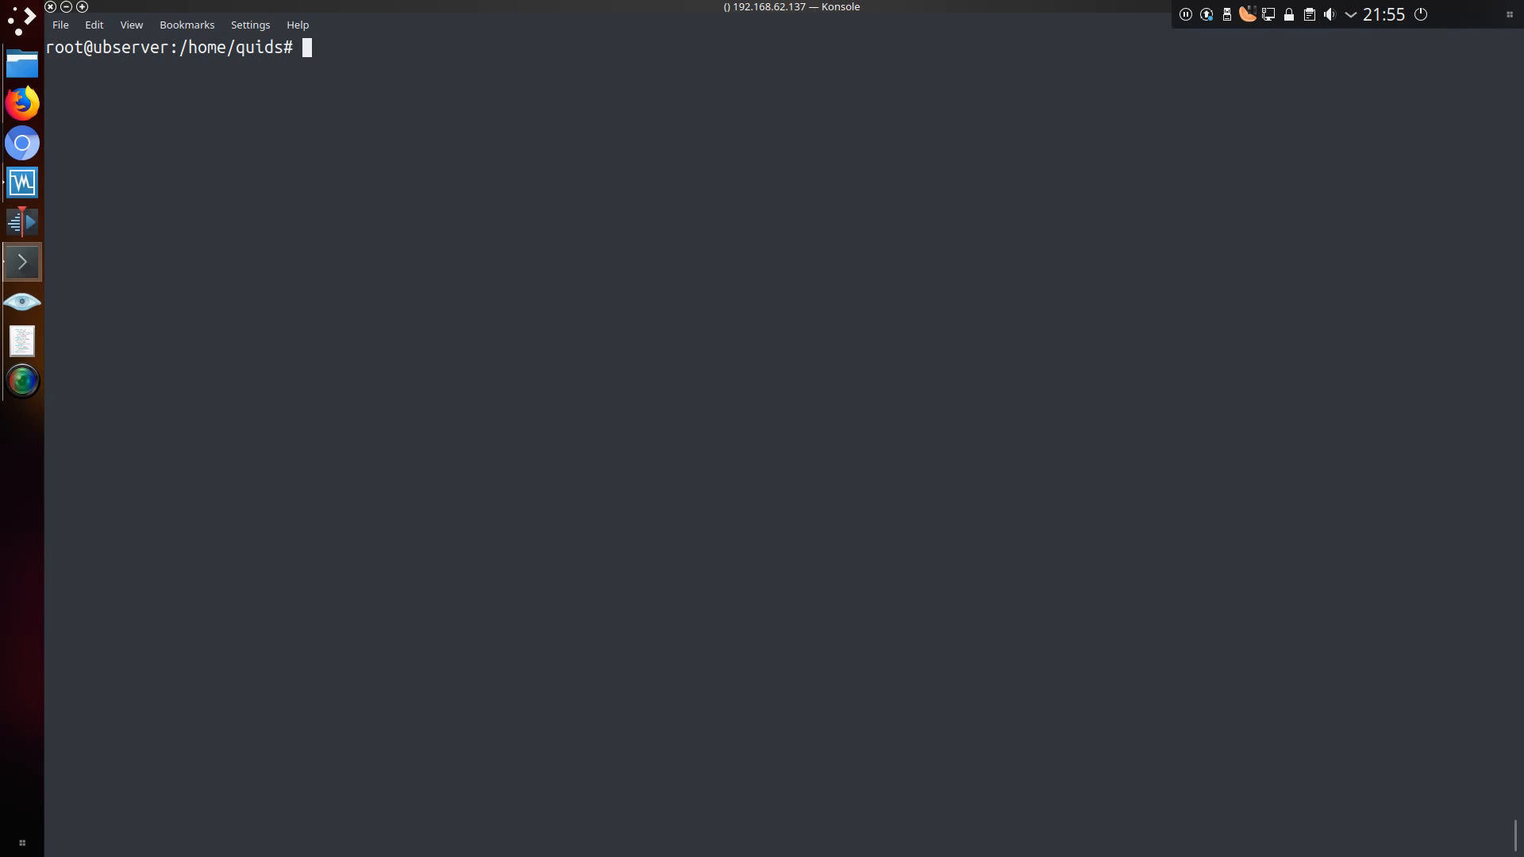
List ufw application profiles and the server's sockets with ss -natu.
{"action": "type", "text": "ufw app list"}
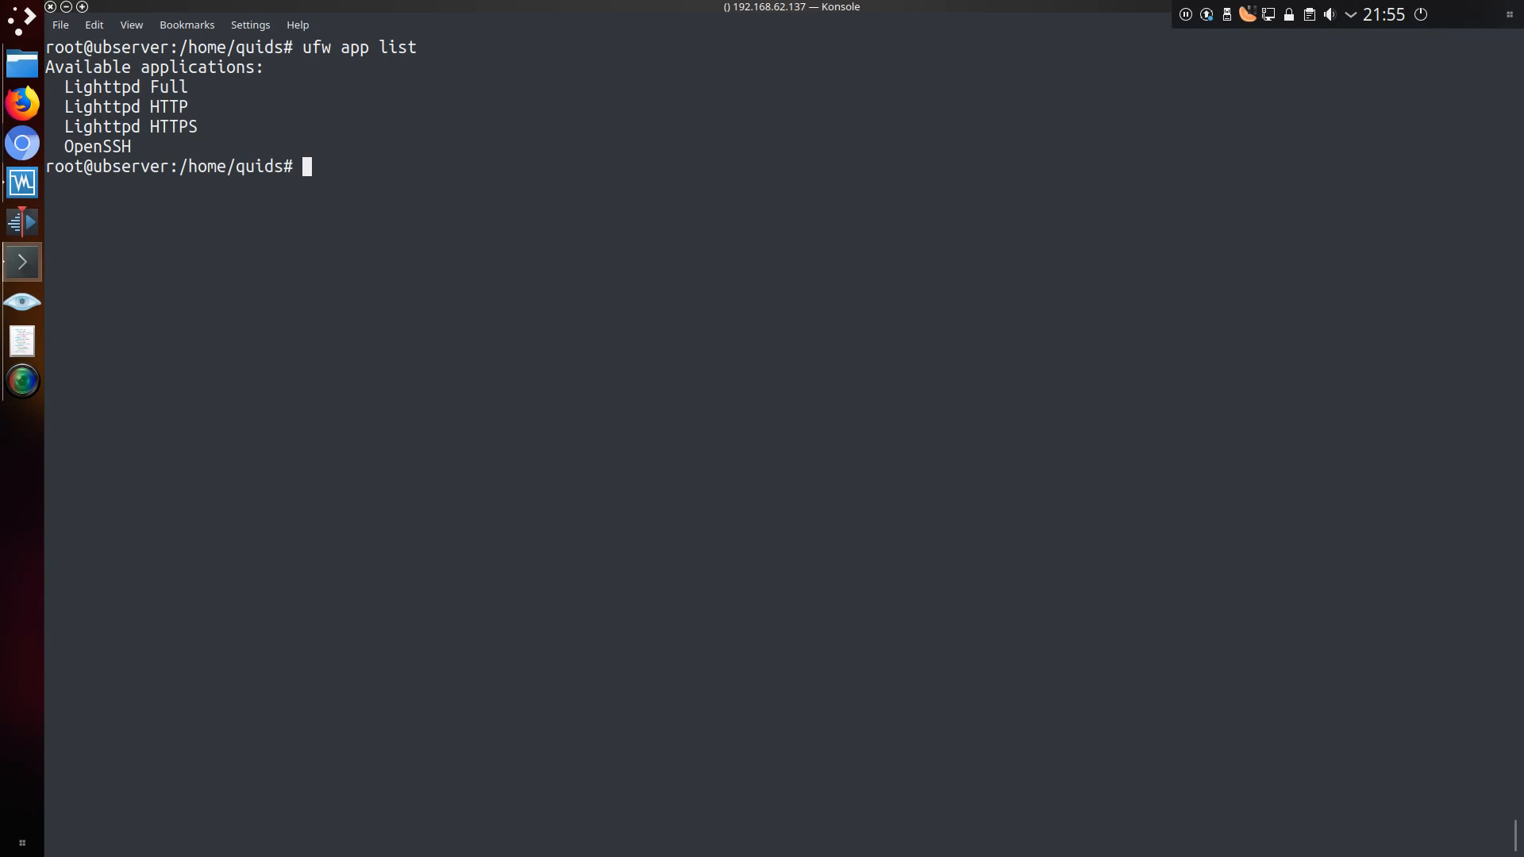
{"action": "type", "text": "ss -natu"}
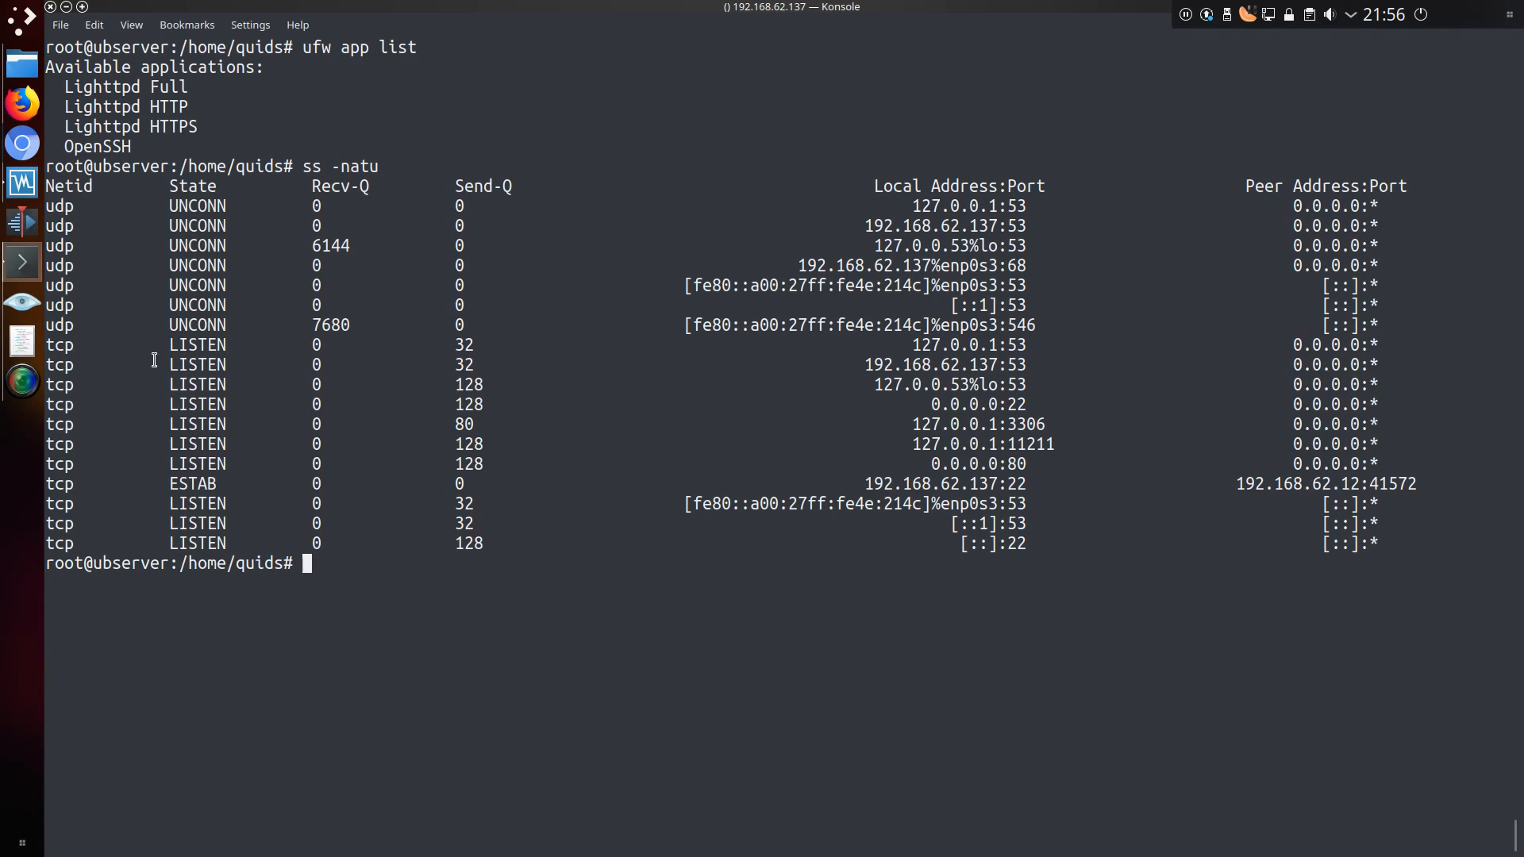
{"action": "mouse_move", "coordinate": [475, 445]}
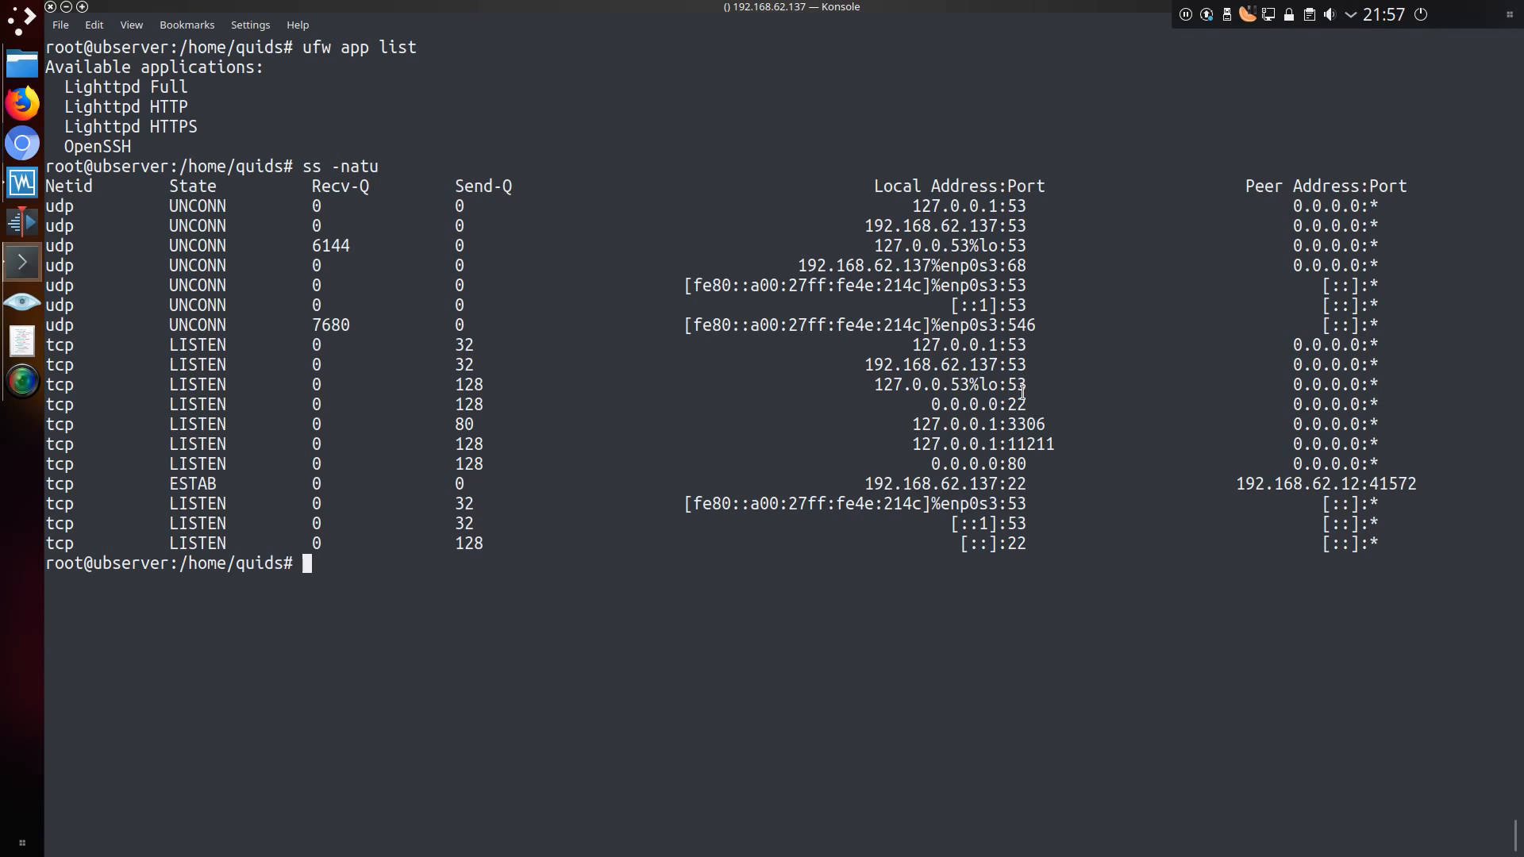
{"action": "mouse_move", "coordinate": [1038, 423]}
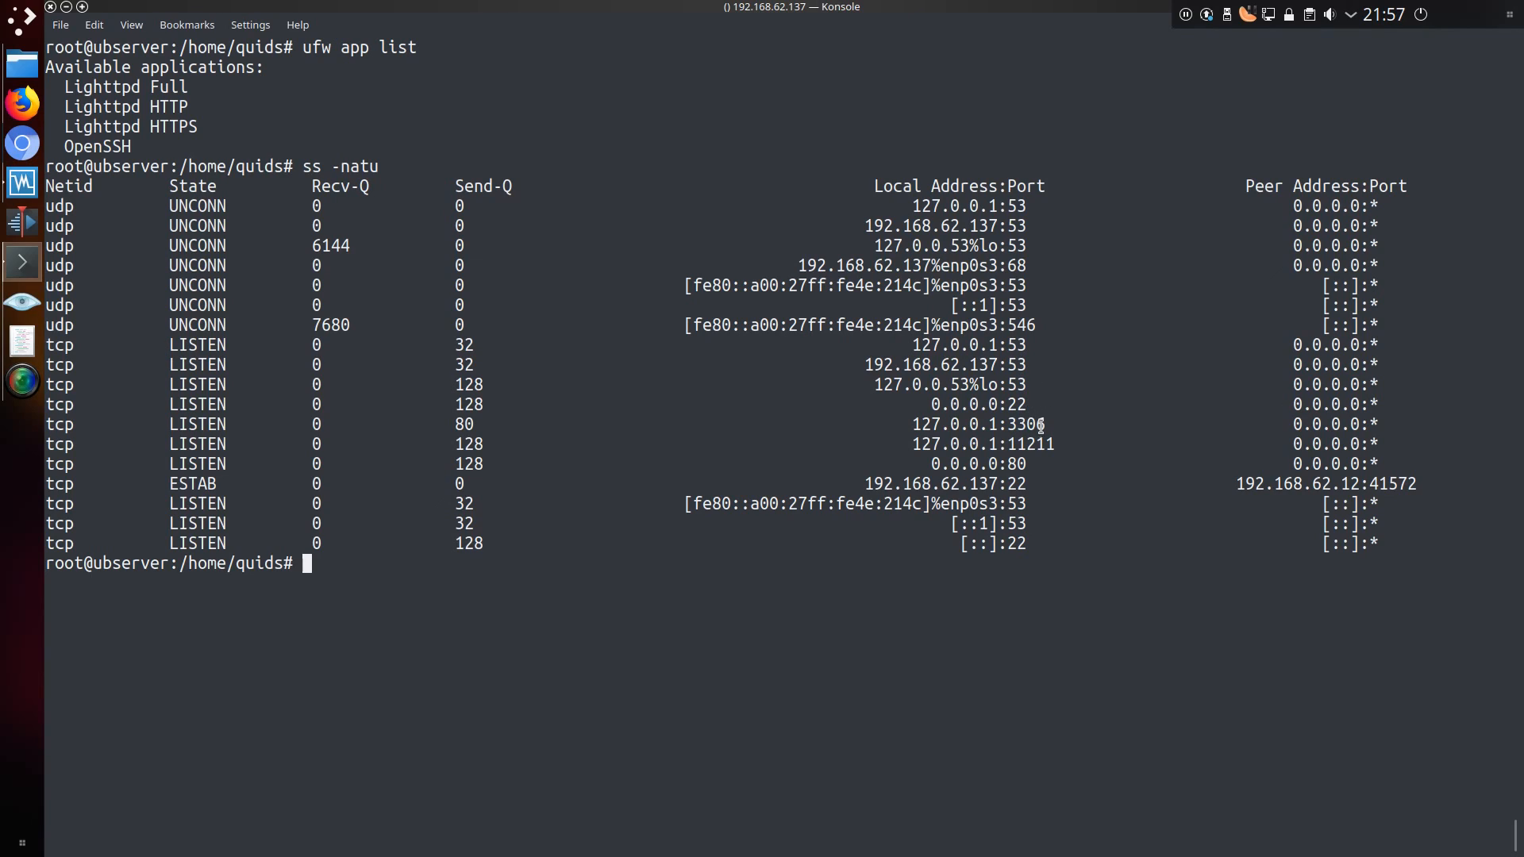
{"action": "mouse_move", "coordinate": [1019, 465]}
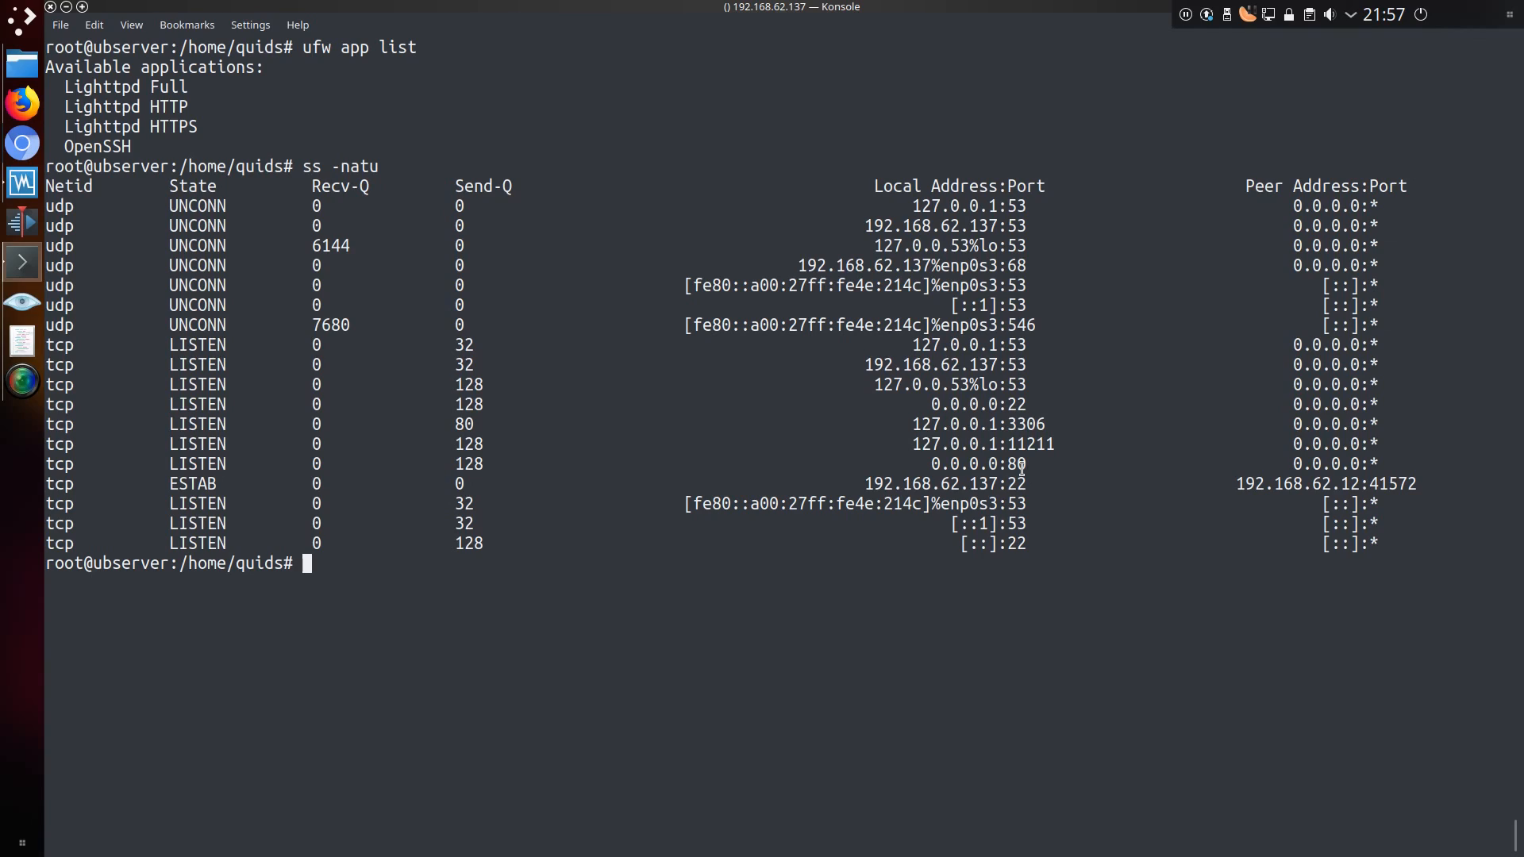
{"action": "mouse_move", "coordinate": [1037, 344]}
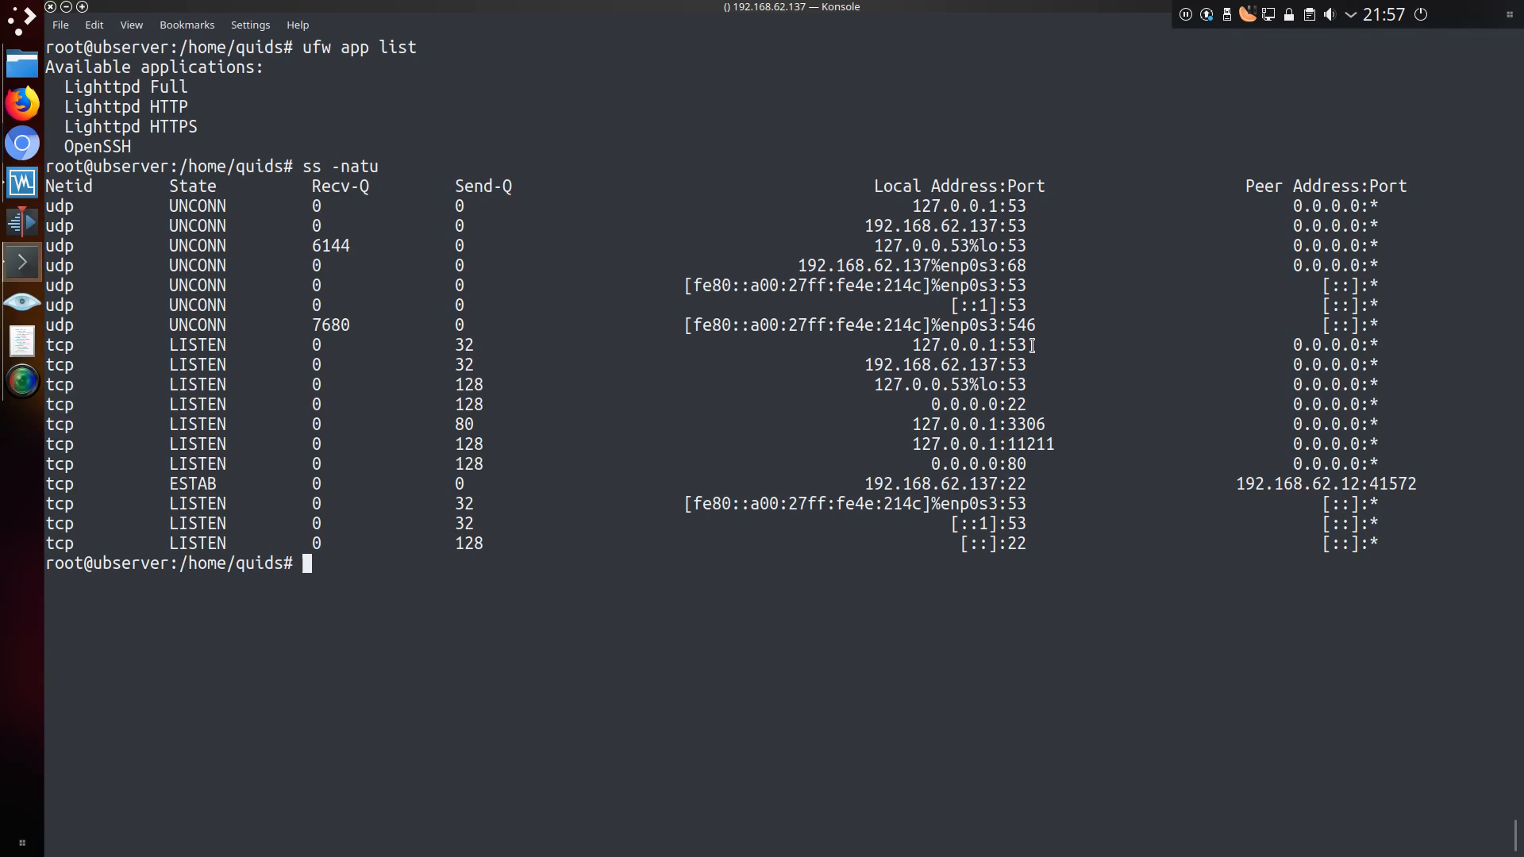
{"action": "mouse_move", "coordinate": [1044, 414]}
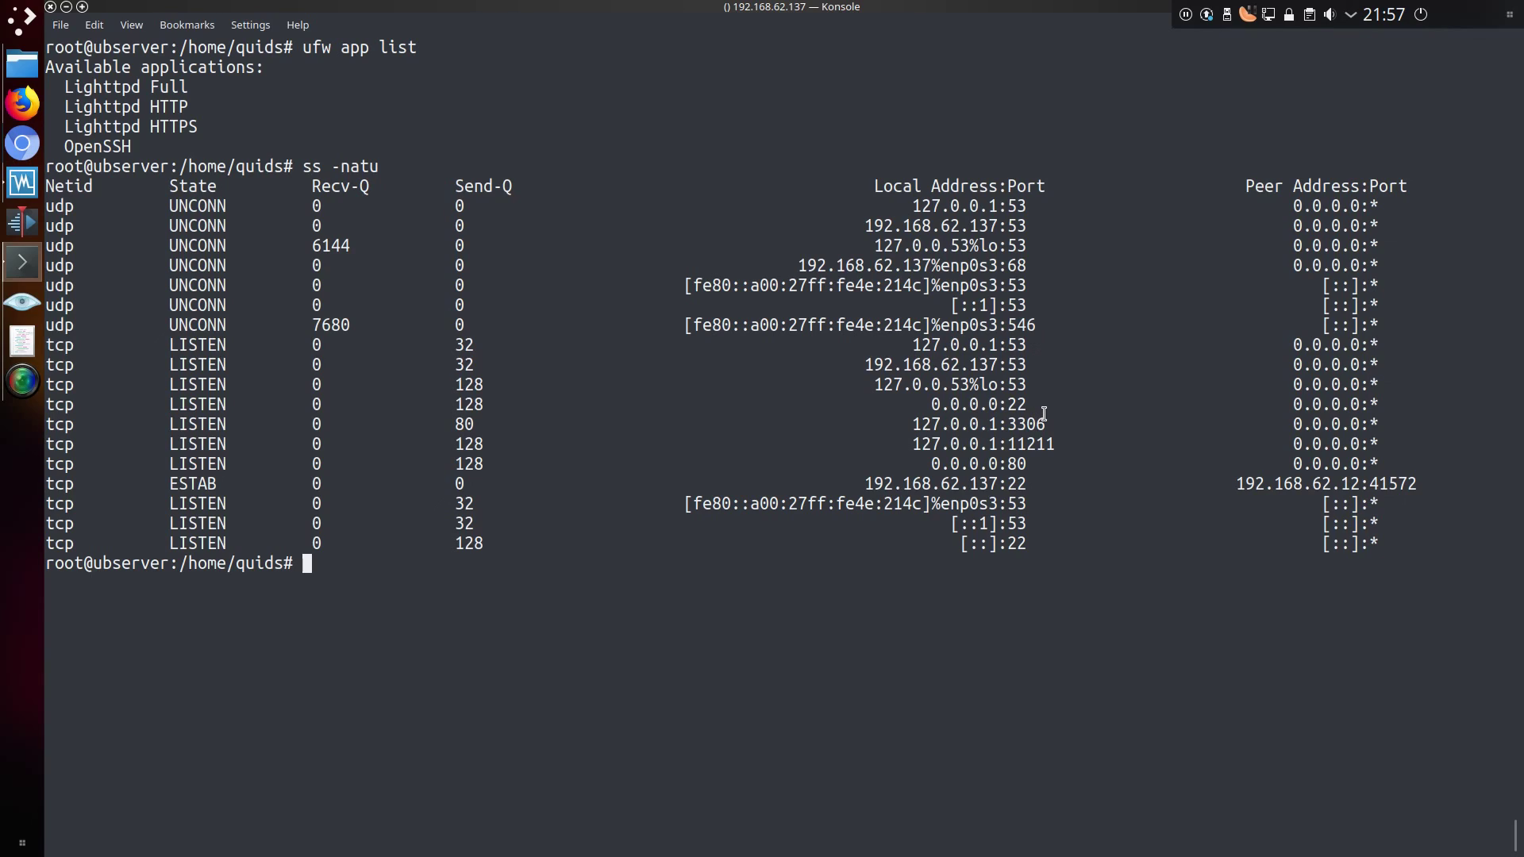
{"action": "mouse_move", "coordinate": [1041, 444]}
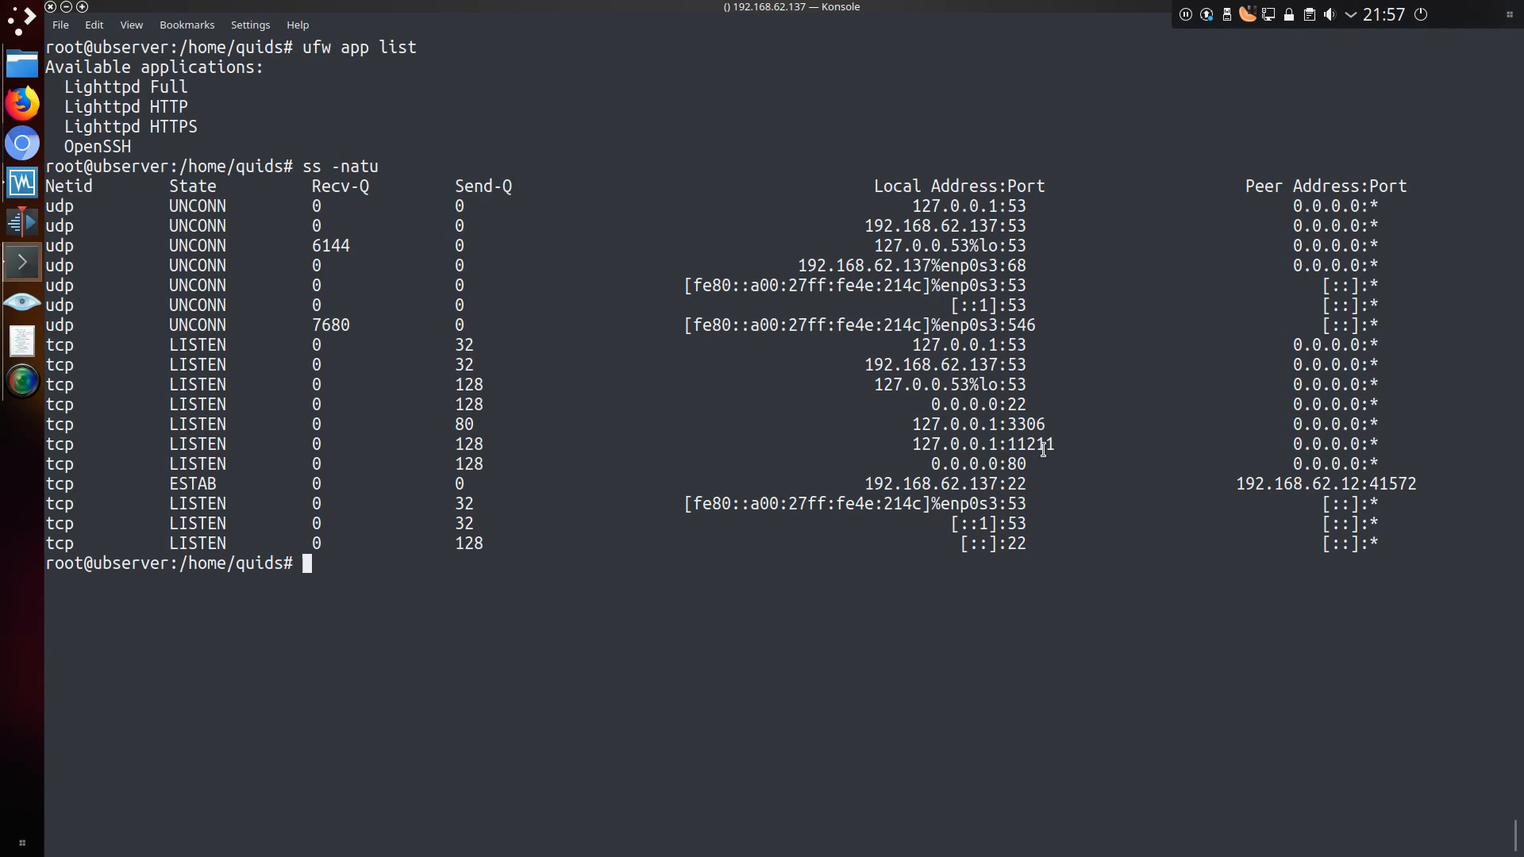
{"action": "mouse_move", "coordinate": [1032, 463]}
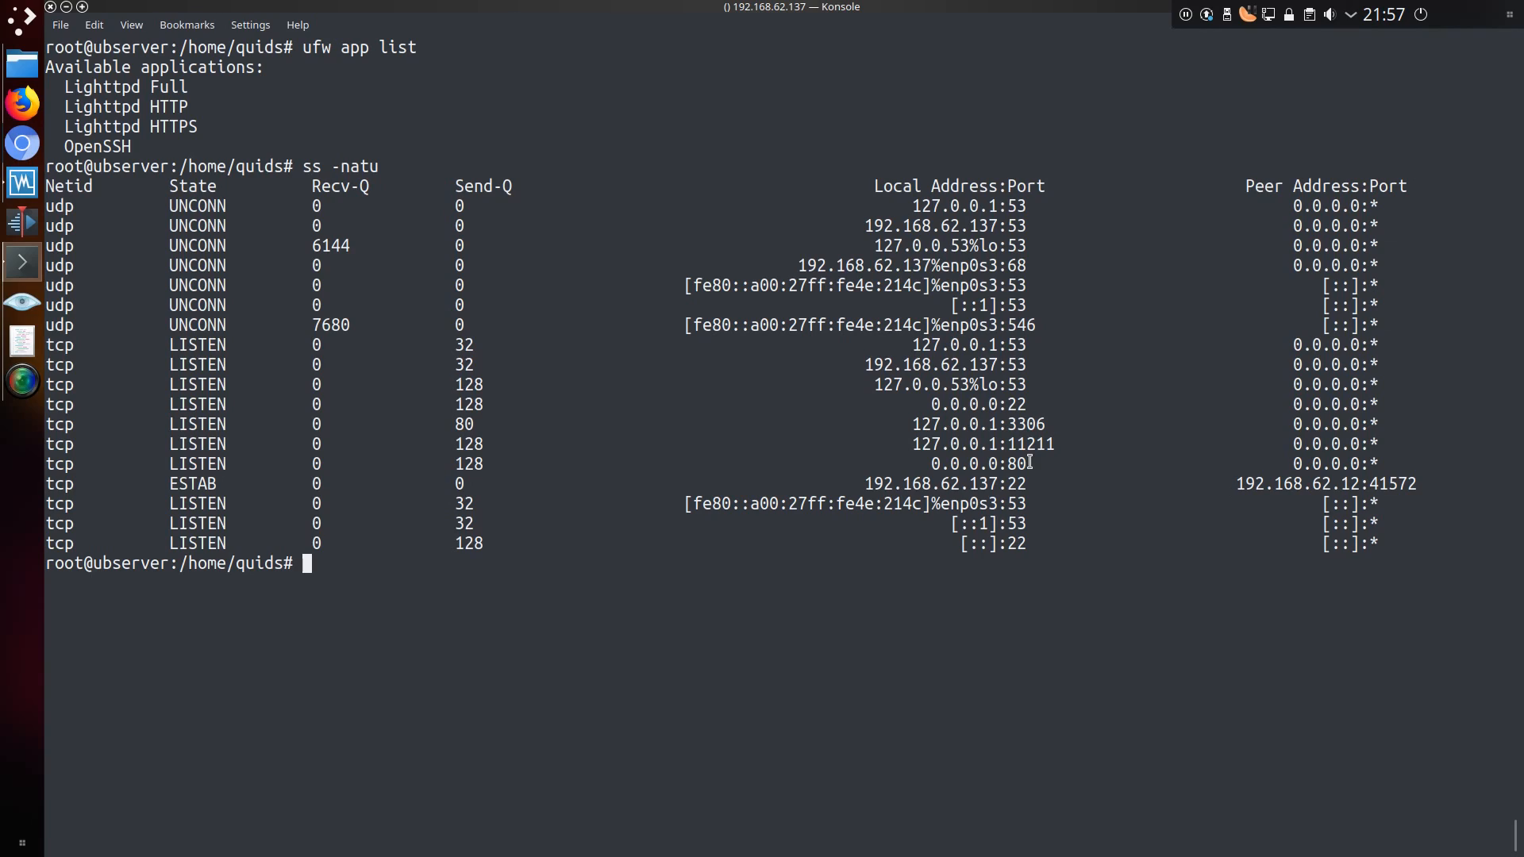
Reset ufw, then allow the Lighttpd HTTP and OpenSSH application profiles.
{"action": "type", "text": "ufw reset"}
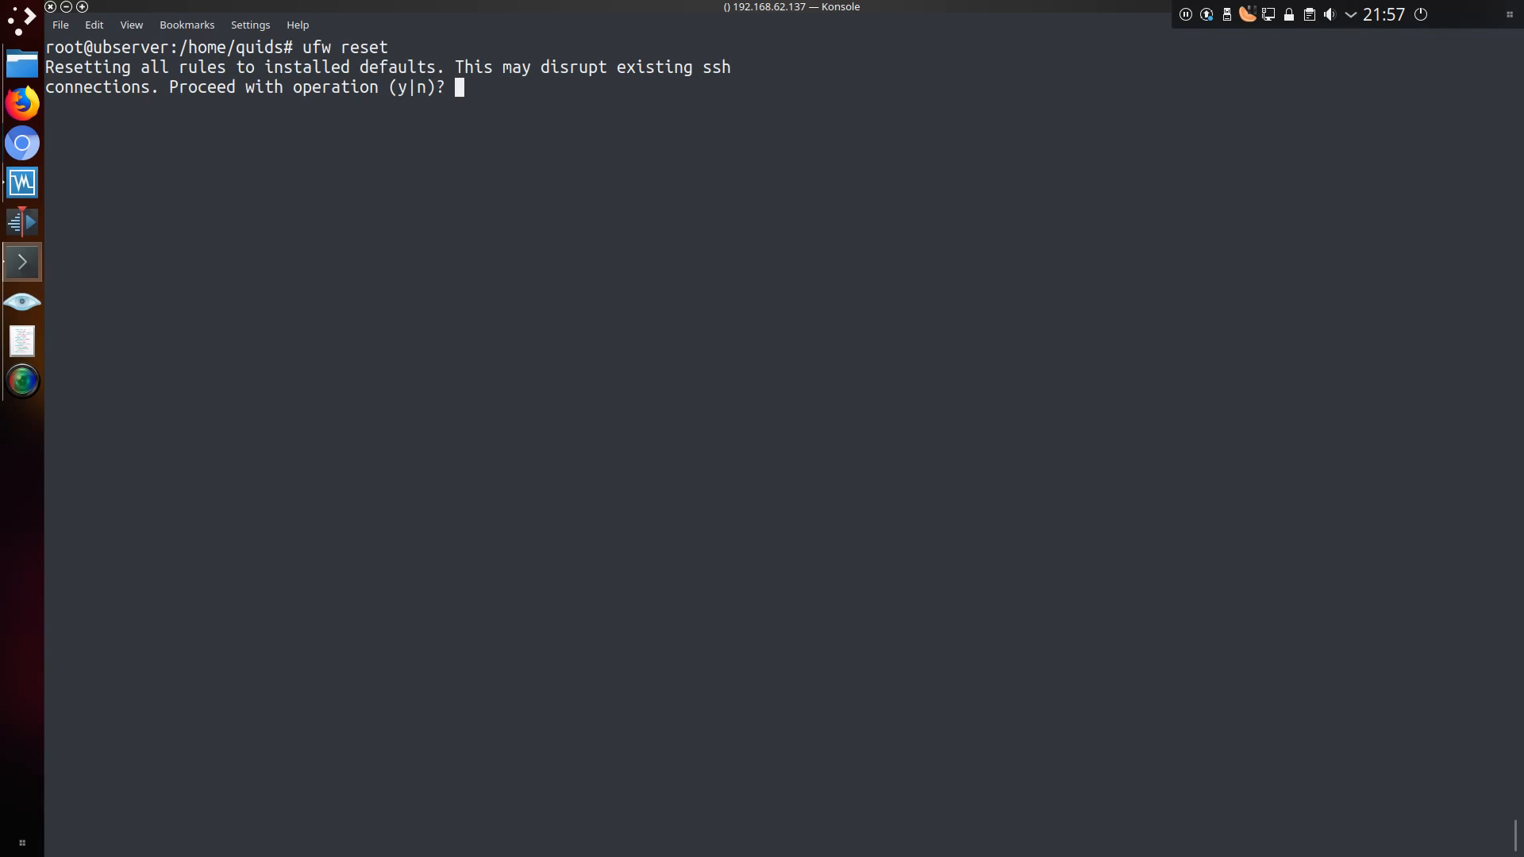
{"action": "type", "text": "y"}
{"action": "type", "text": "ufw app list"}
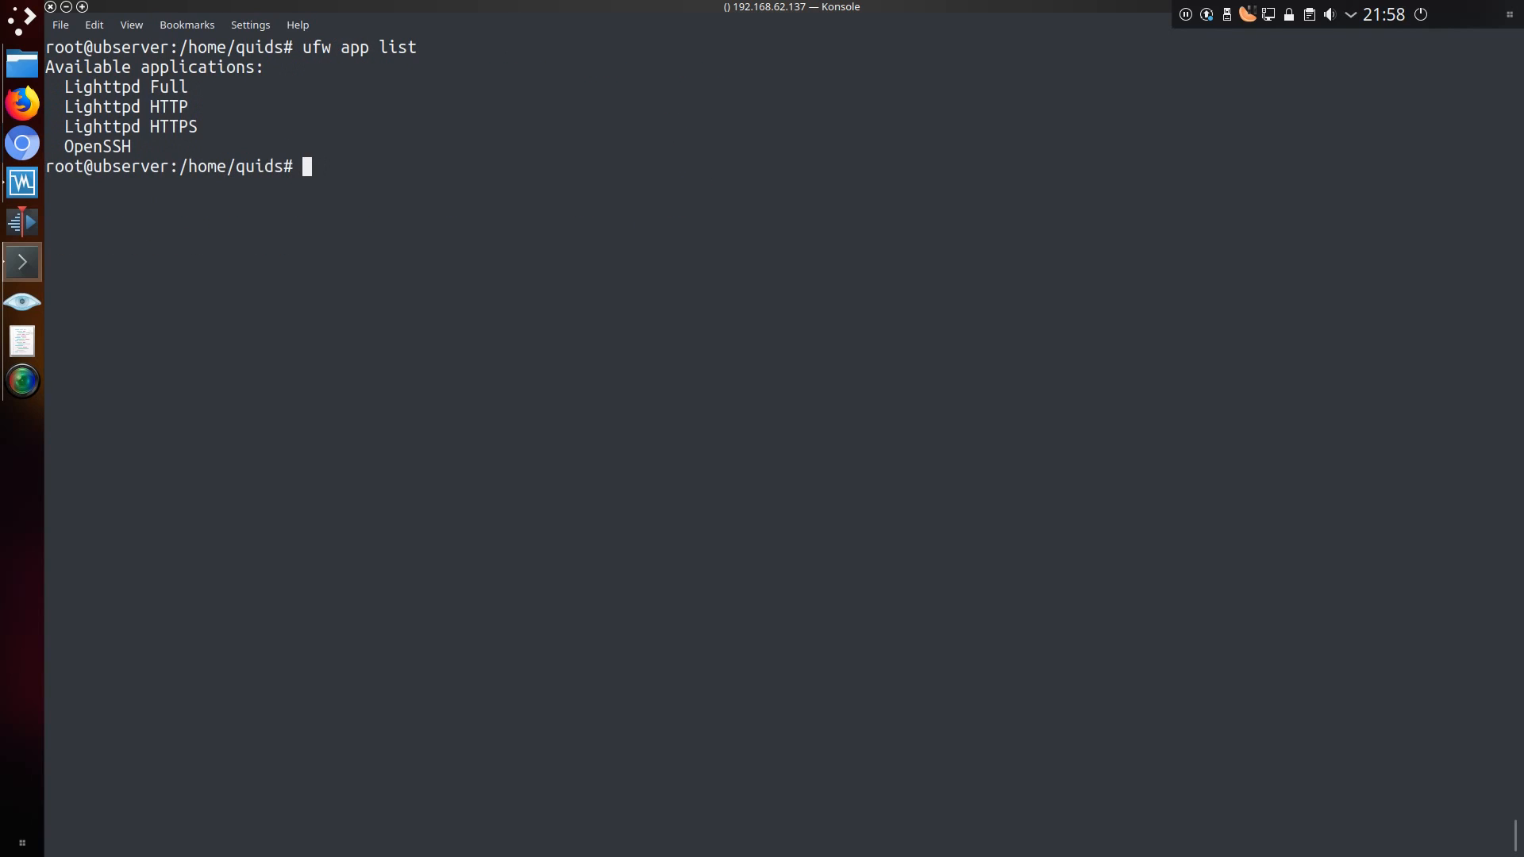
{"action": "type", "text": "ufw allow to \"Lighttpd HTTP\""}
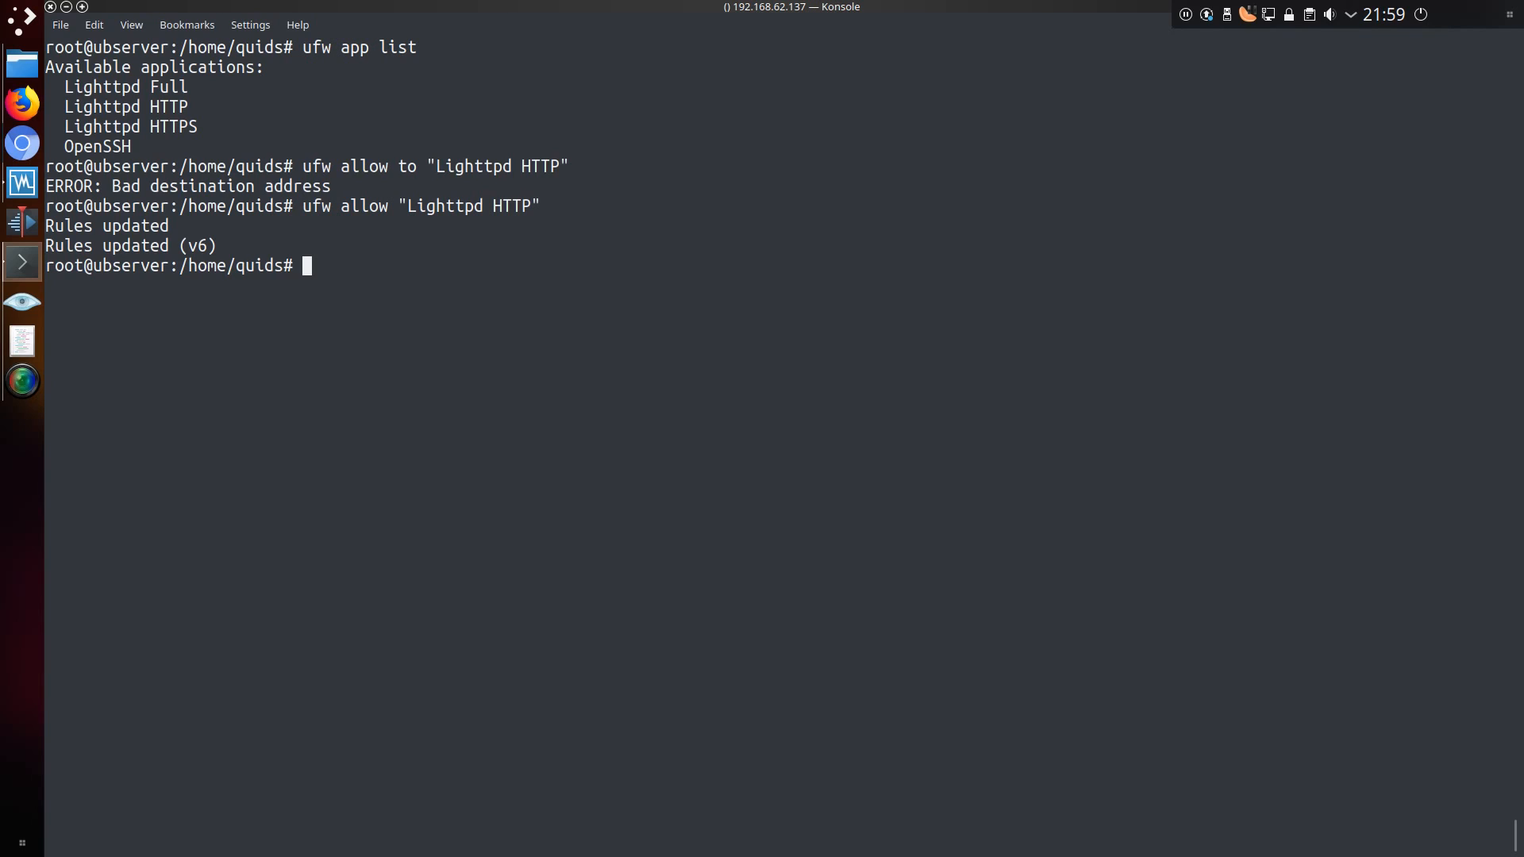
{"action": "type", "text": "ufw allow OpenSSH"}
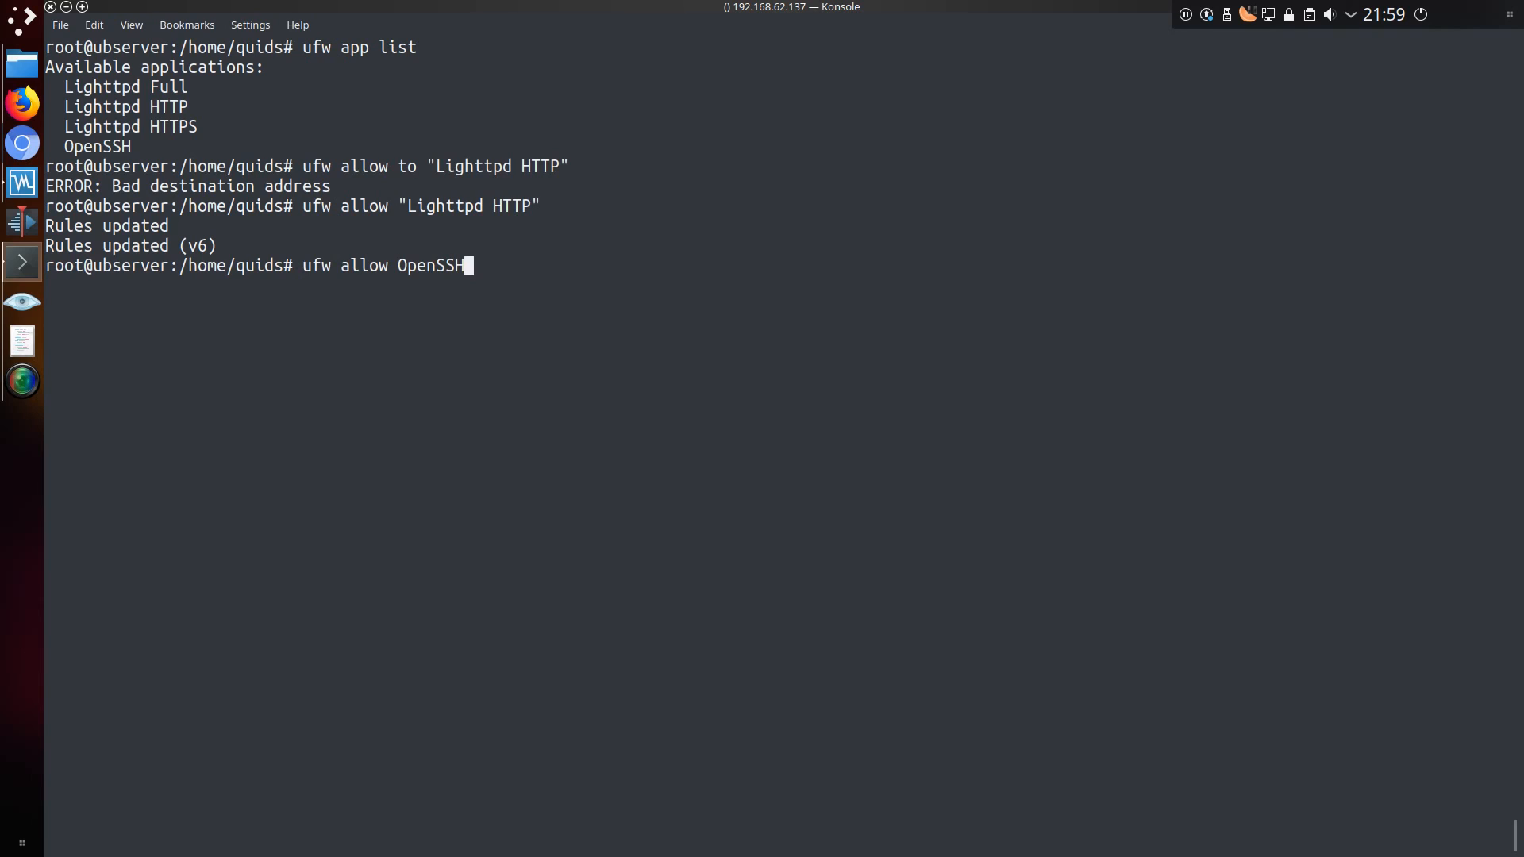
Restart the firewall with ufw disable && ufw enable and show its status.
{"action": "type", "text": "ufw disable && ufw enable"}
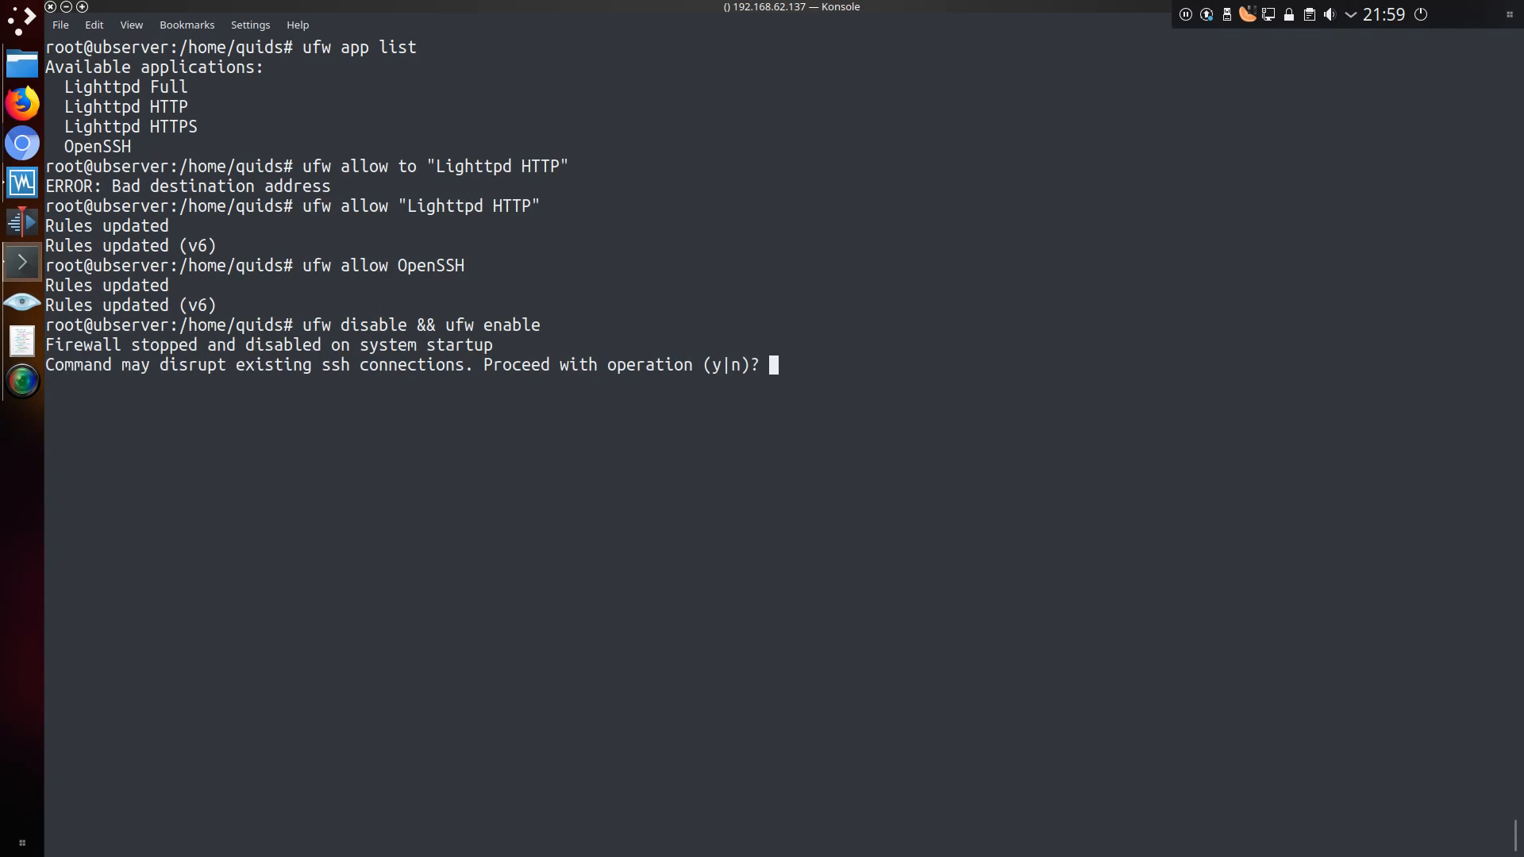
{"action": "type", "text": "y"}
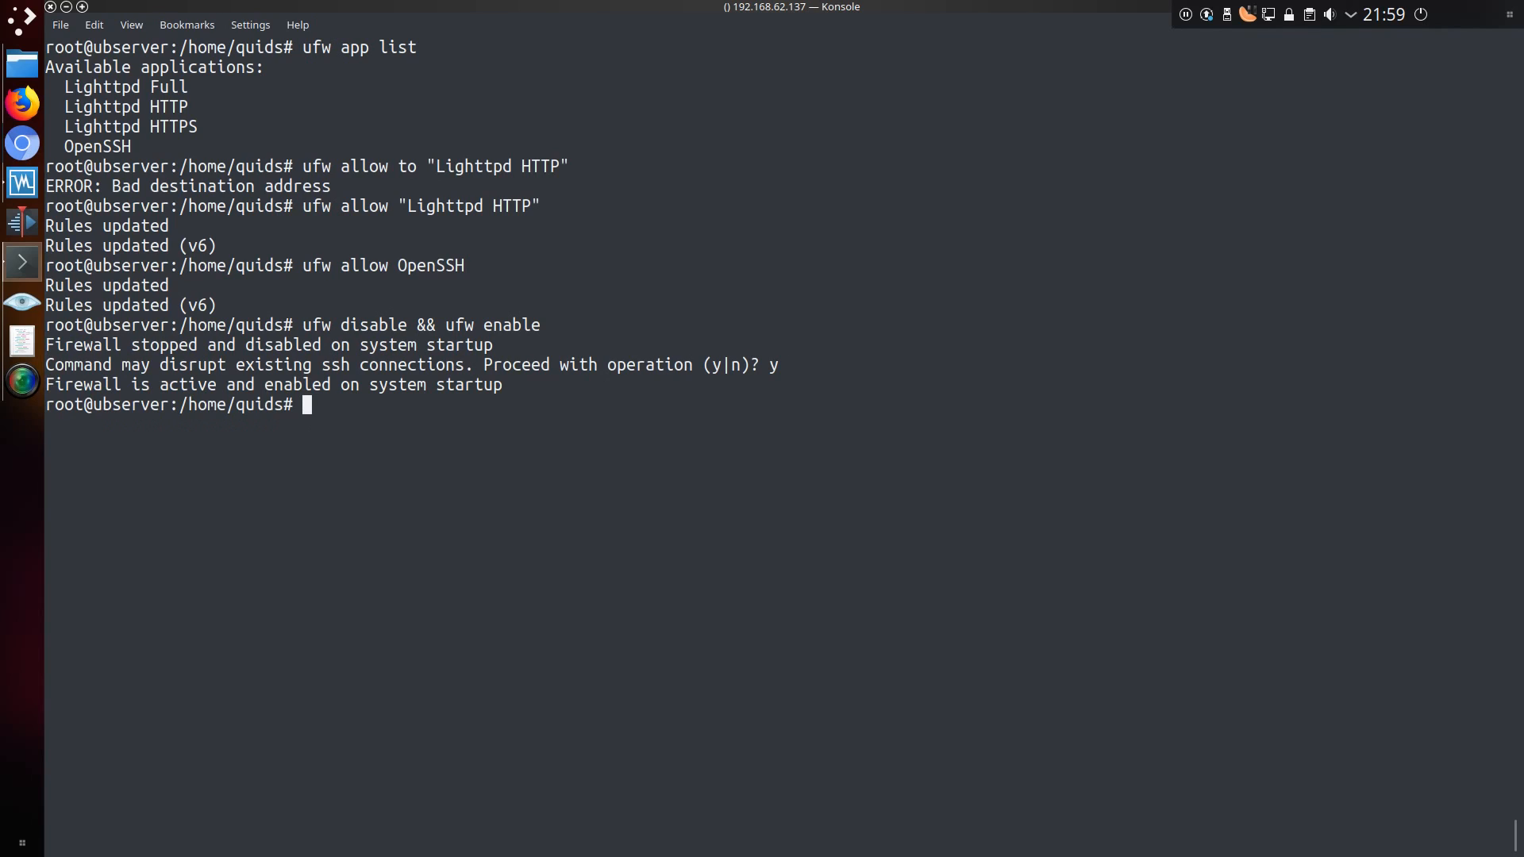
{"action": "type", "text": "ufw status"}
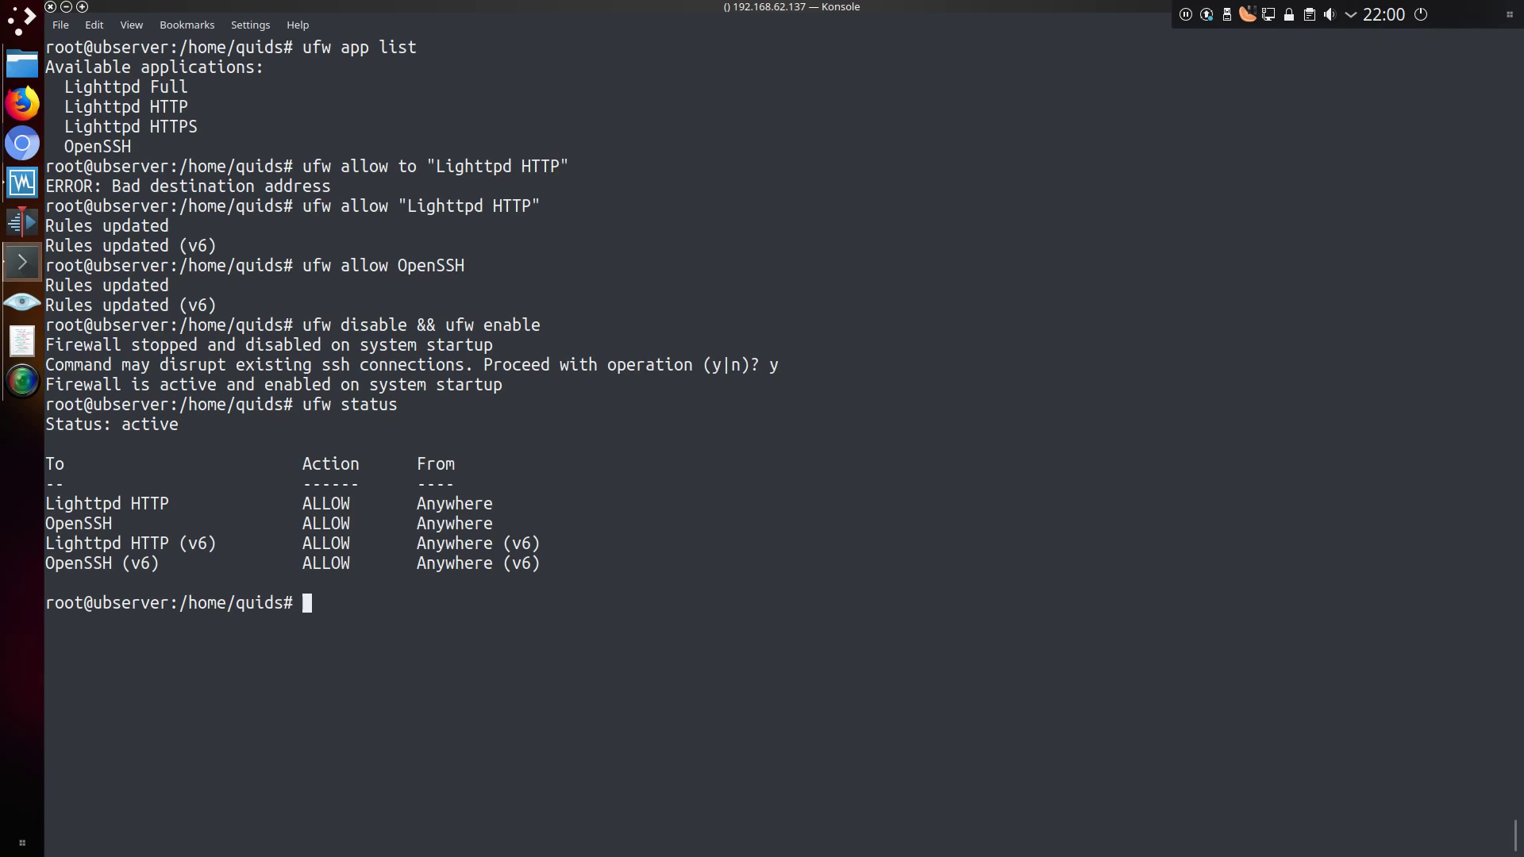
Allow the TCP port range 5000:6000 through ufw.
{"action": "type", "text": "ufw allow 5000:6000"}
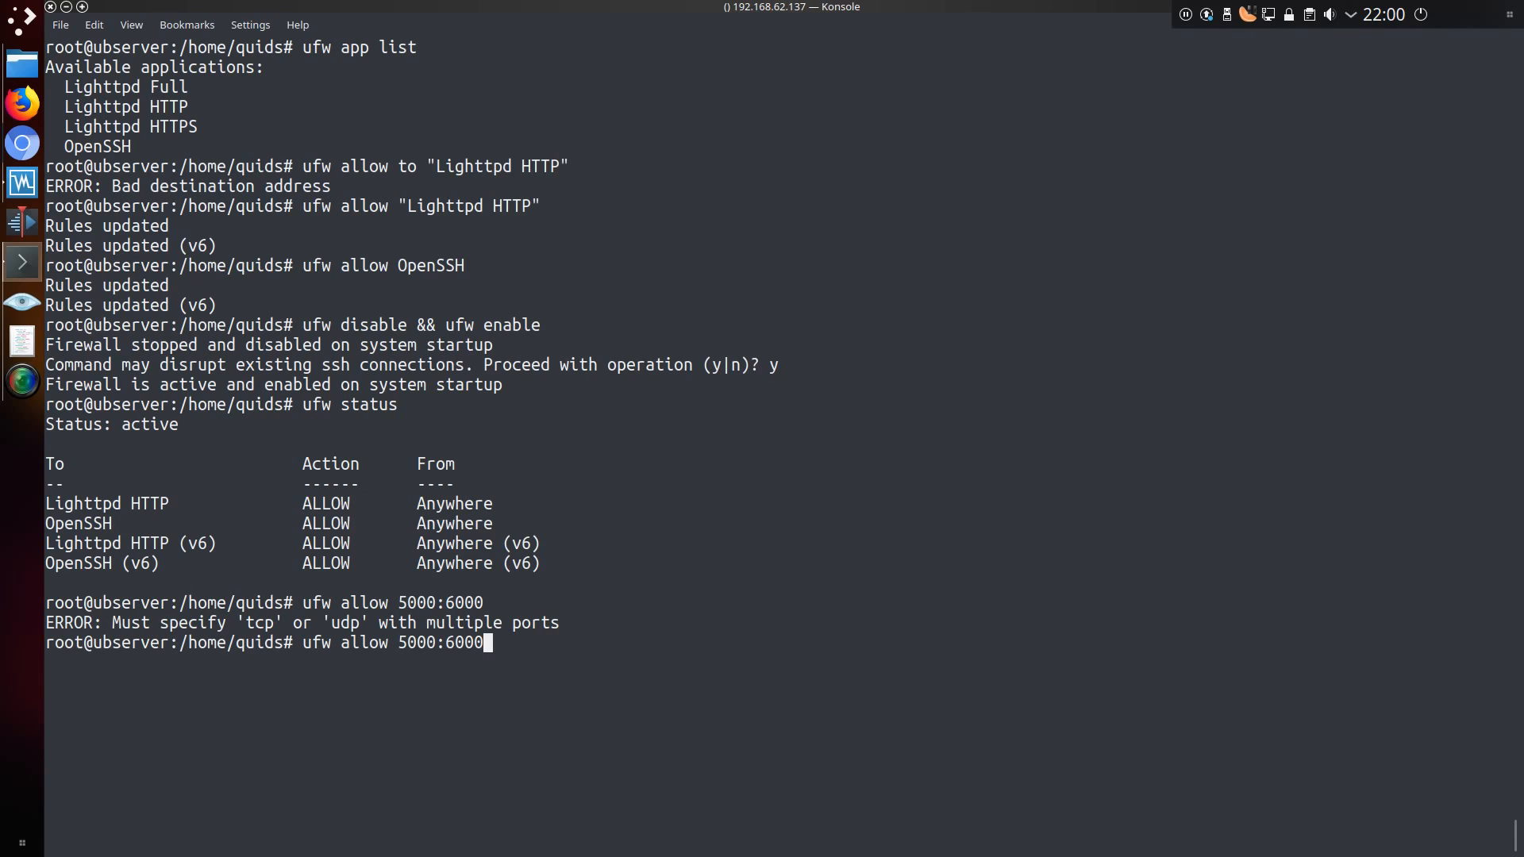
{"action": "type", "text": "/tcp"}
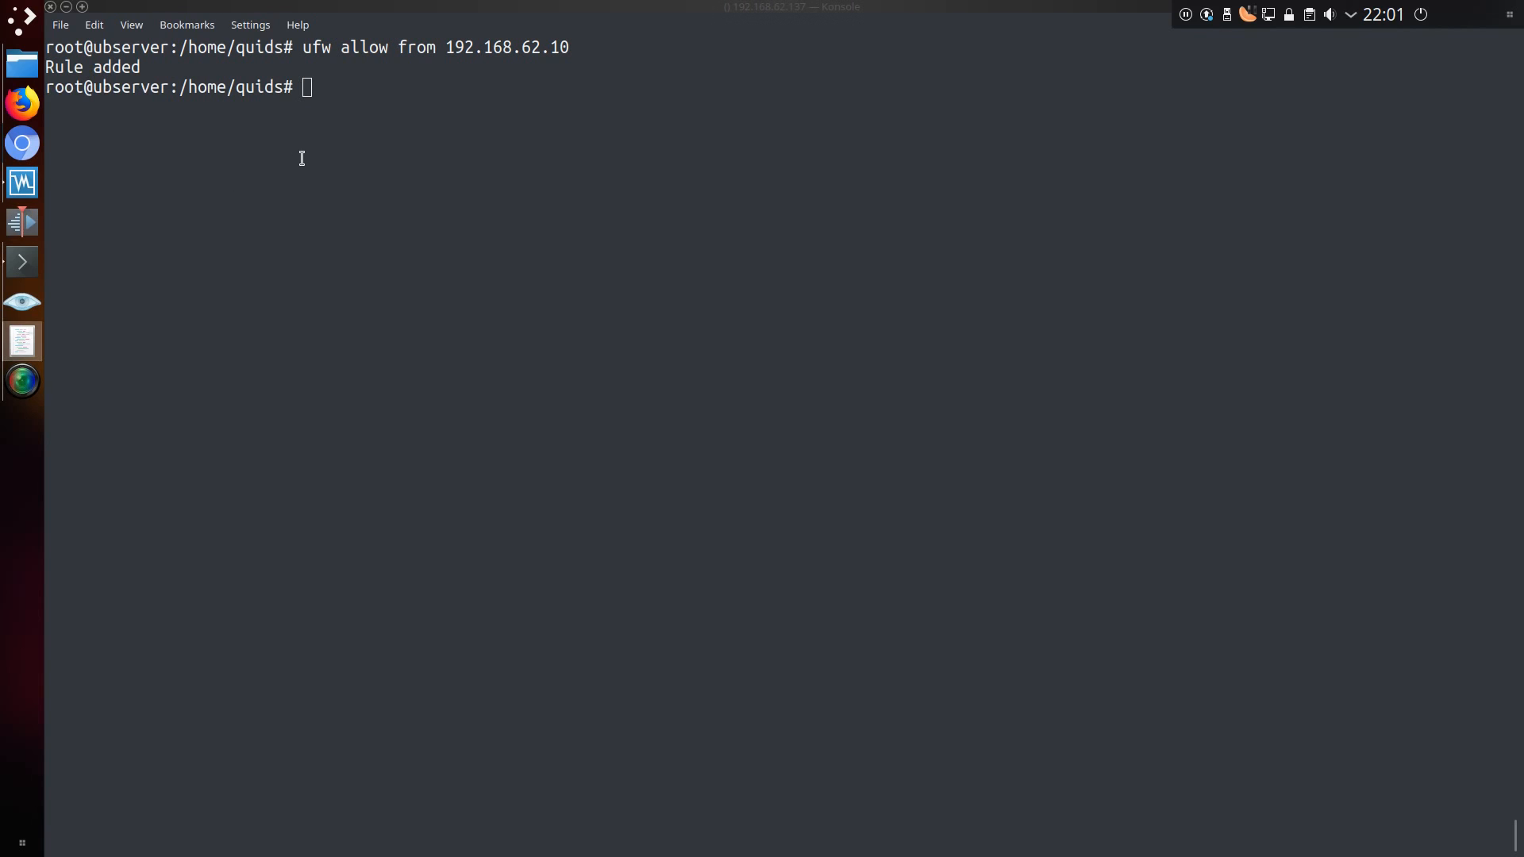
Allow 10.0.0.0/8 and TCP port 22 from 192.168.62.10, correcting the eth0 destination to any.
{"action": "type", "text": "ufw allow from 10.0.0.0/8"}
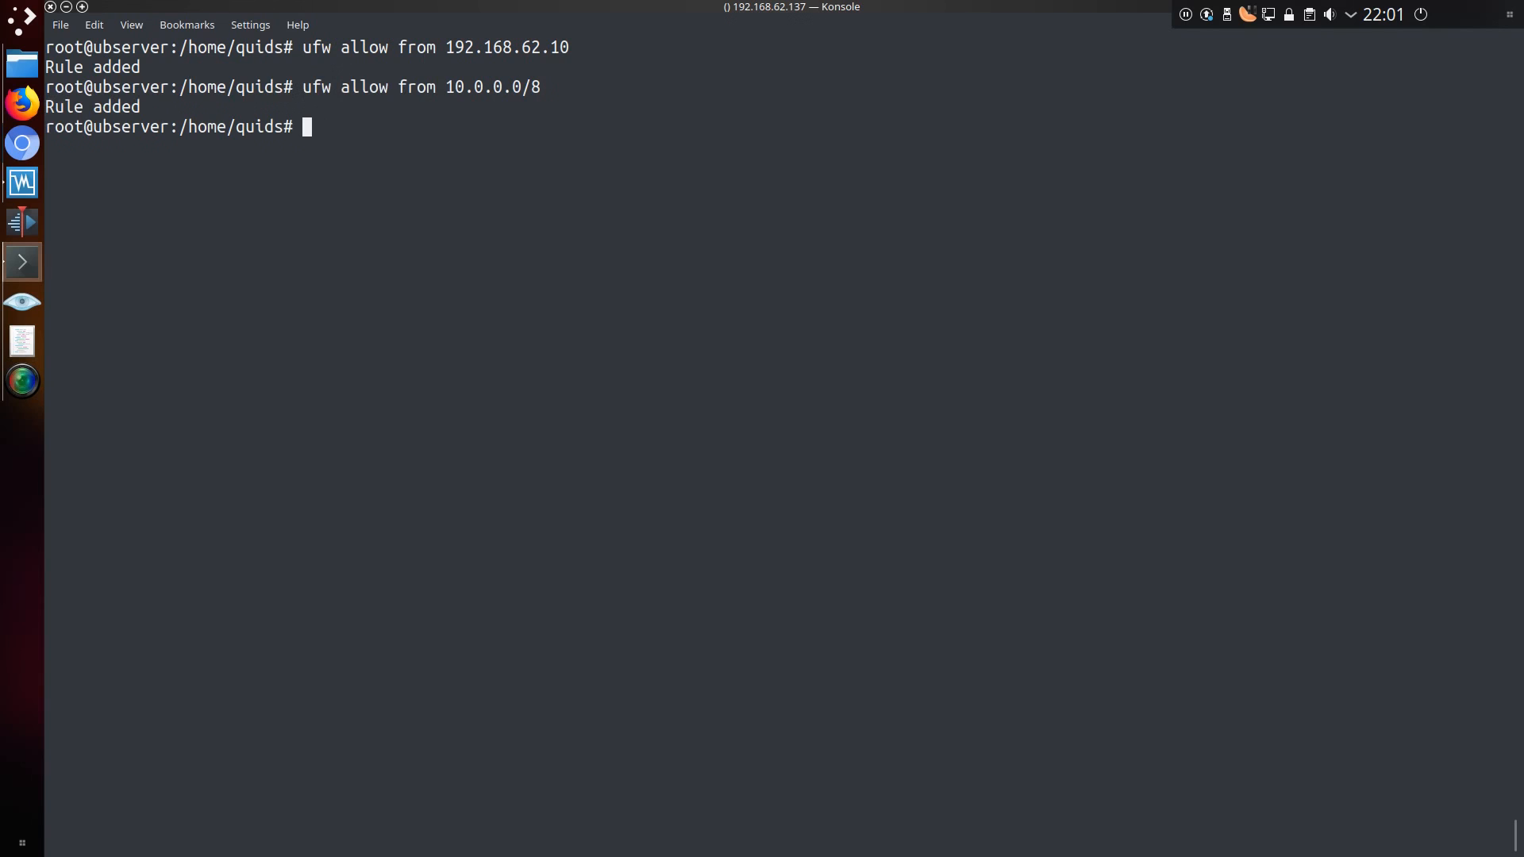
{"action": "type", "text": "ufw allow from 192.168.62.10 to eth0 port 22 proto tcp"}
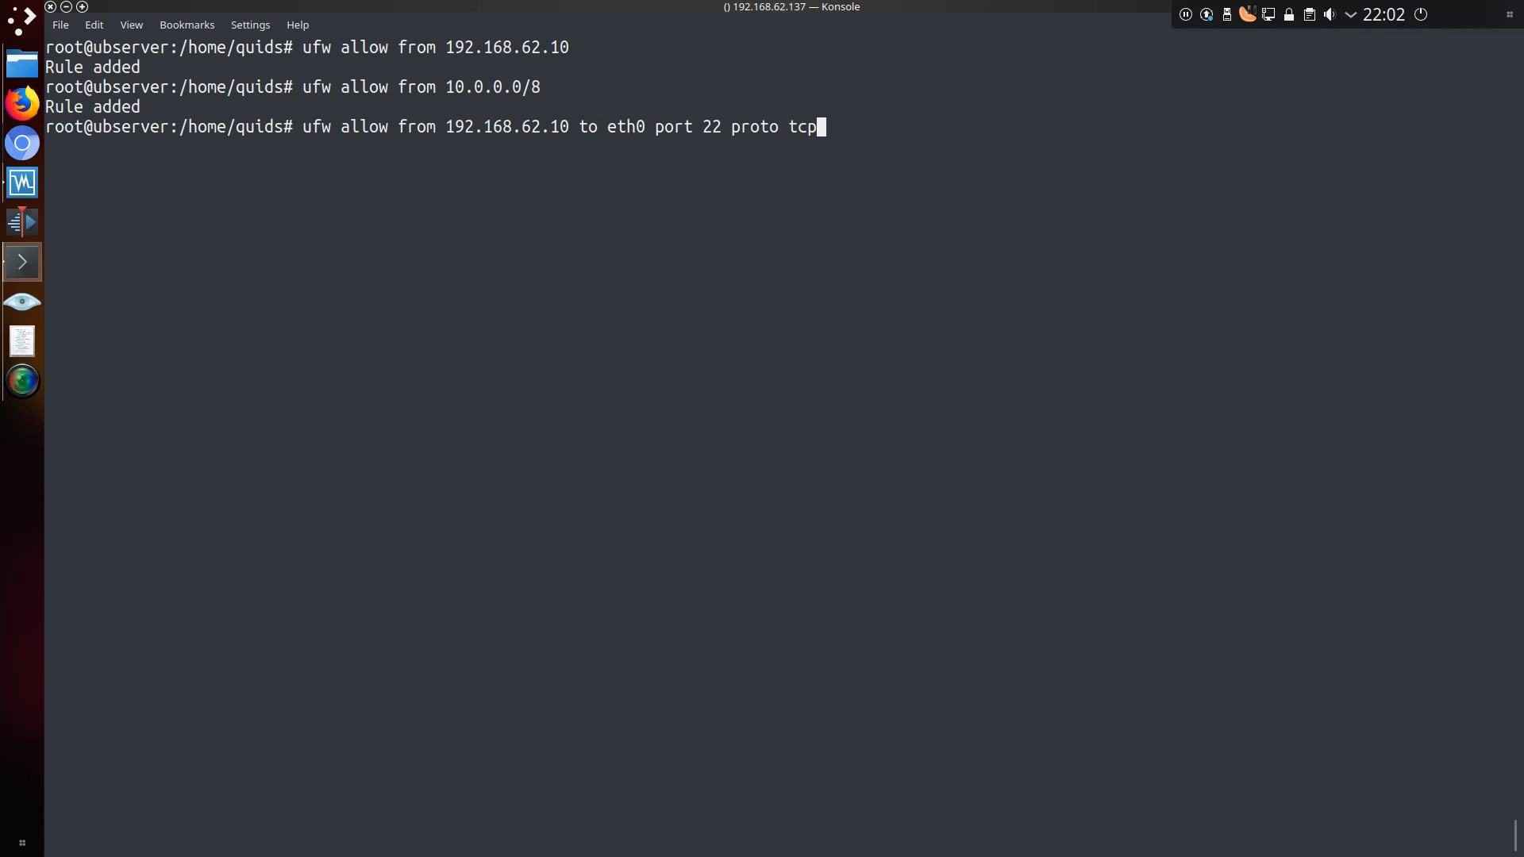
{"action": "key", "text": "Return"}
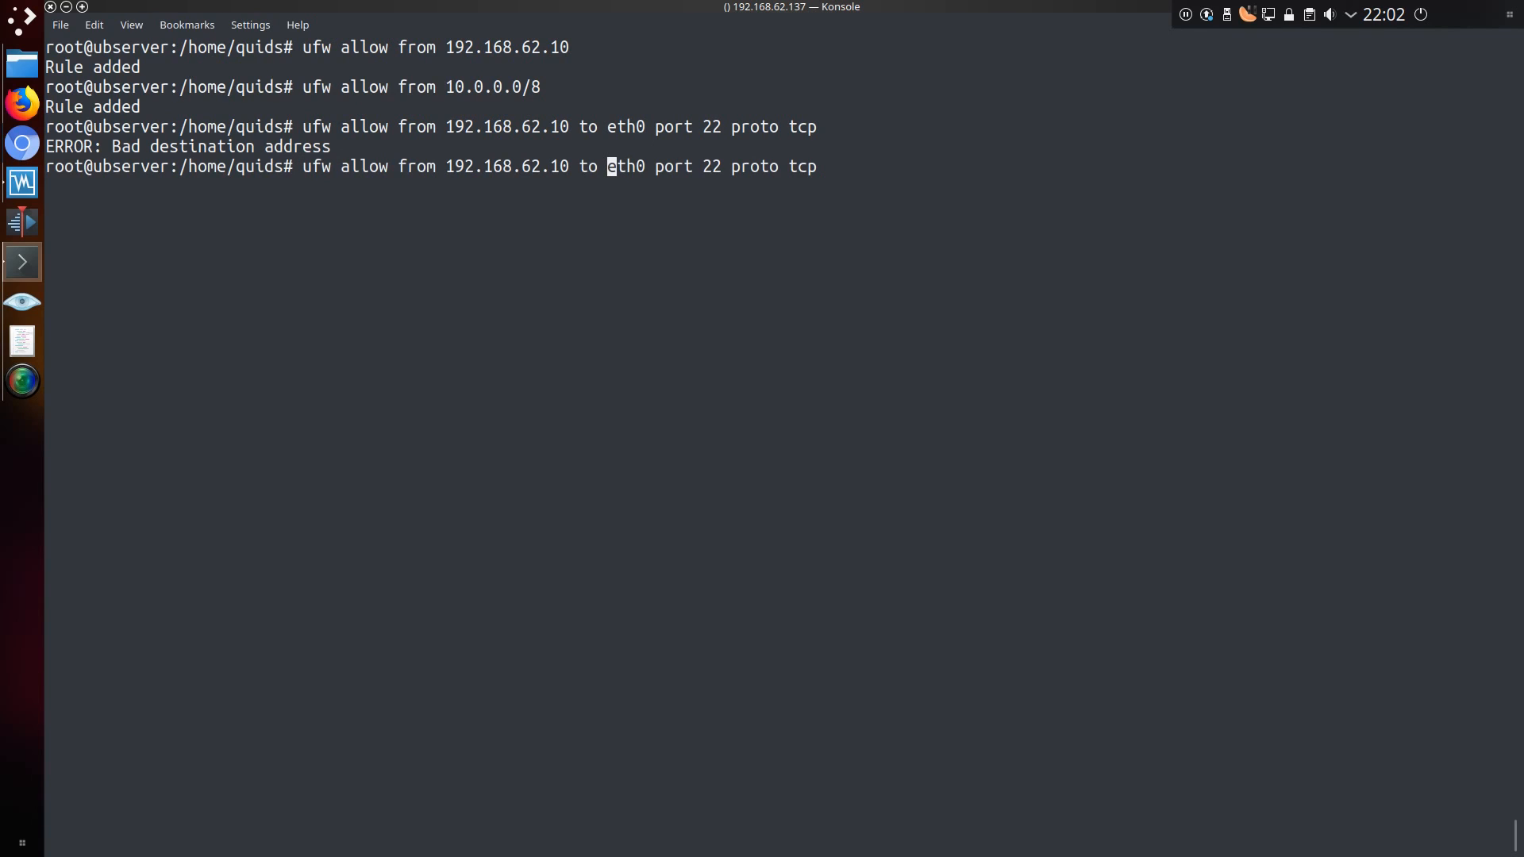
{"action": "type", "text": "all"}
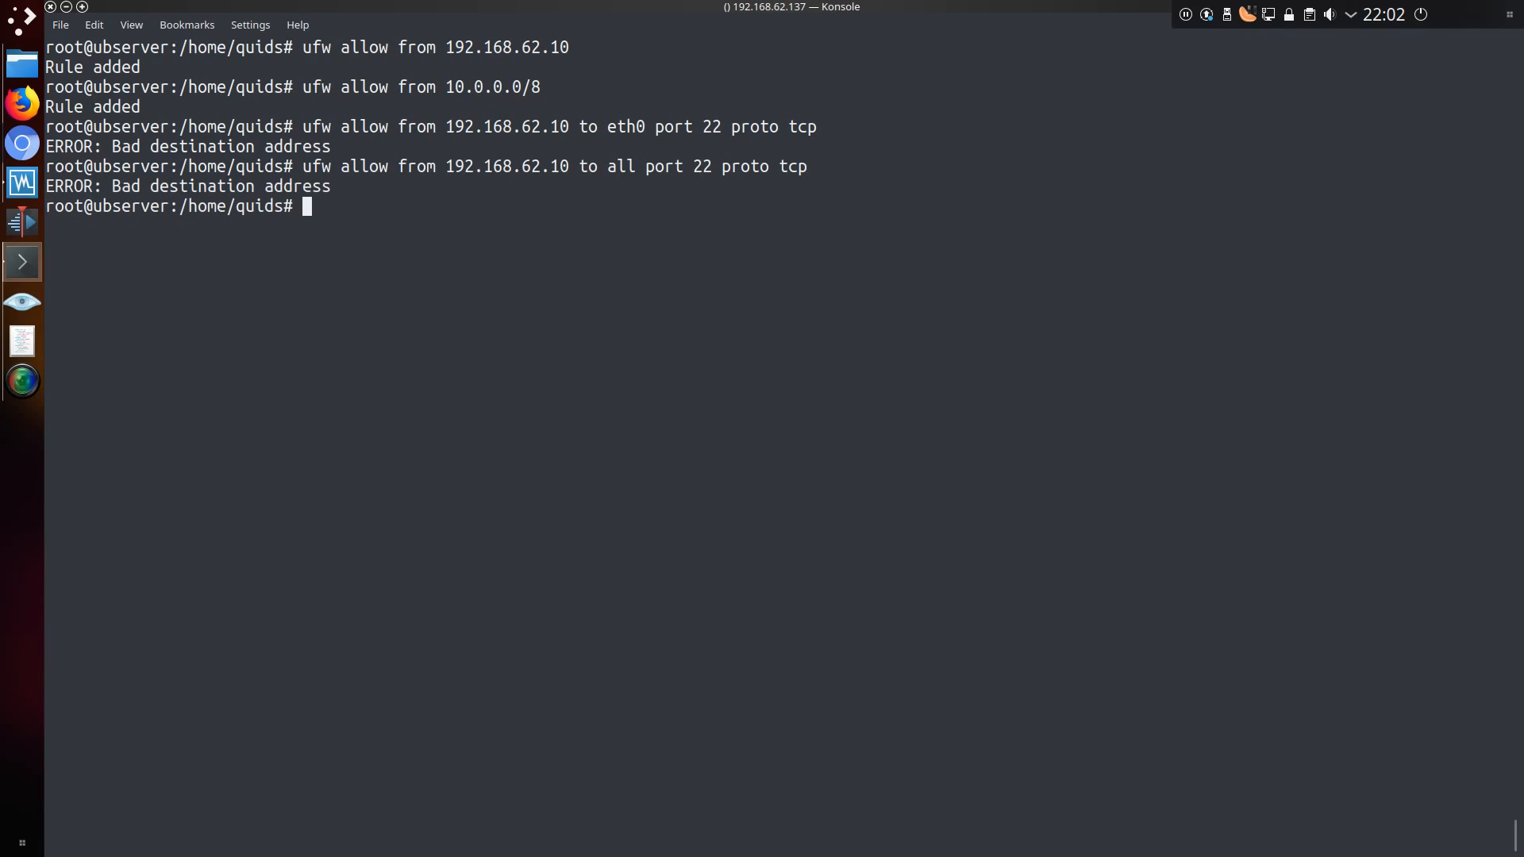
{"action": "type", "text": "ufw allow from 192.168.62.10 to any port 22 proto tcp"}
{"action": "type", "text": "ufw allow in from 192.168.62.0/24 to any port 22 proto tcp"}
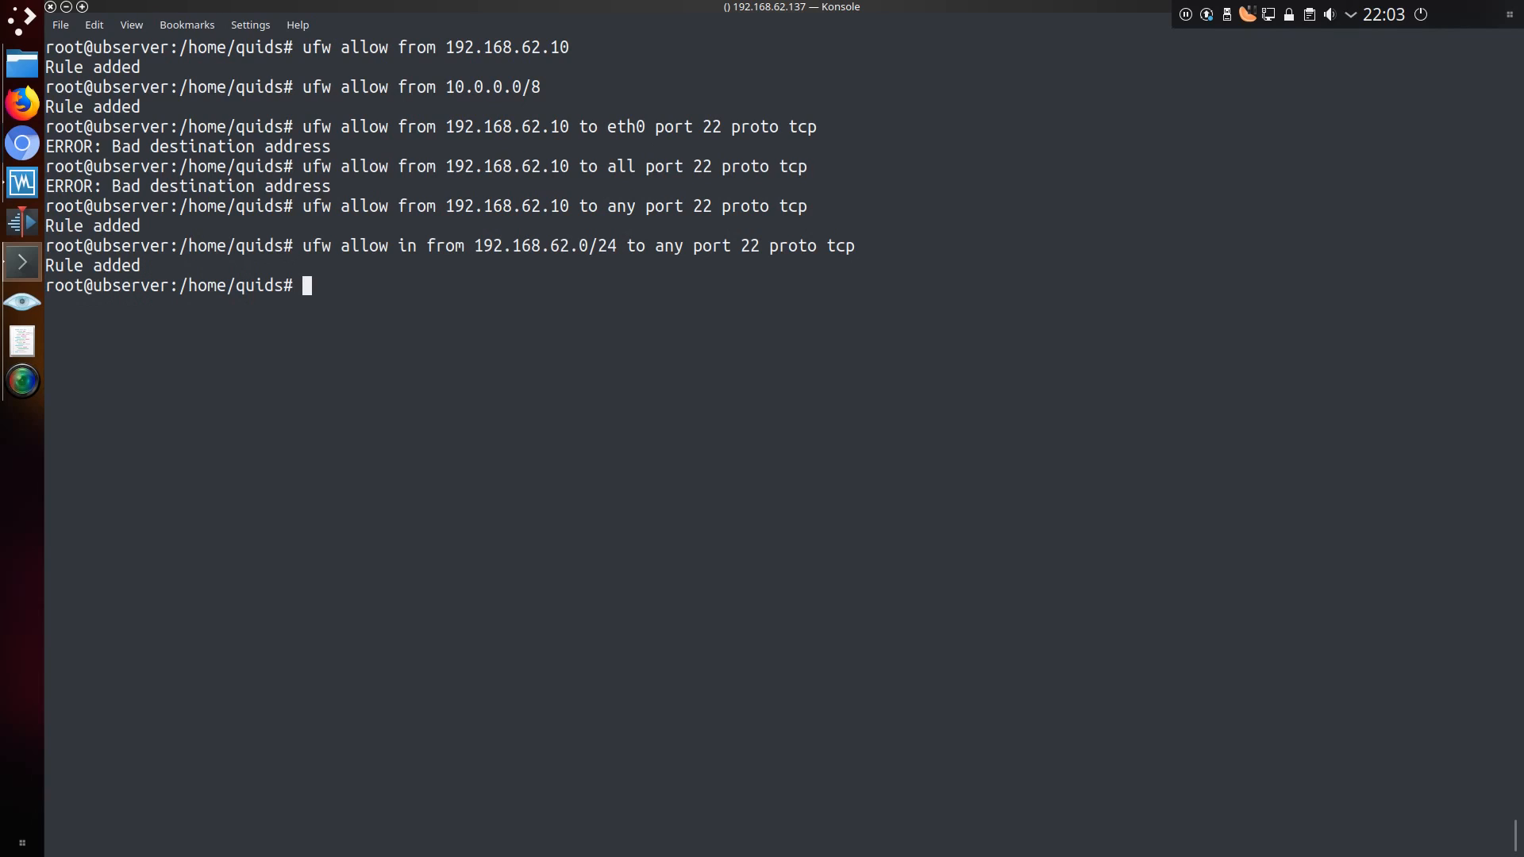
Deny TCP ports 500,80:89 from 192.168.62.20 and restart the firewall.
{"action": "type", "text": "ufw deny from 192.168.62.20 to any port 500,80:81 proto tcp"}
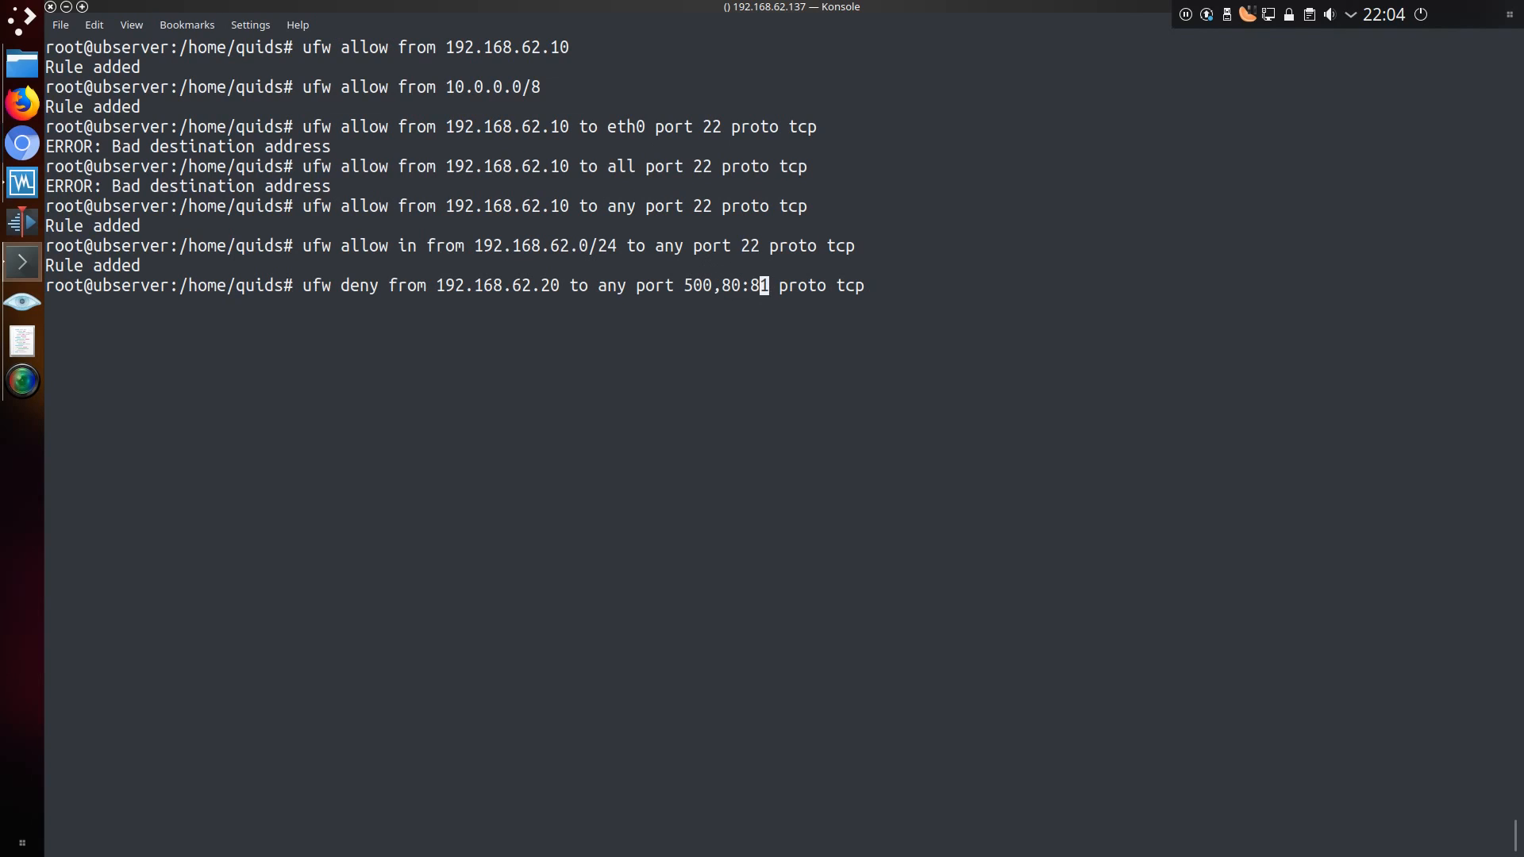
{"action": "type", "text": "9"}
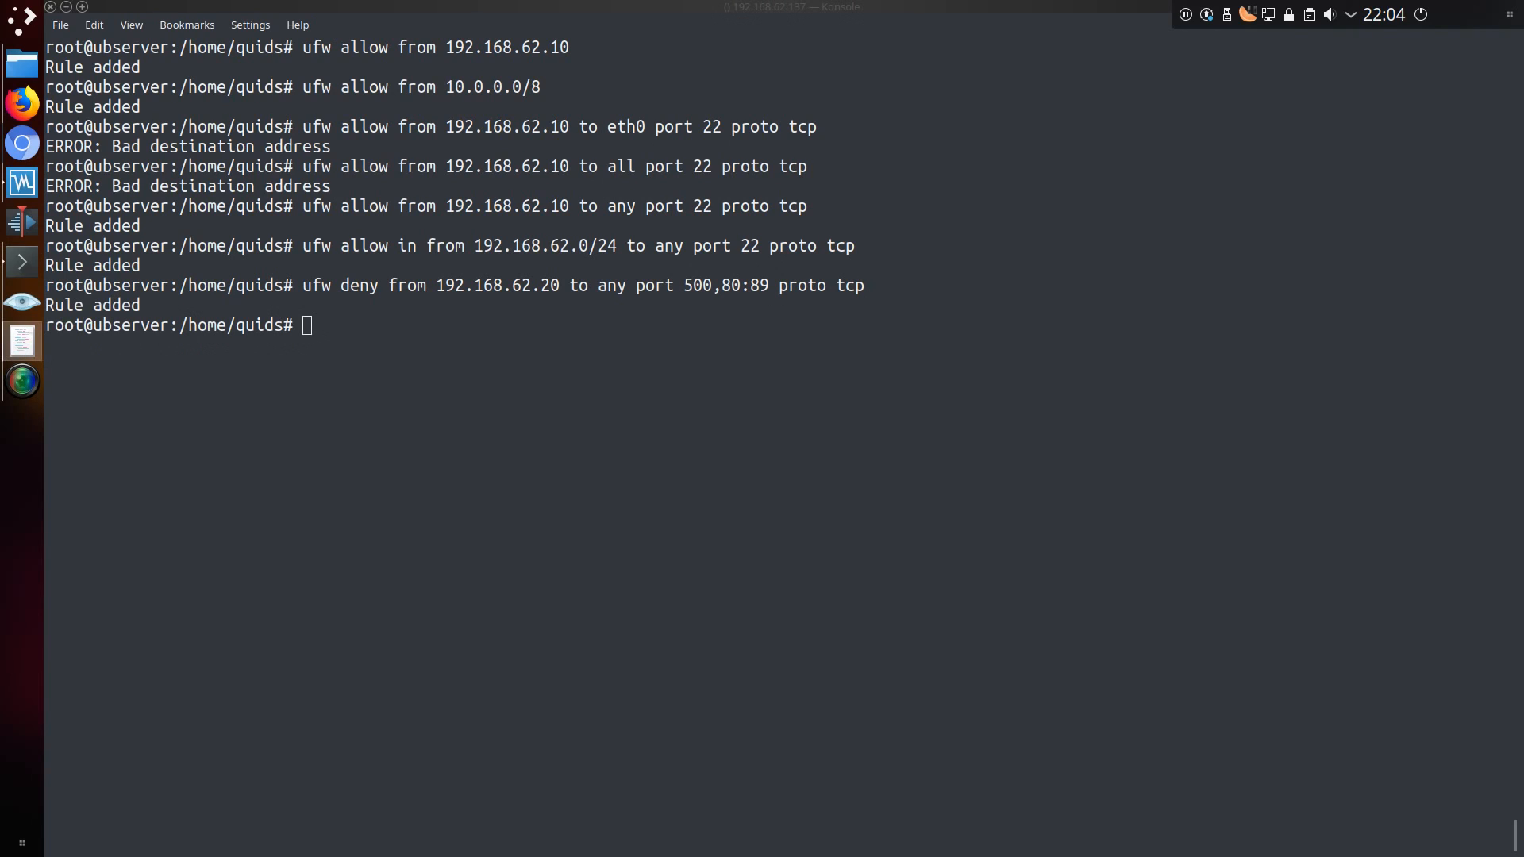
{"action": "type", "text": "ufw disable && ufw enable"}
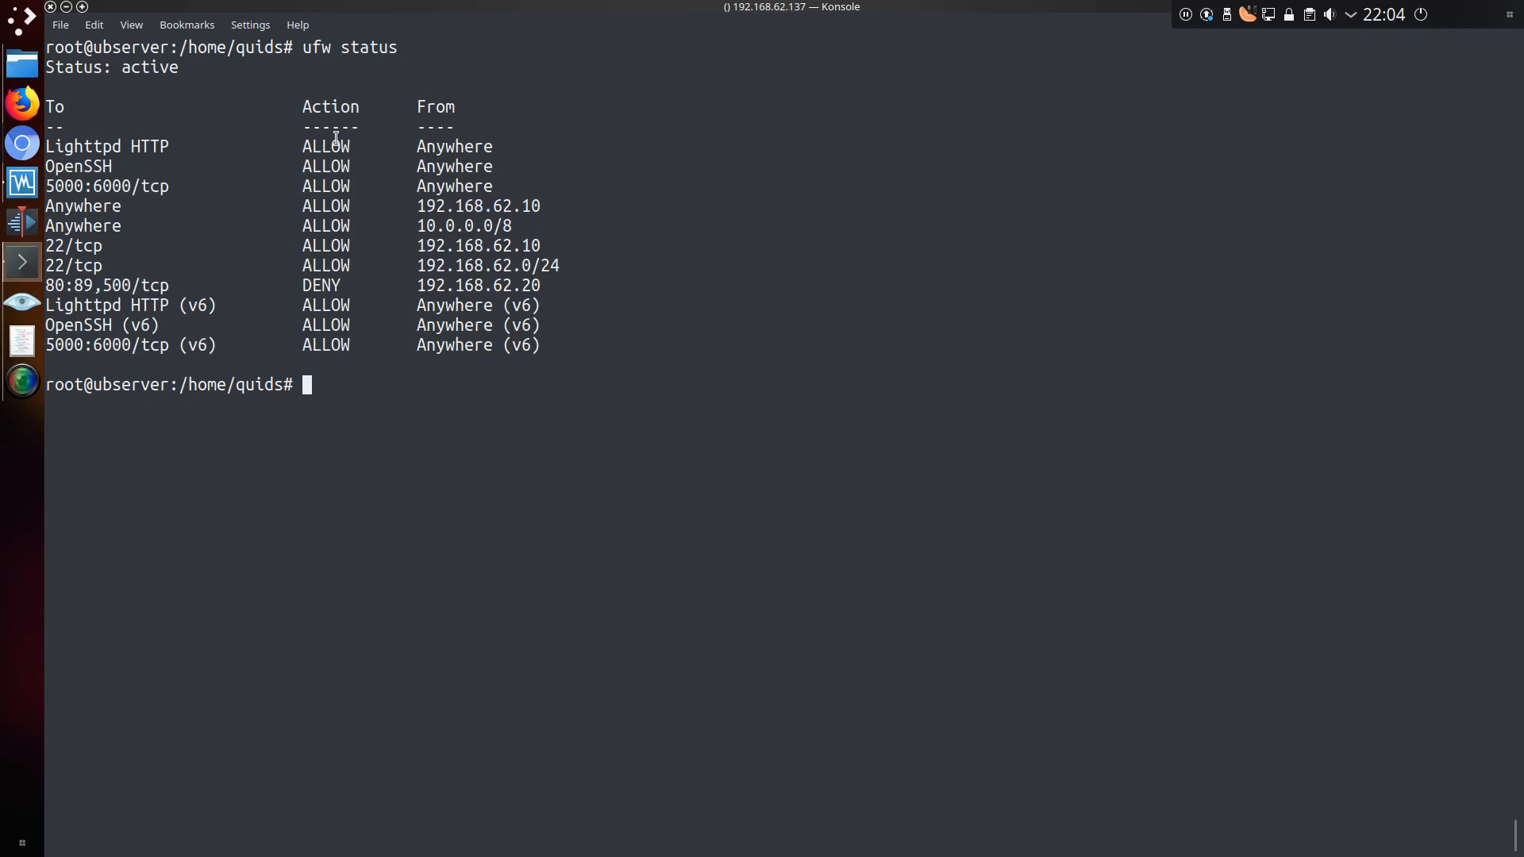
{"action": "mouse_move", "coordinate": [279, 405]}
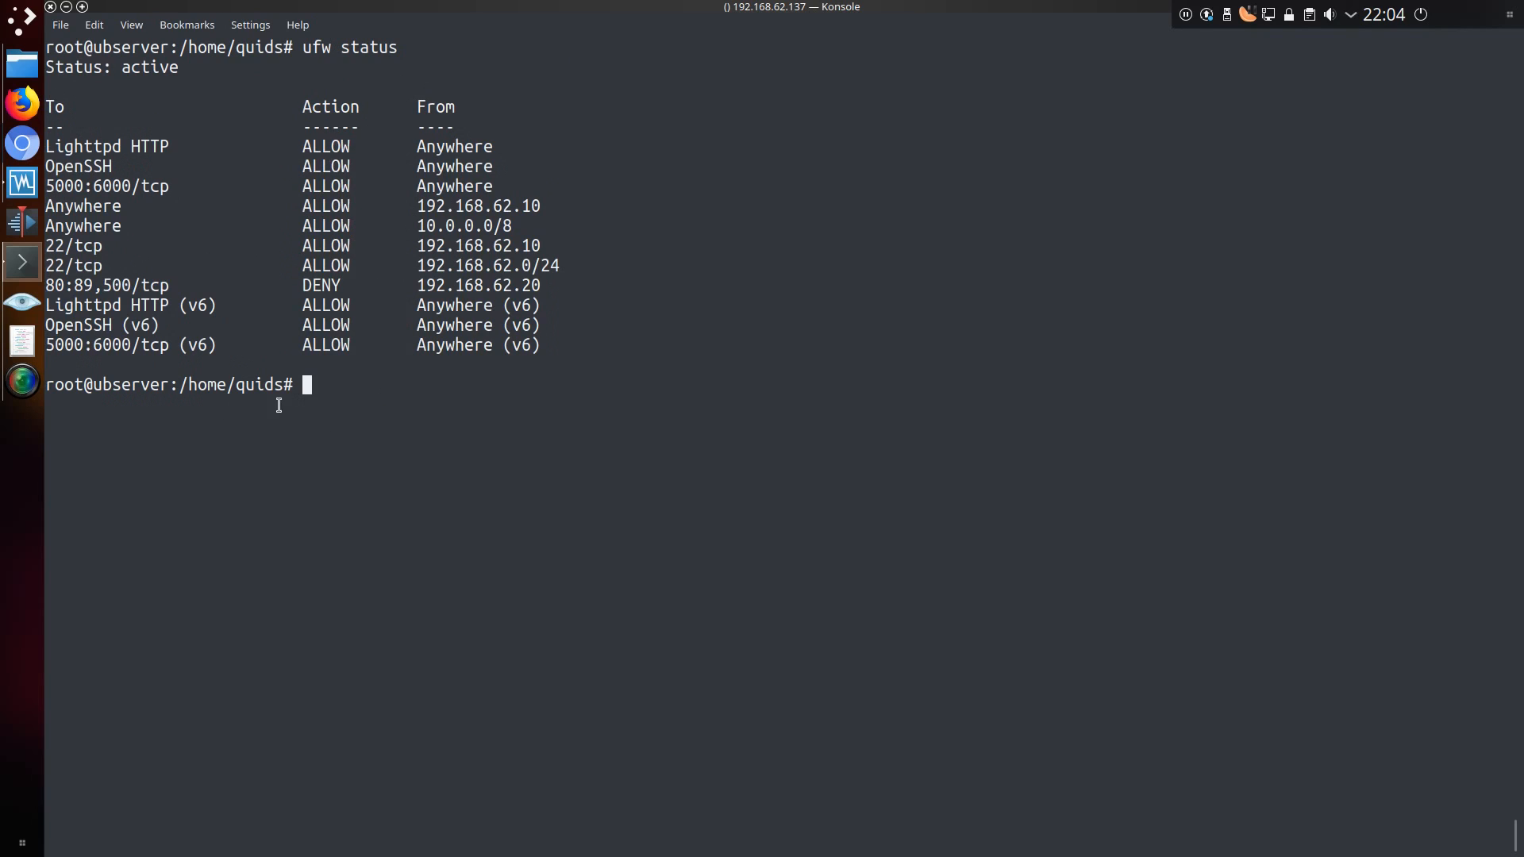
Delete the allow rule for 10.0.0.0/8 and list the remaining rules numbered.
{"action": "type", "text": "ufw delete allow from 10.0.0.0/8"}
{"action": "type", "text": "ufw disable && ufw enable"}
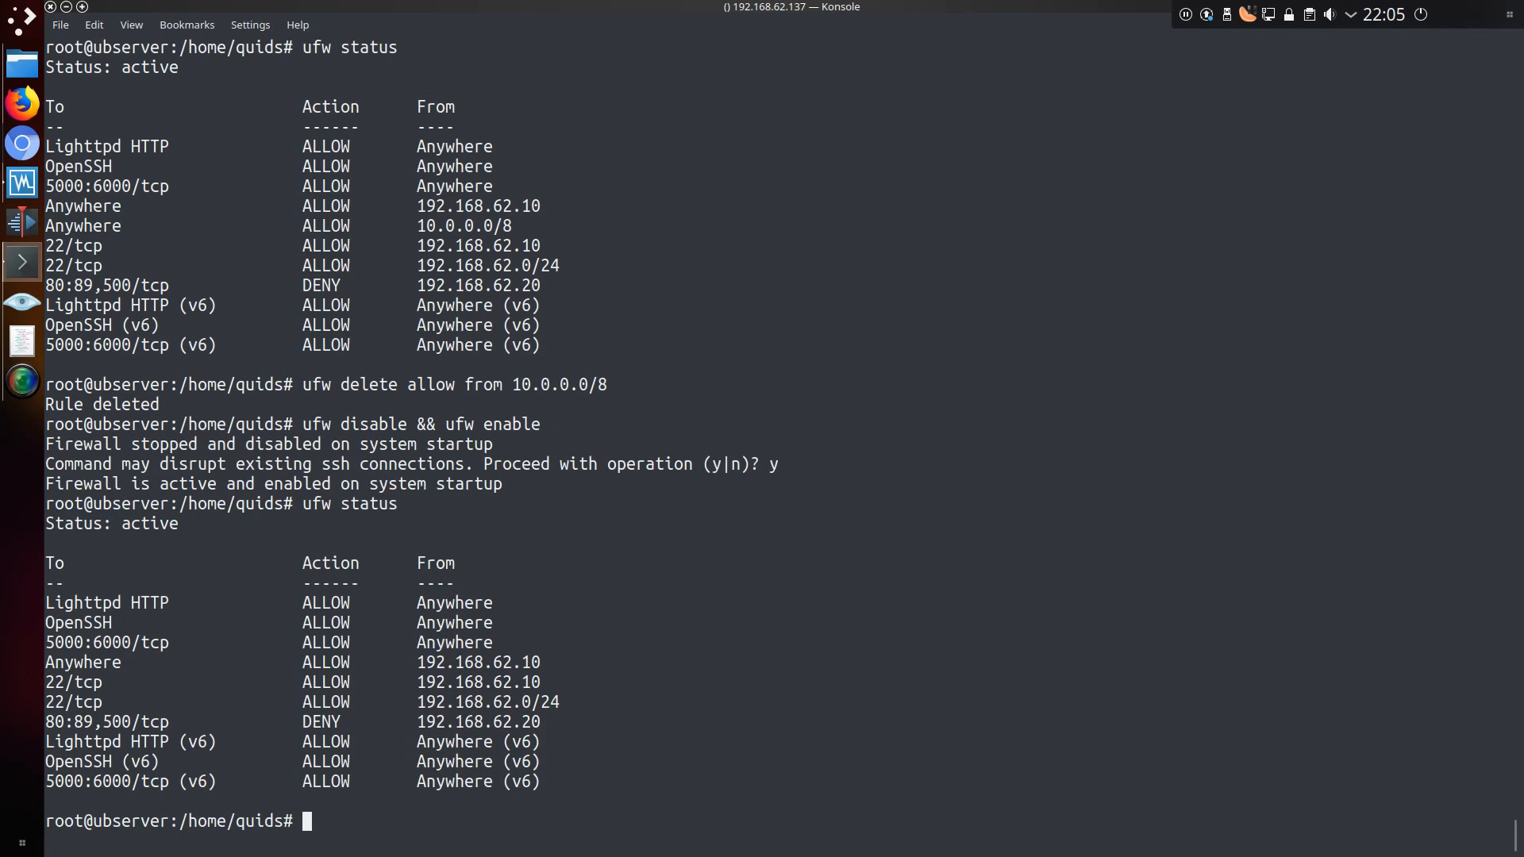
{"action": "type", "text": "ufw status numbered"}
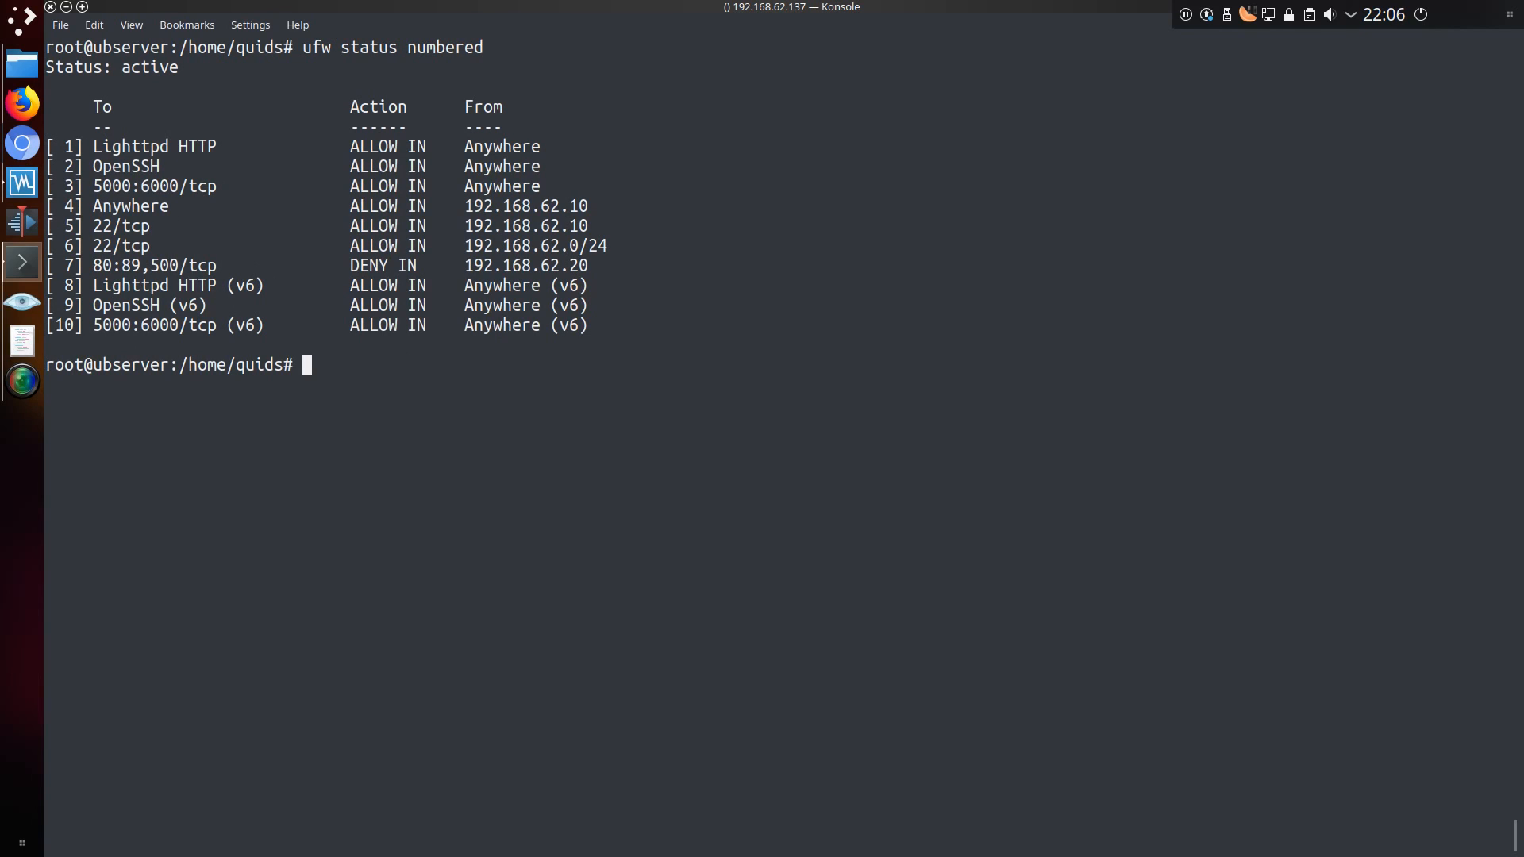
Delete rule 10, the IPv6 allow for TCP ports 5000:6000.
{"action": "type", "text": "ufw delete"}
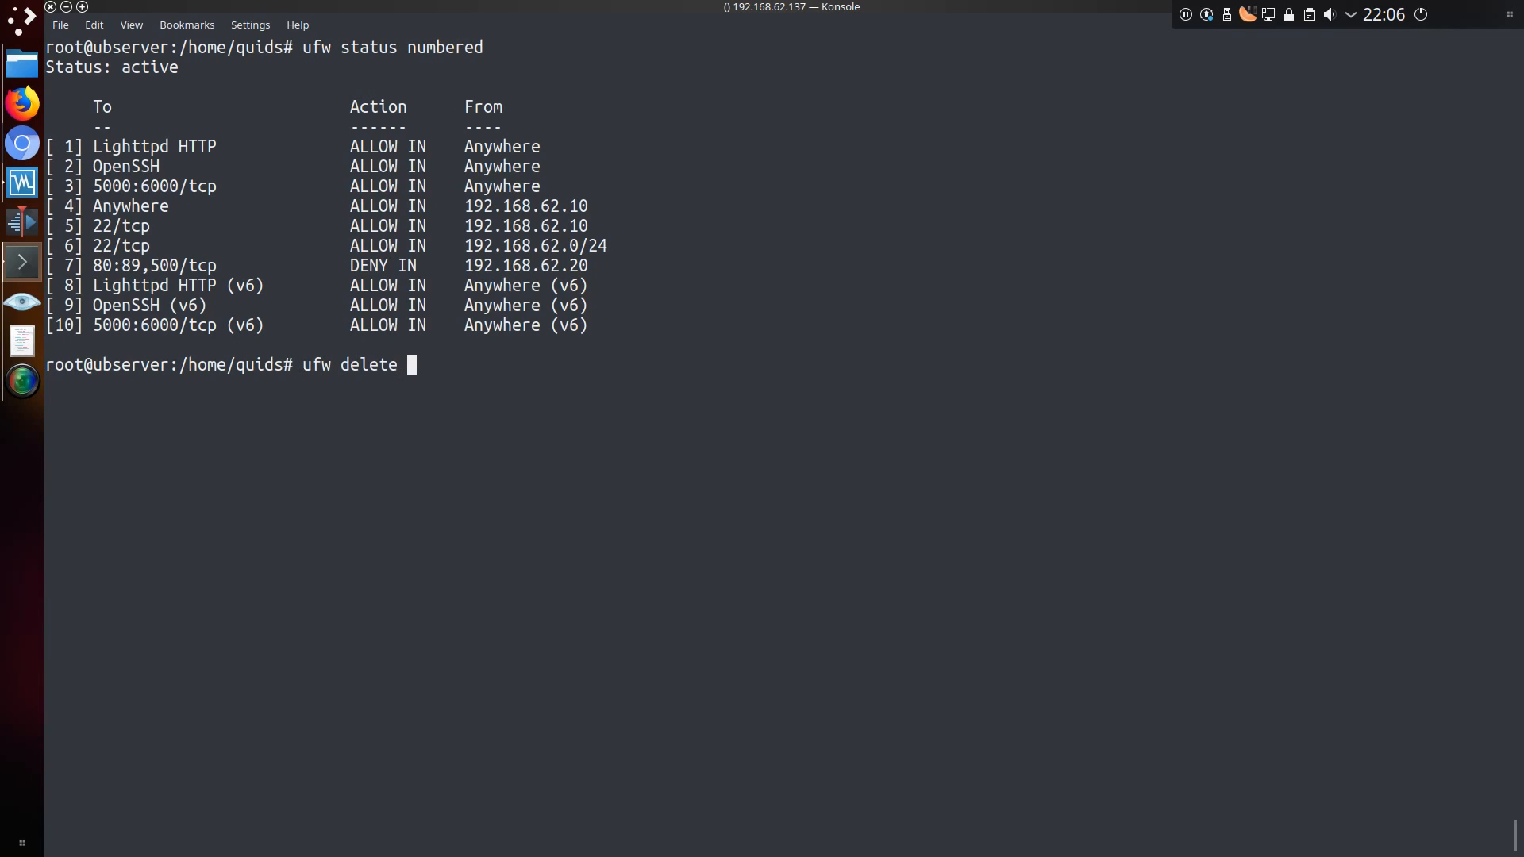
{"action": "type", "text": "10"}
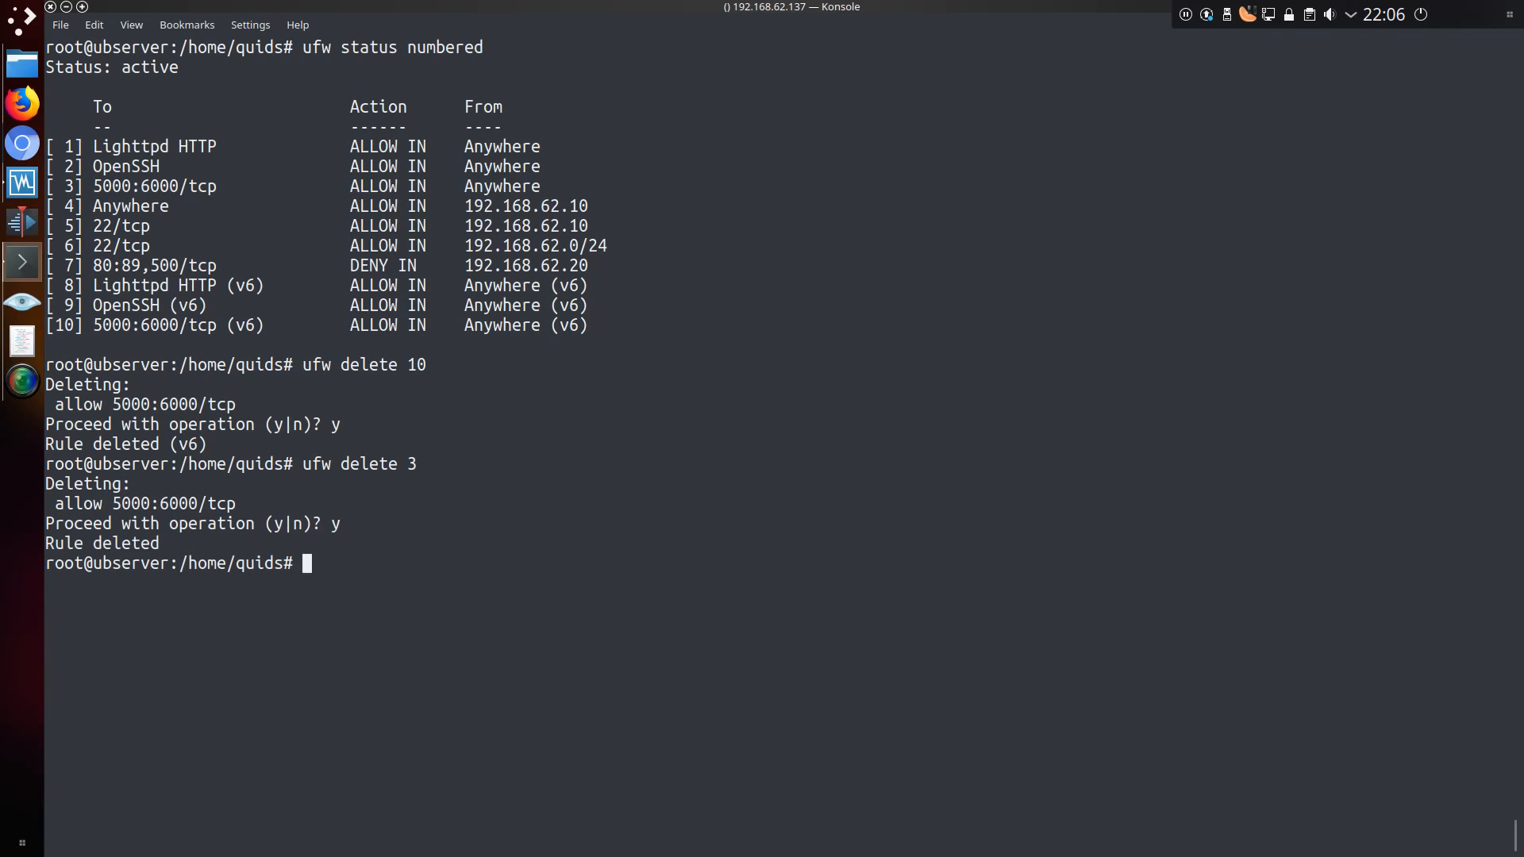
Reload the firewall with 'ufw disable && ufw enable', confirming y, and check ufw status.
{"action": "type", "text": "ufw disable && ufw enable"}
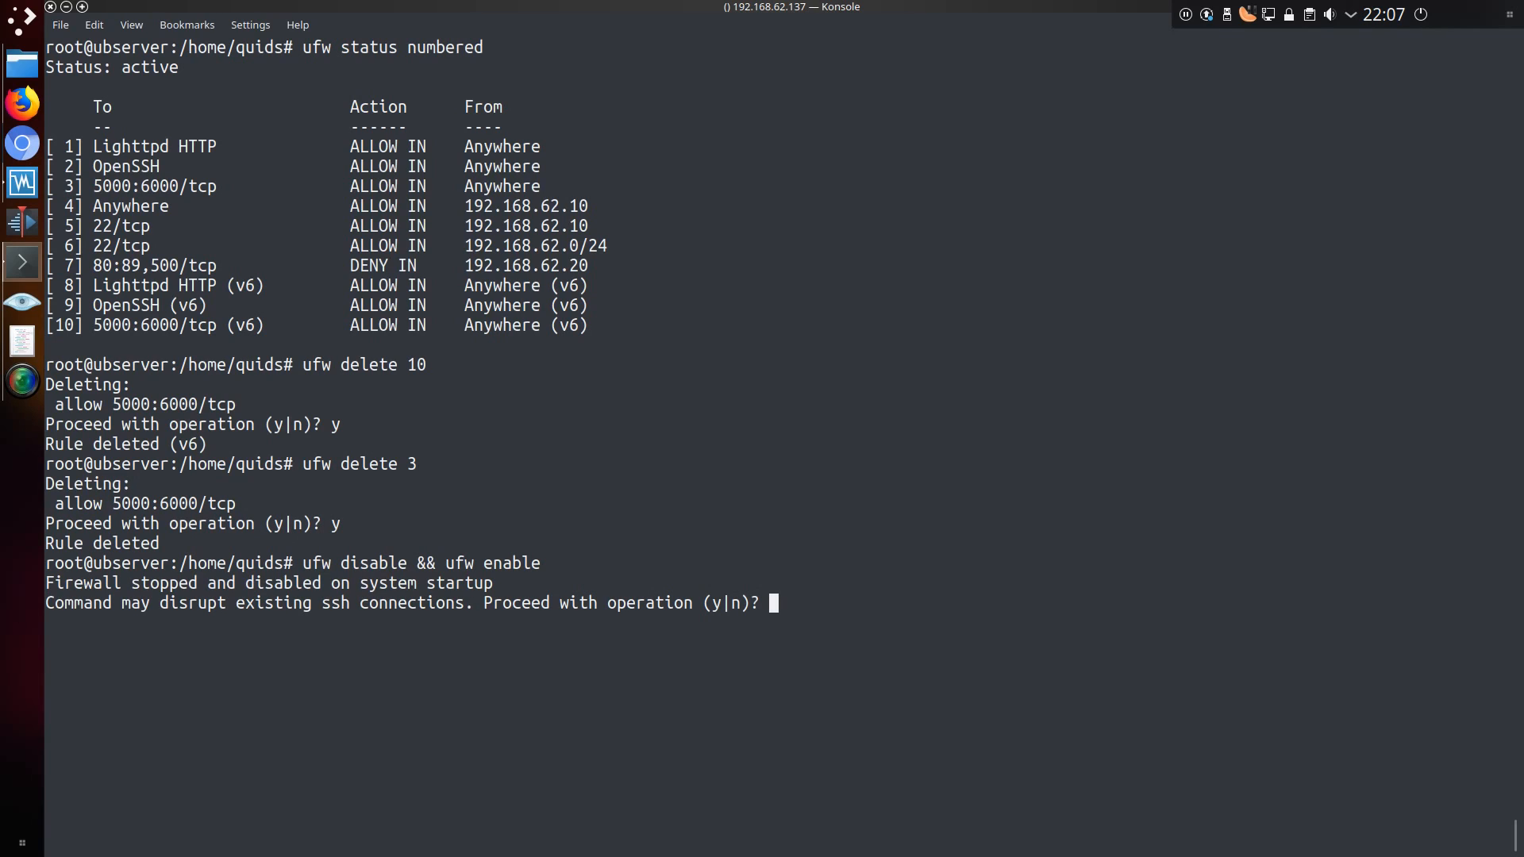
{"action": "type", "text": "y"}
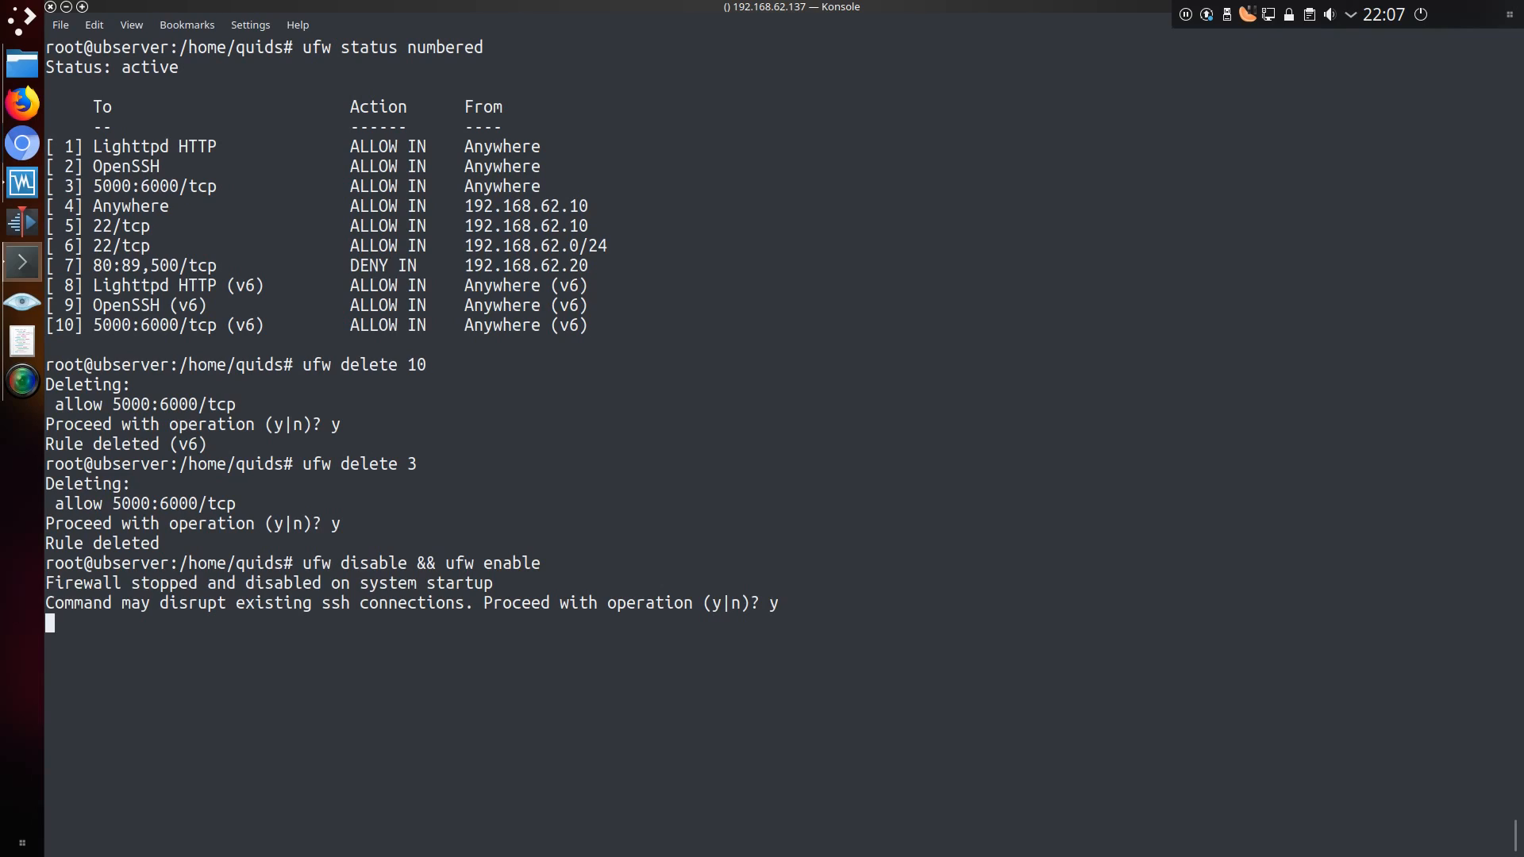
{"action": "type", "text": "ufw status"}
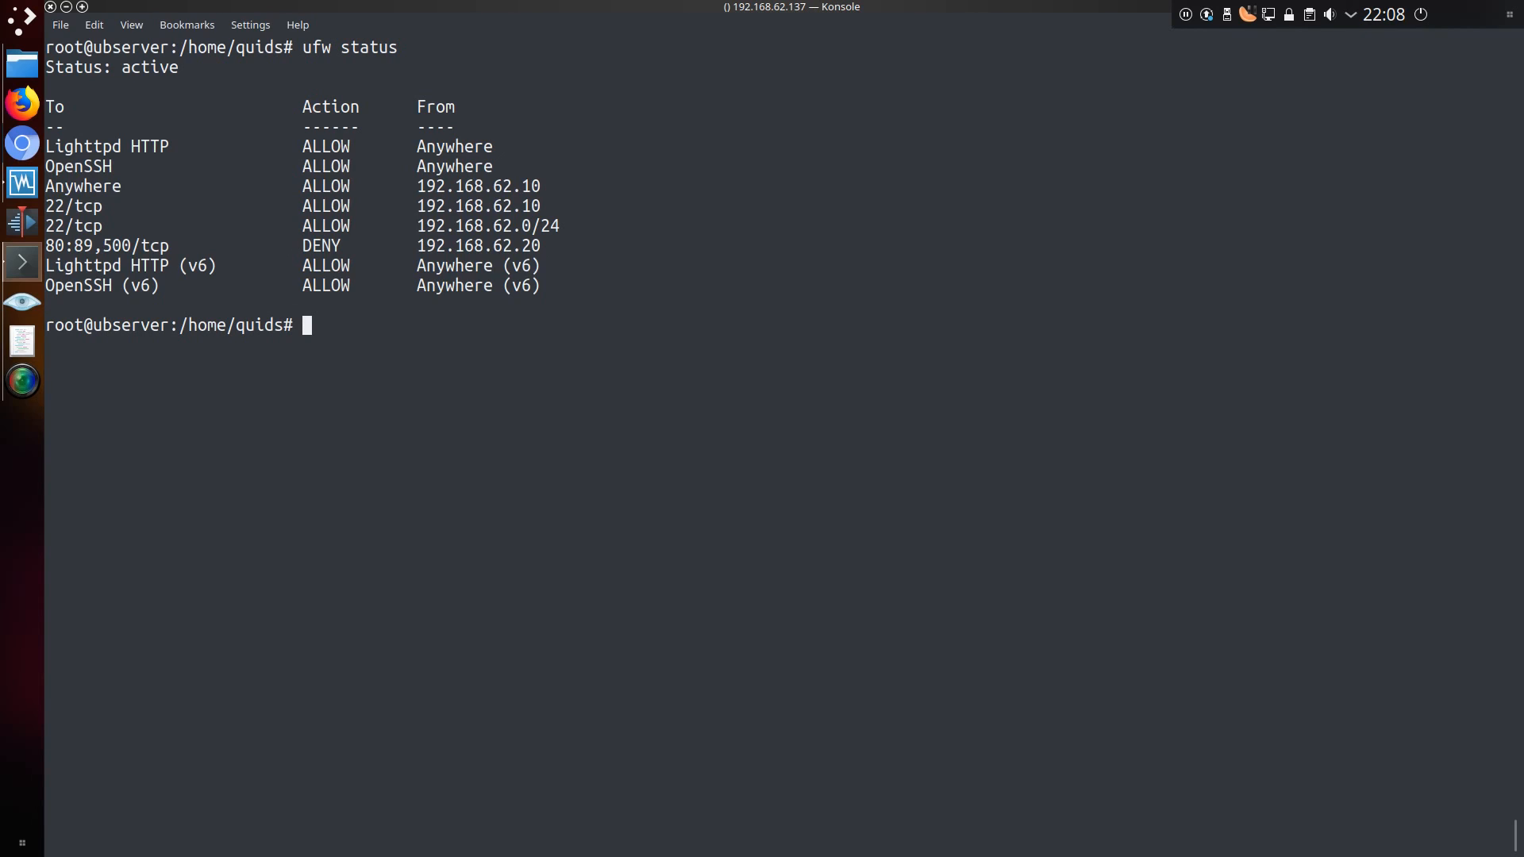
Insert at position 1 a deny from 192.168.62.0/24 to port 80/tcp and verify with ufw status.
{"action": "type", "text": "ufw insert 1 deny from 192.168.62.0/24 to any port 80 proto tcp"}
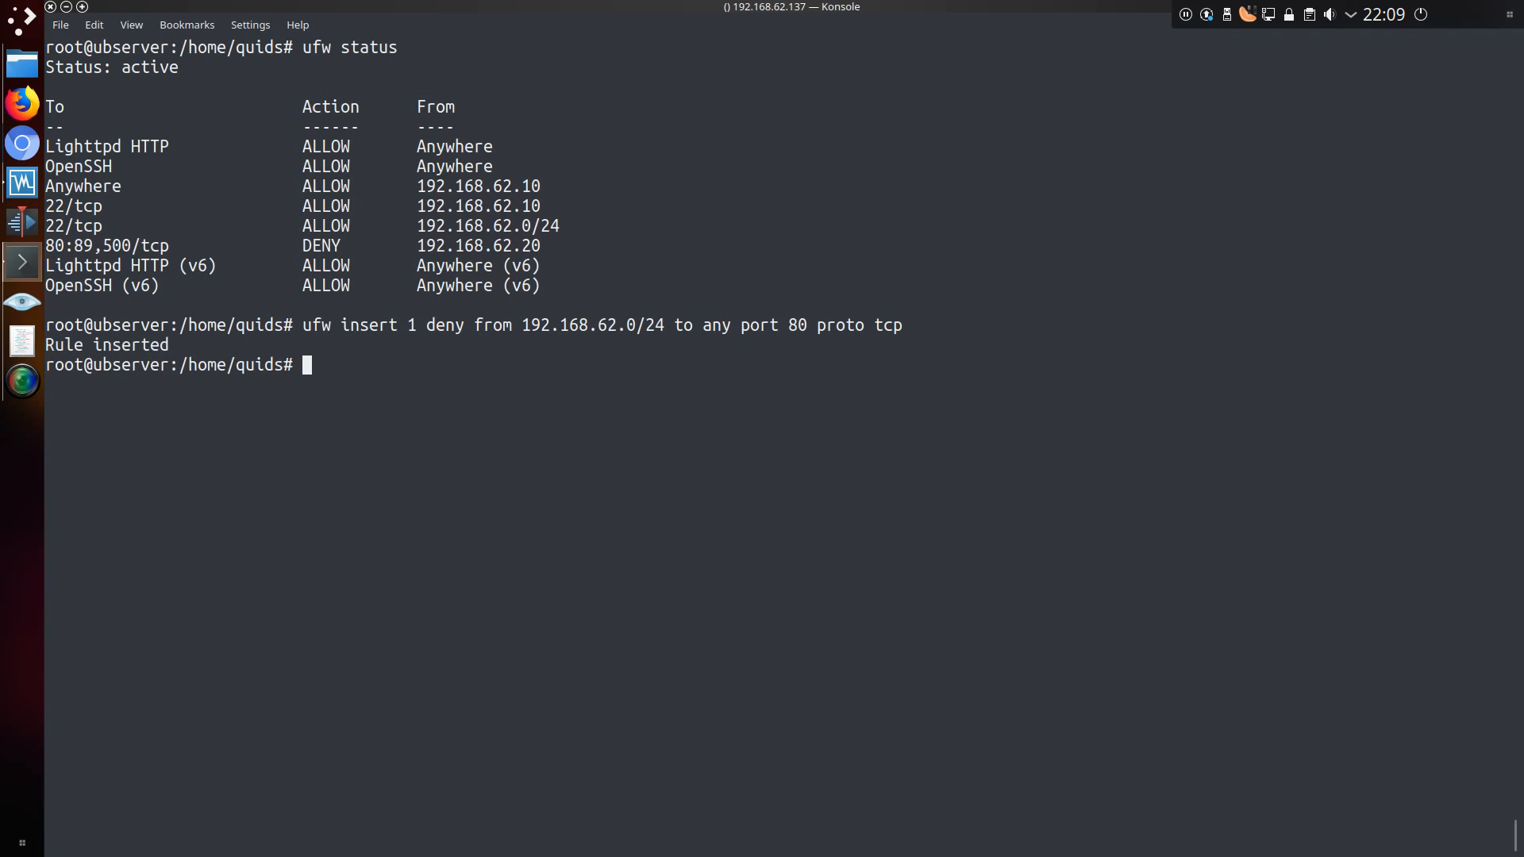
{"action": "type", "text": "ufw status"}
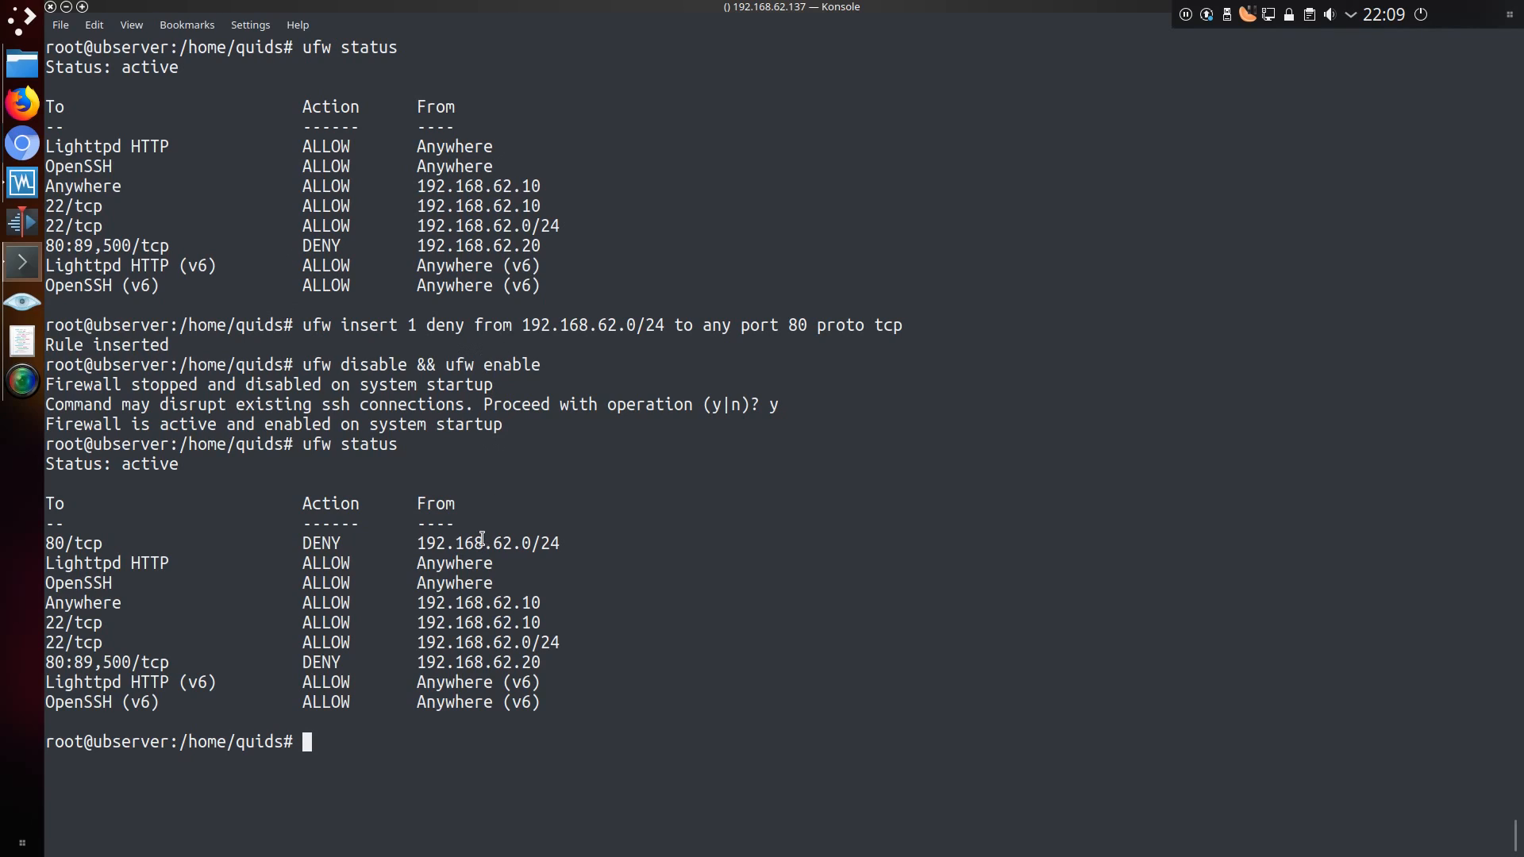
{"action": "mouse_move", "coordinate": [669, 514]}
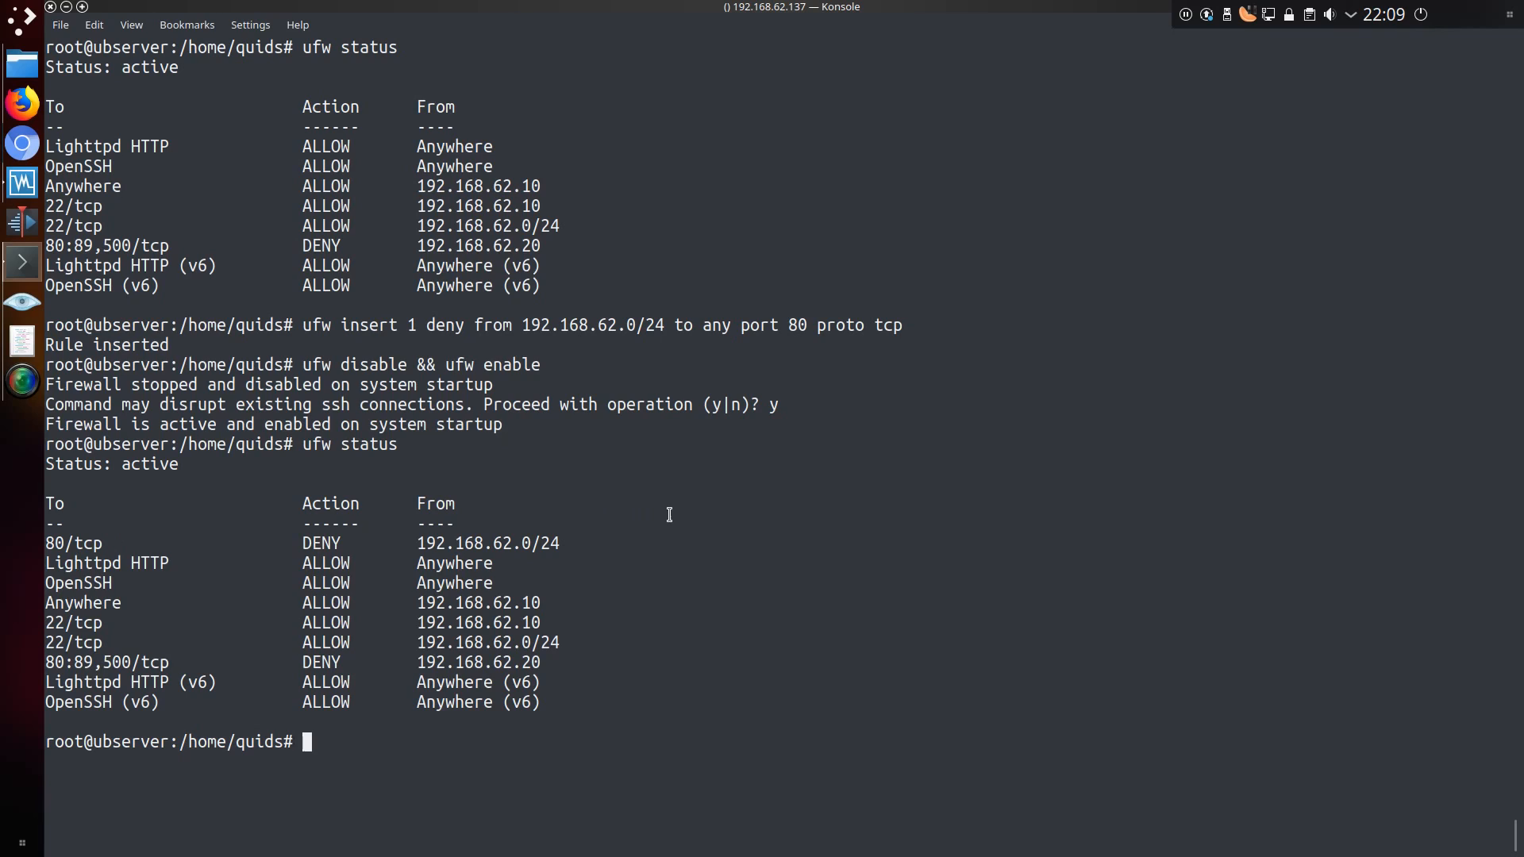
{"action": "left_click", "coordinate": [22, 143]}
{"action": "type", "text": "ufw"}
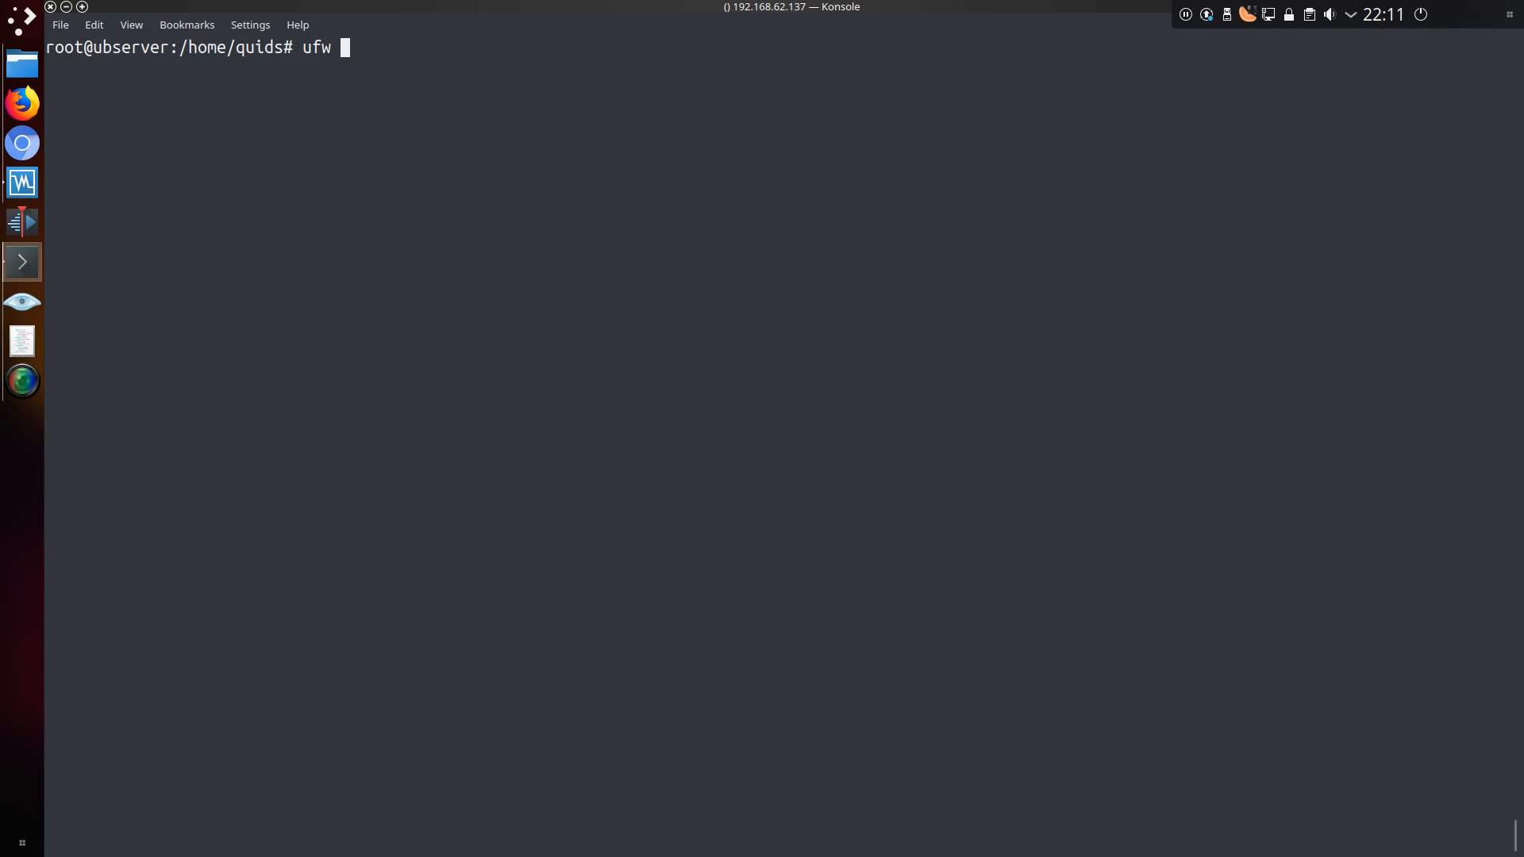
Disable ufw, reset all rules to defaults, then start typing 'ufw enable'.
{"action": "type", "text": "disable"}
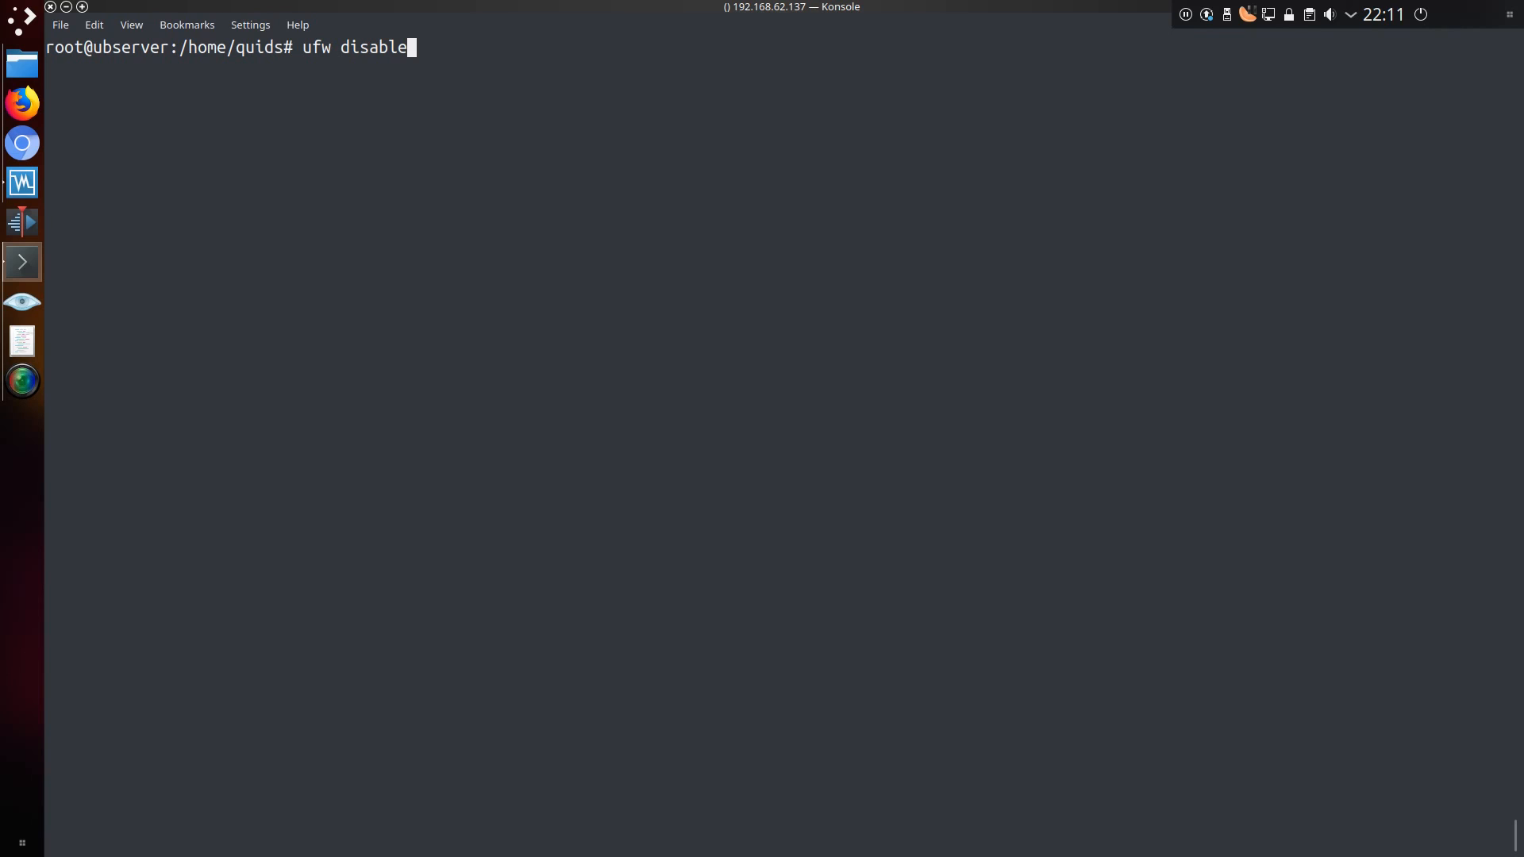
{"action": "type", "text": "ufw reset"}
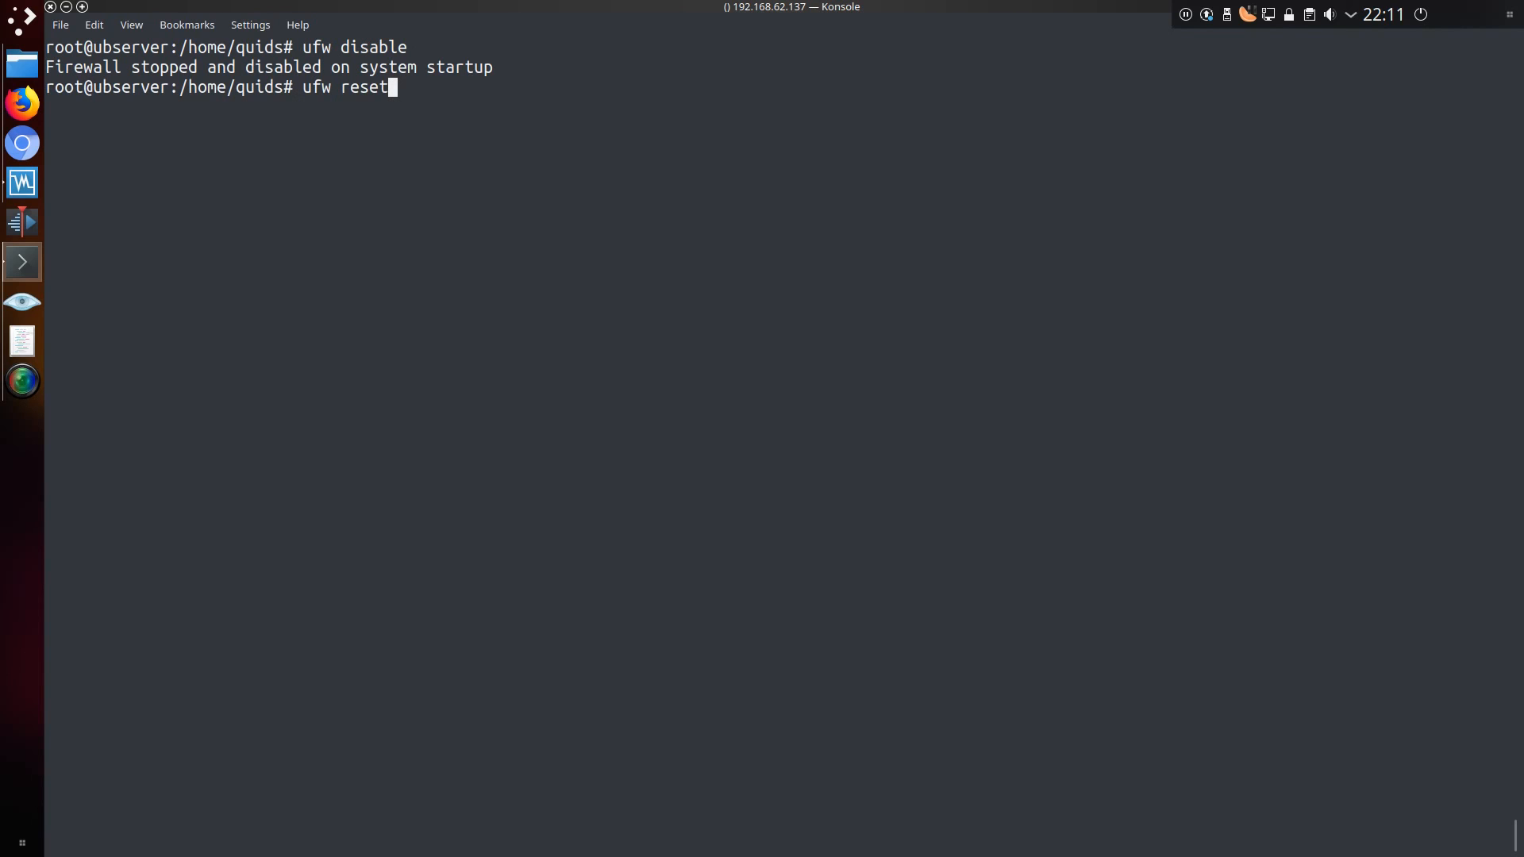
{"action": "type", "text": "ufw enable"}
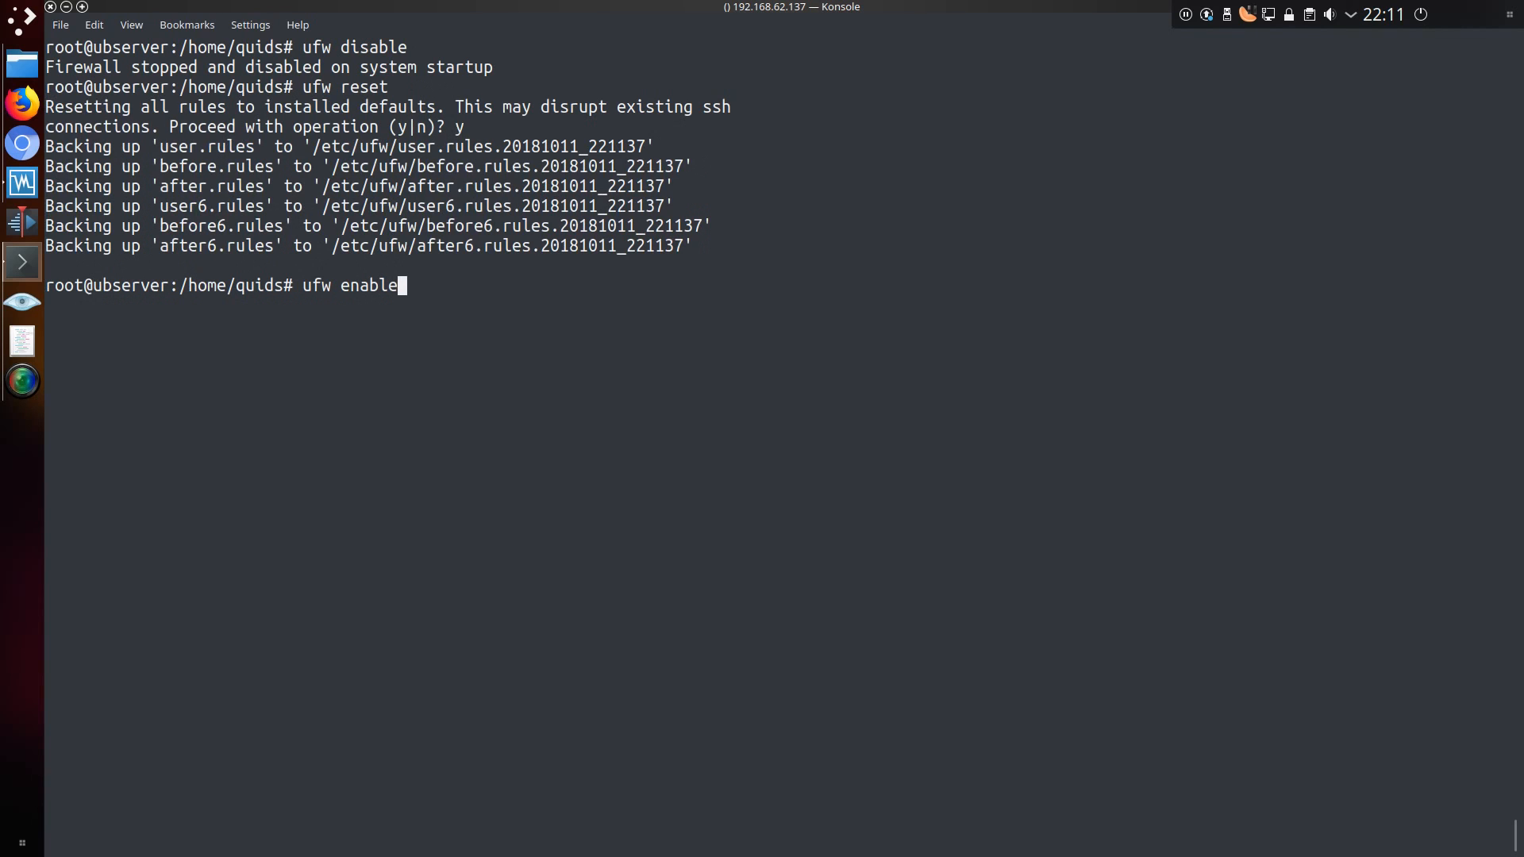